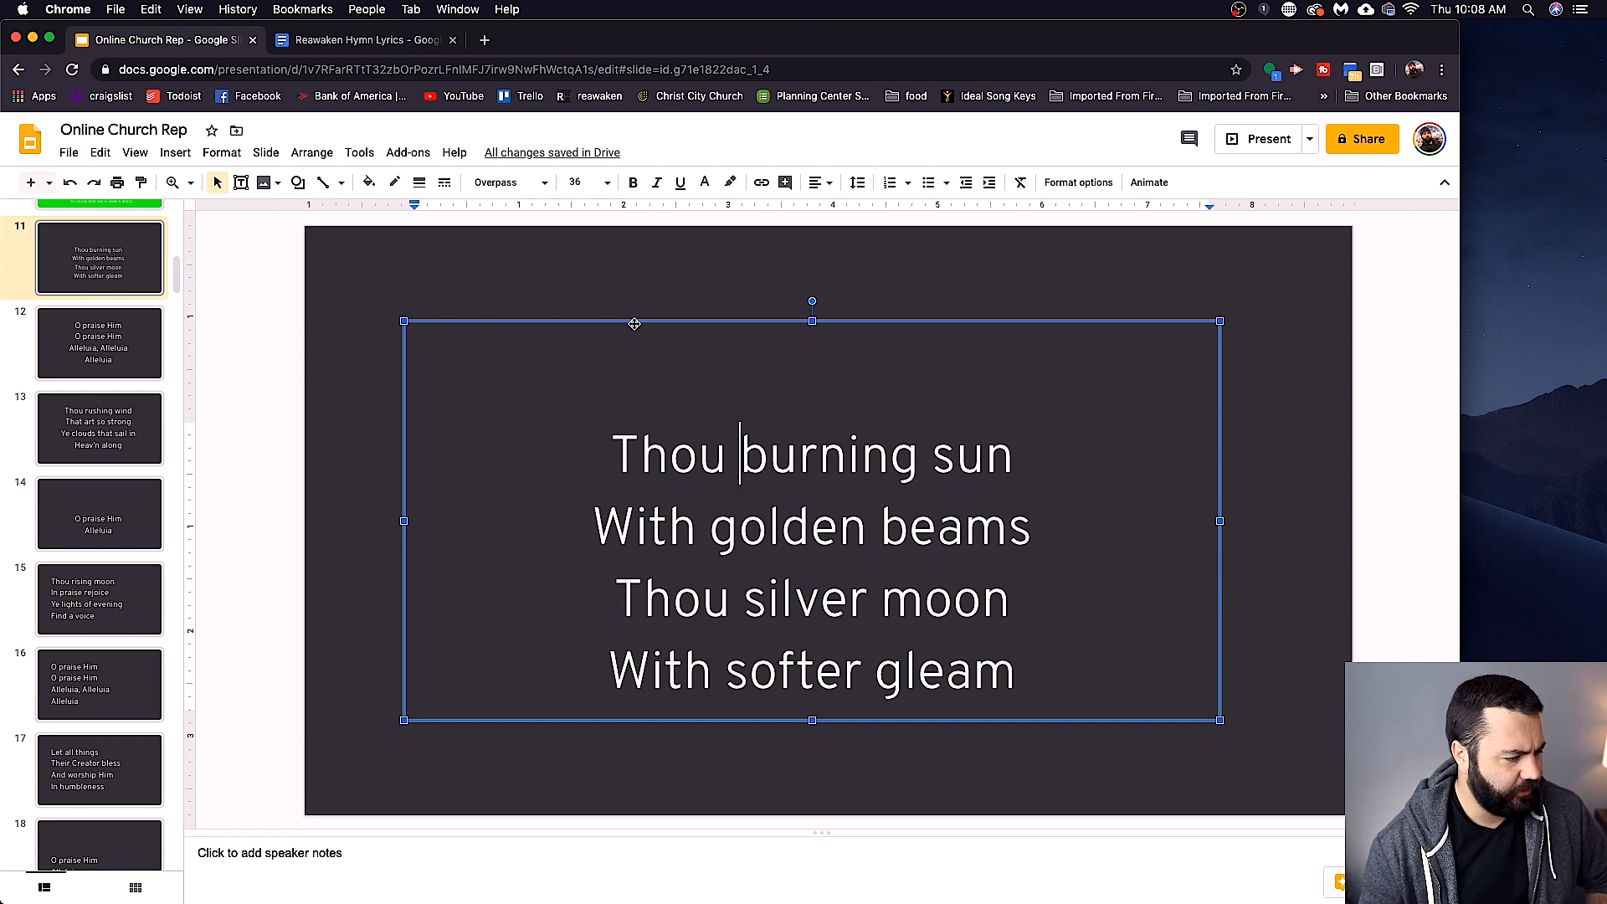
Set slide 11's lyrics to font size 30 and widen the text box along the slide bottom.
double_click(972, 671)
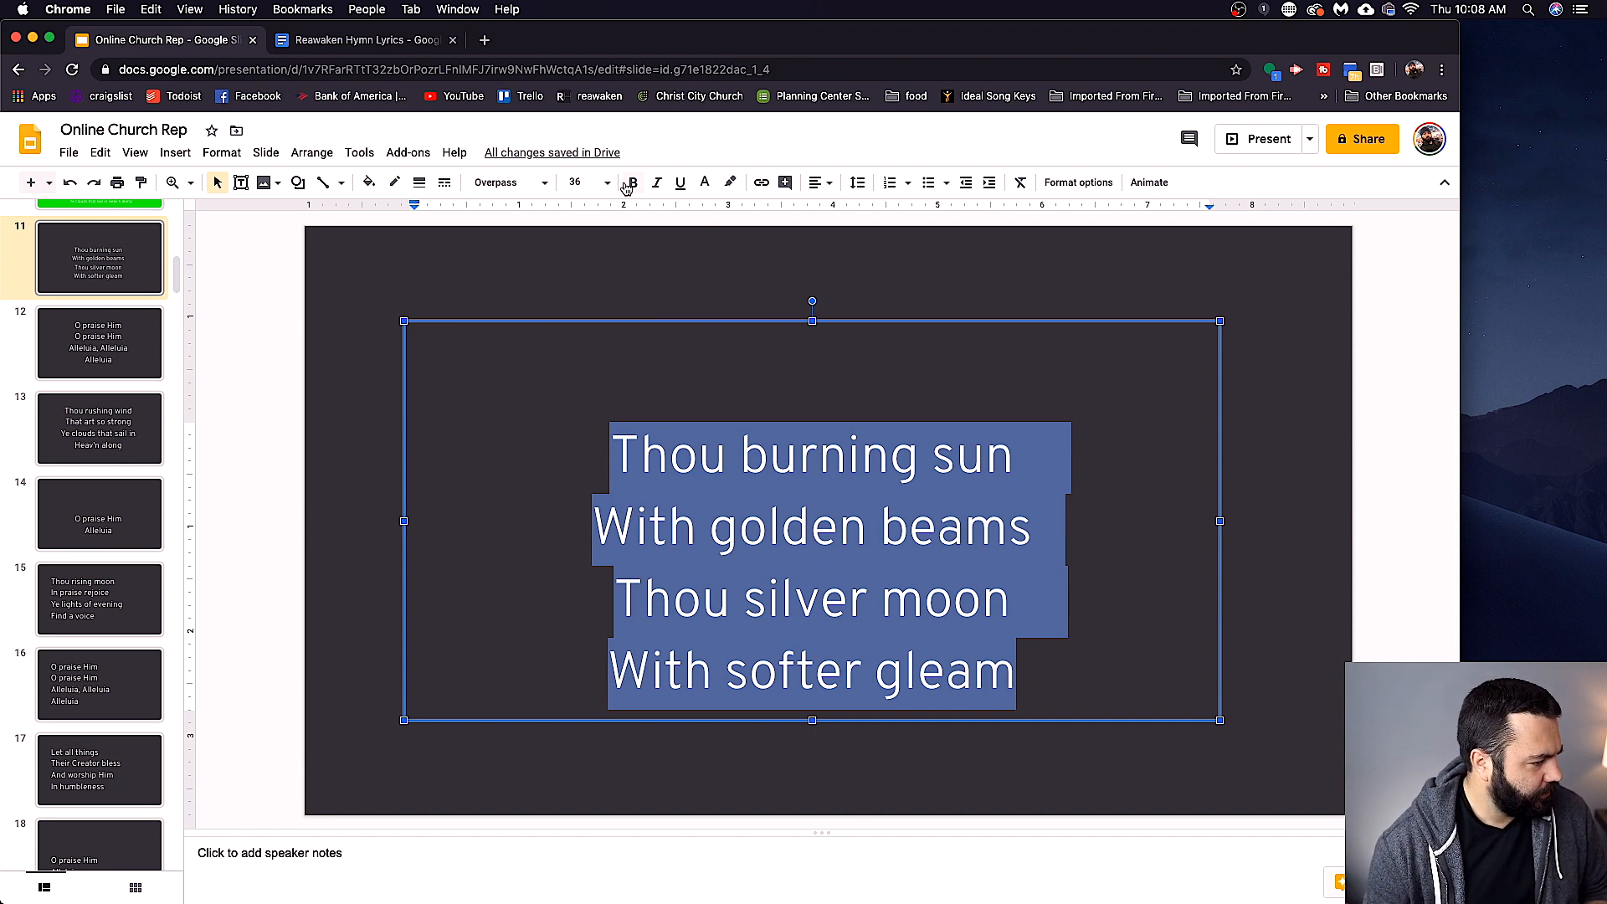
click(607, 183)
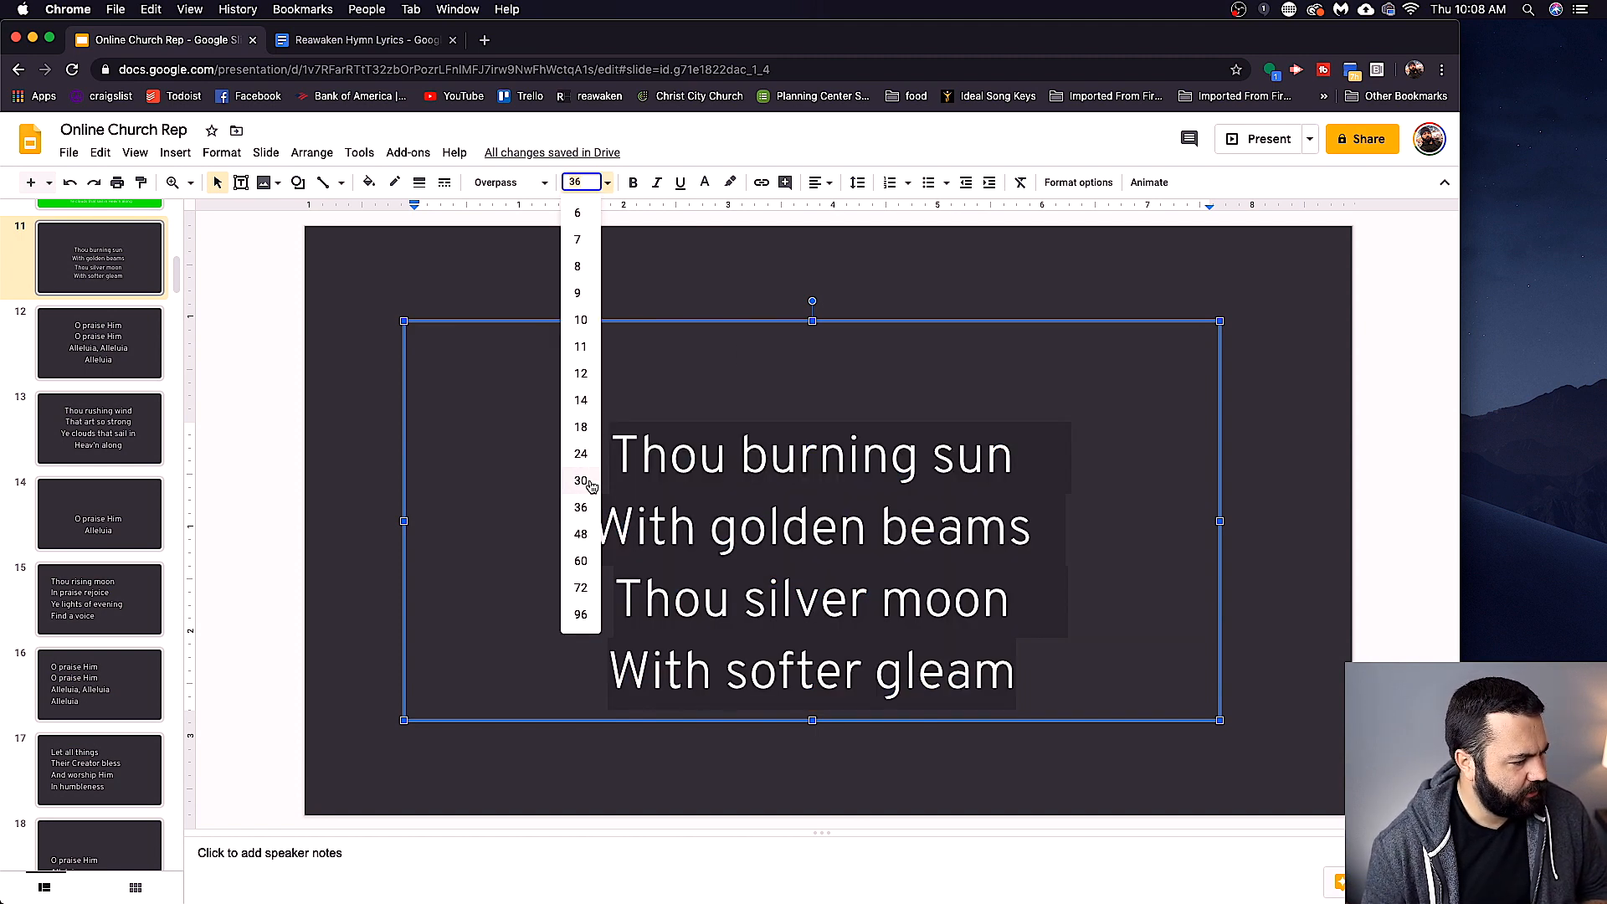
click(580, 480)
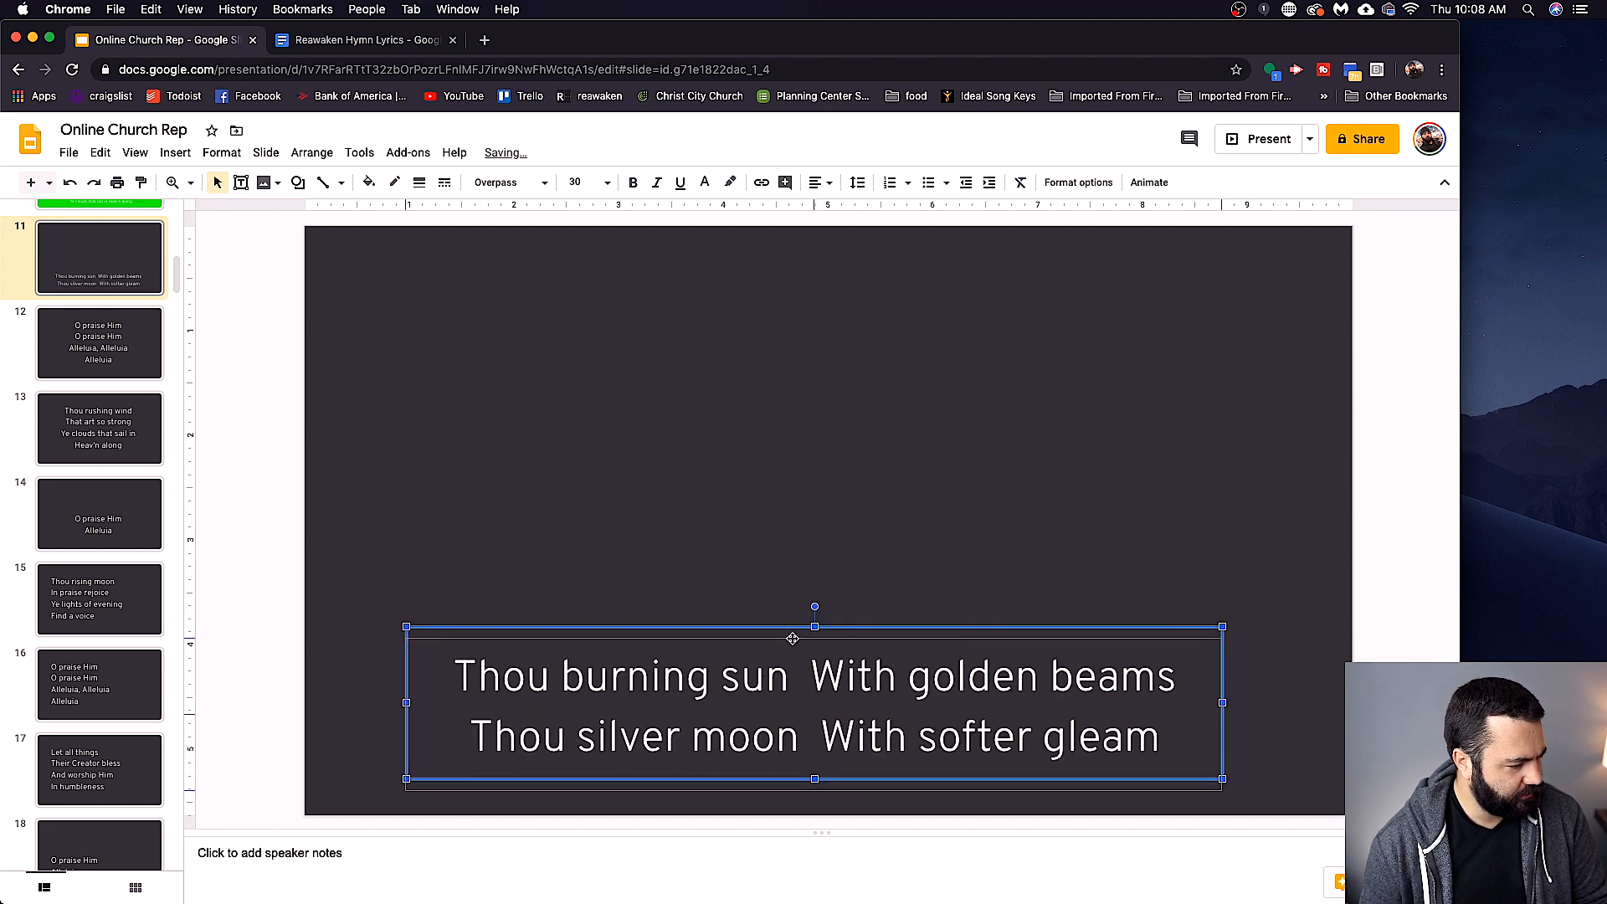
drag(792, 639, 814, 652)
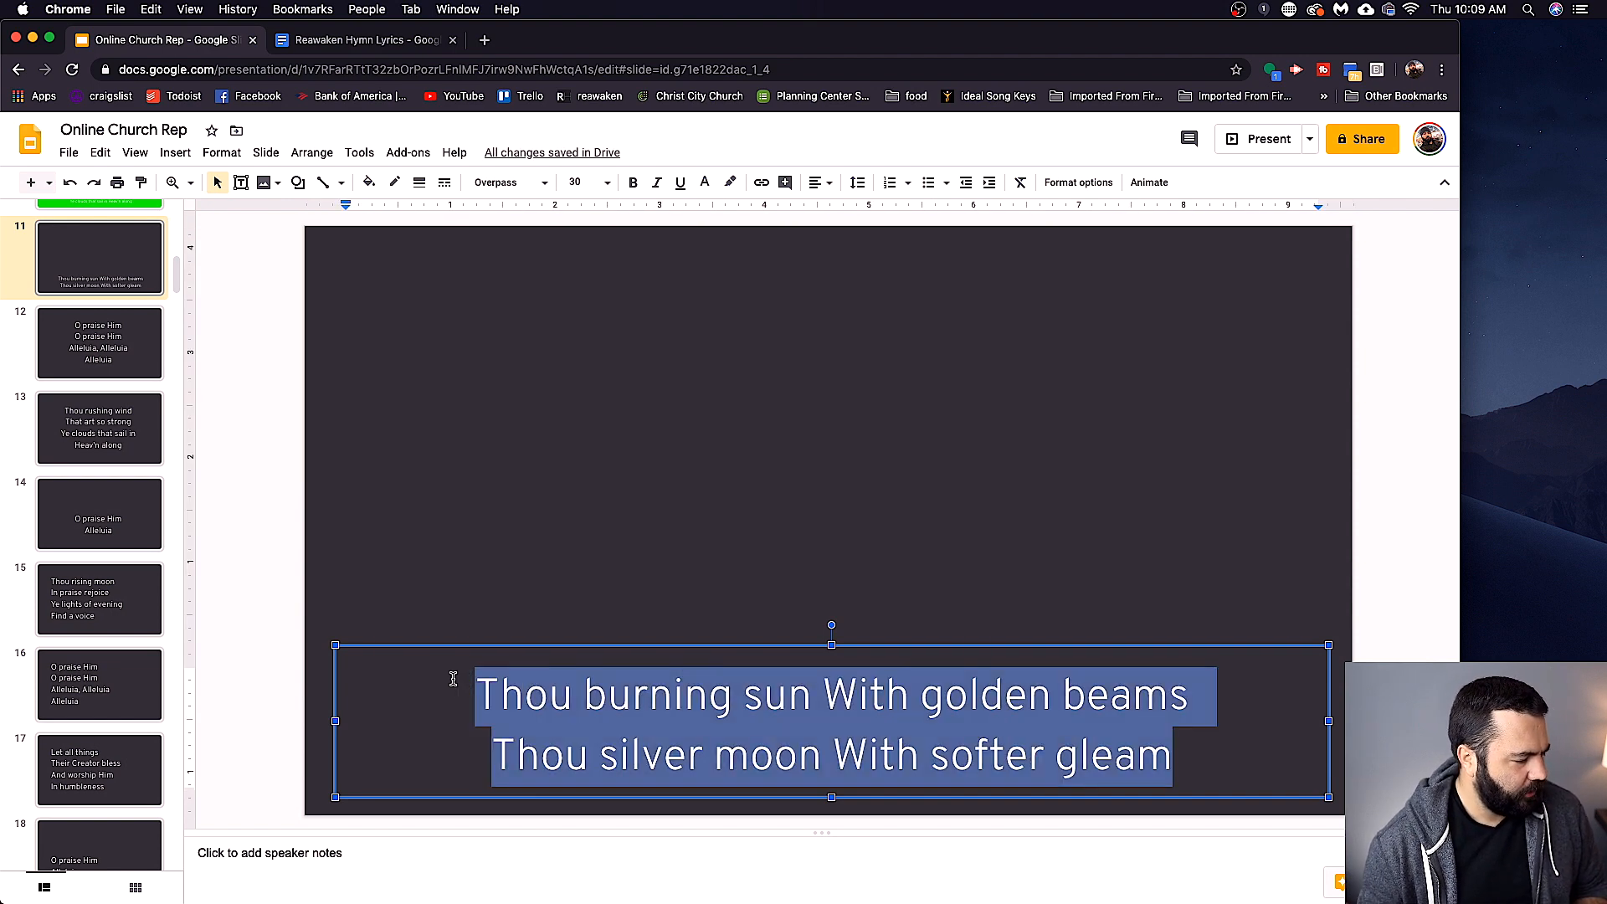
Change the lyric font to Overpass Semi Bold.
click(510, 183)
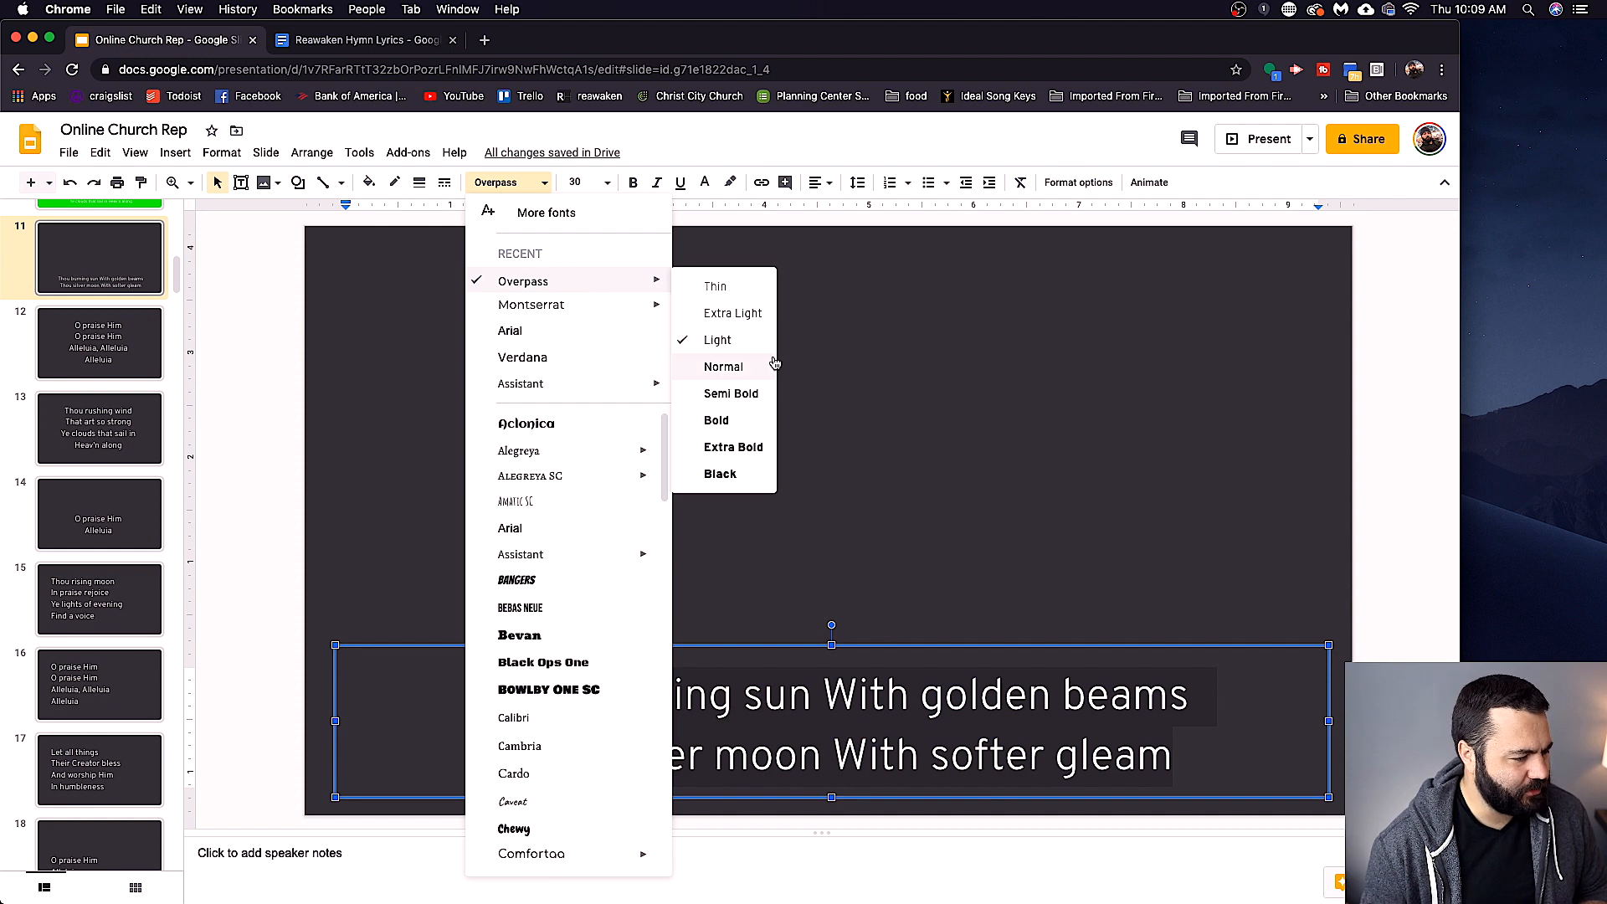
mouse_move(717, 398)
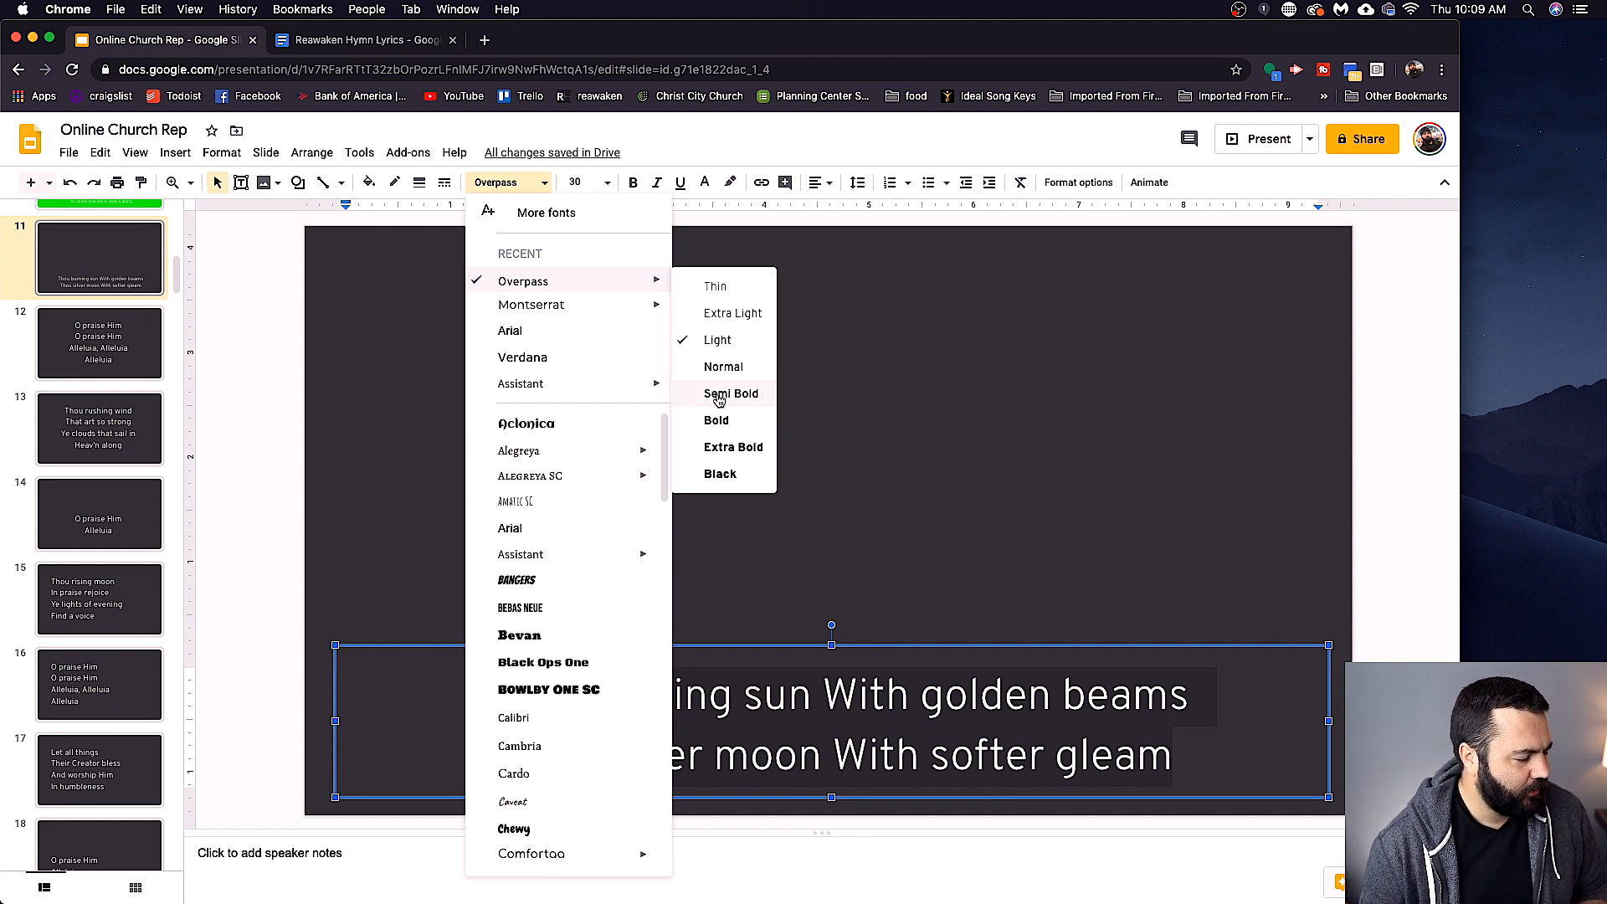
click(731, 394)
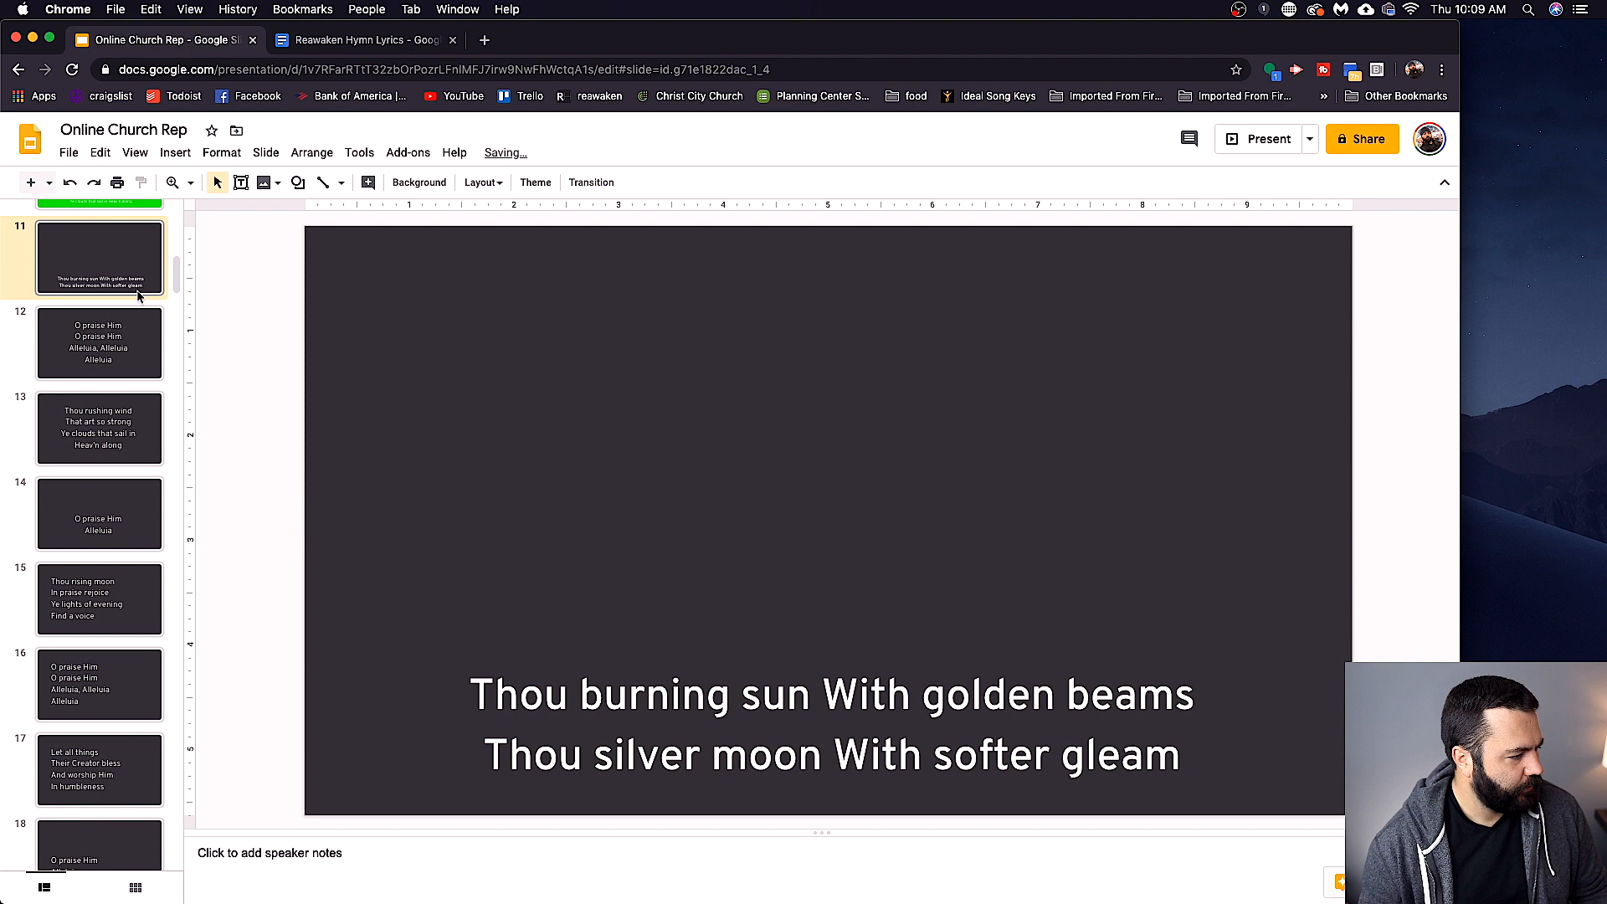
Duplicate the formatted slide 11, then duplicate the copies to fill slides 12–16.
click(99, 343)
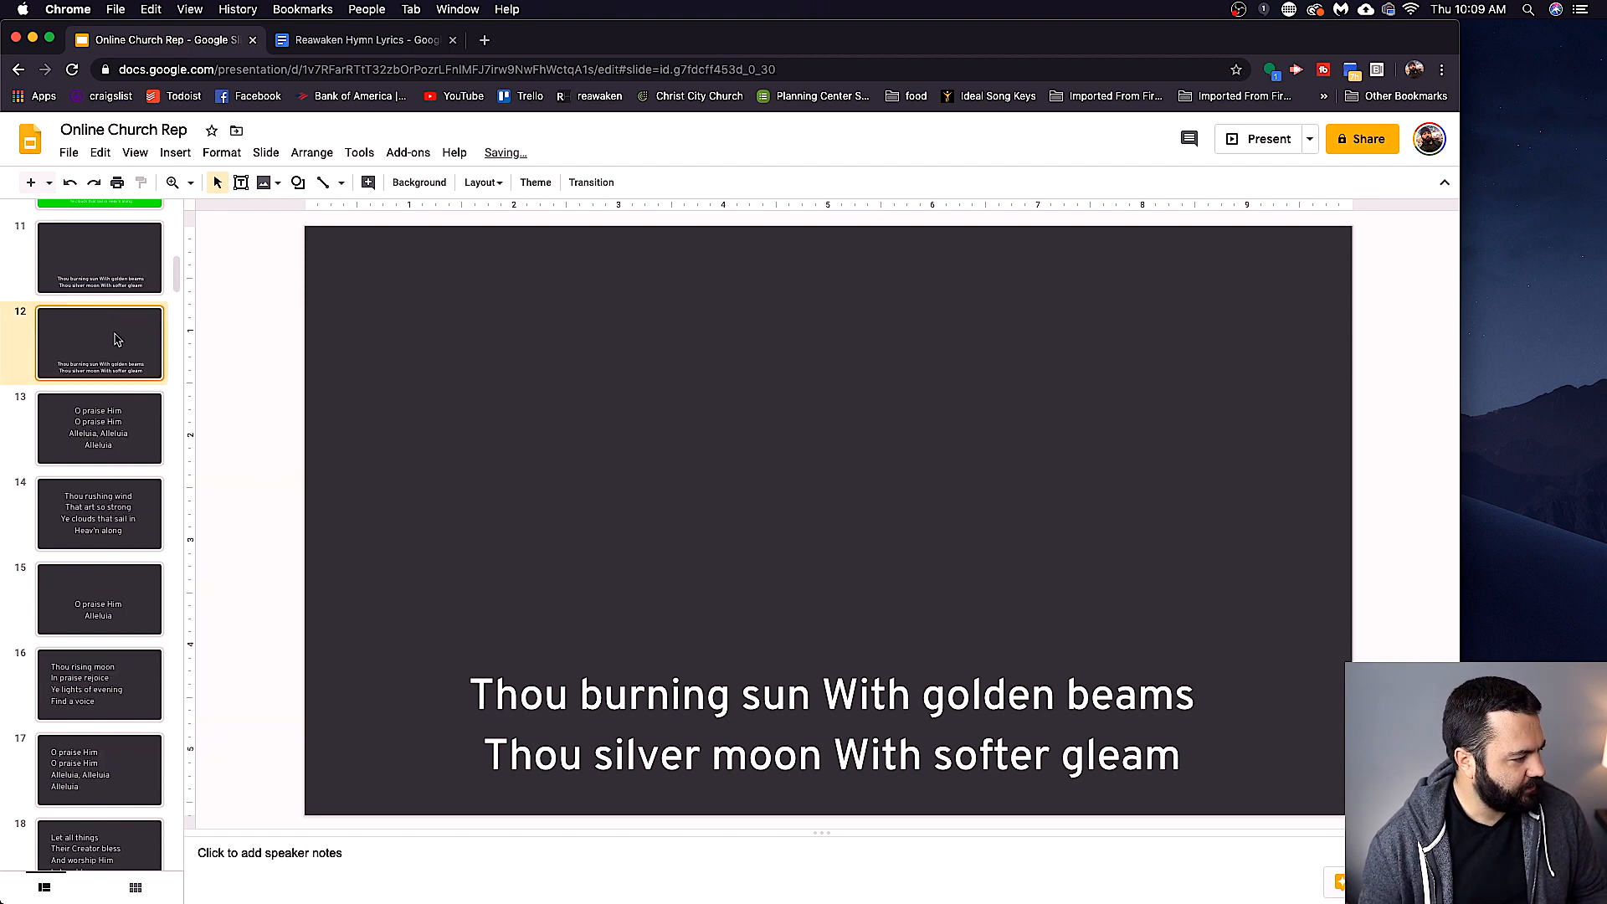
right_click(100, 256)
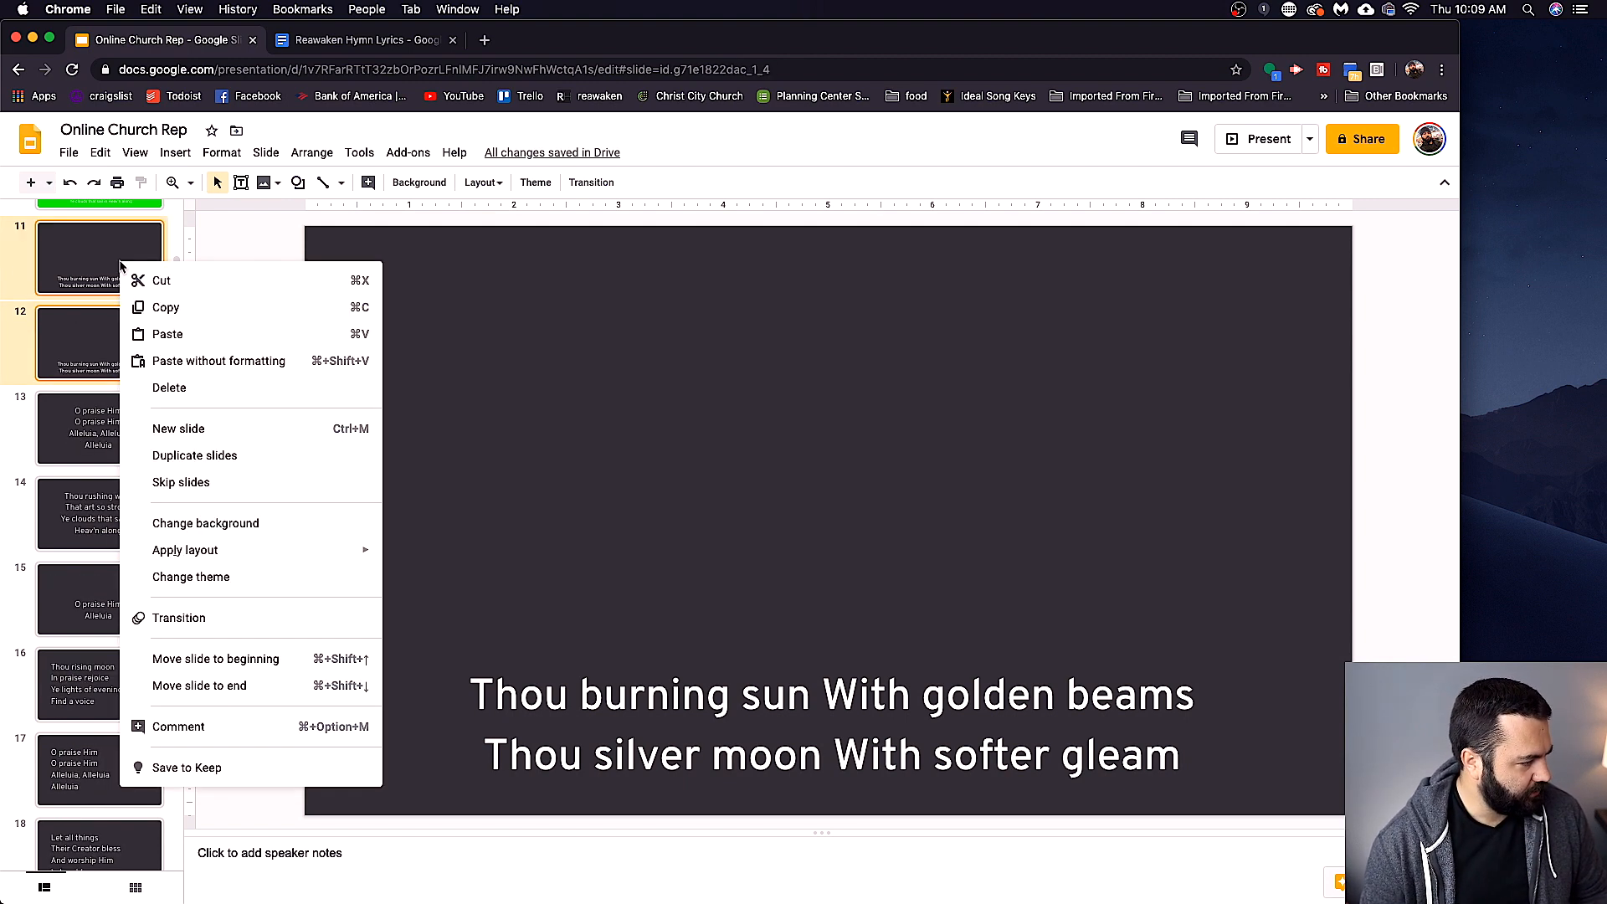
mouse_move(219, 361)
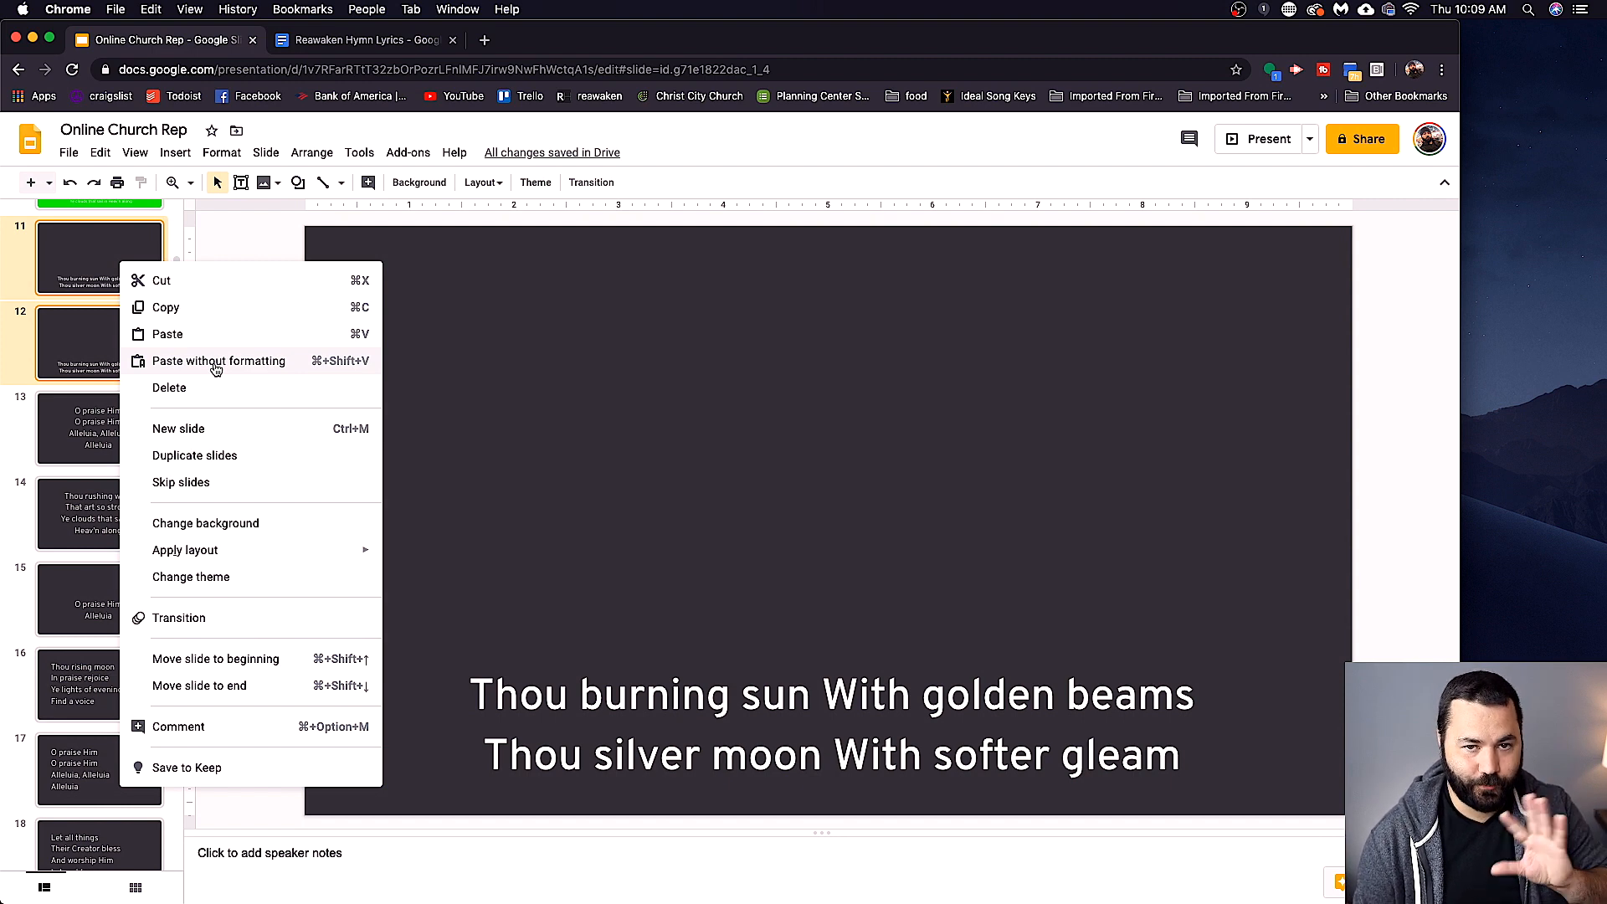
mouse_move(241, 353)
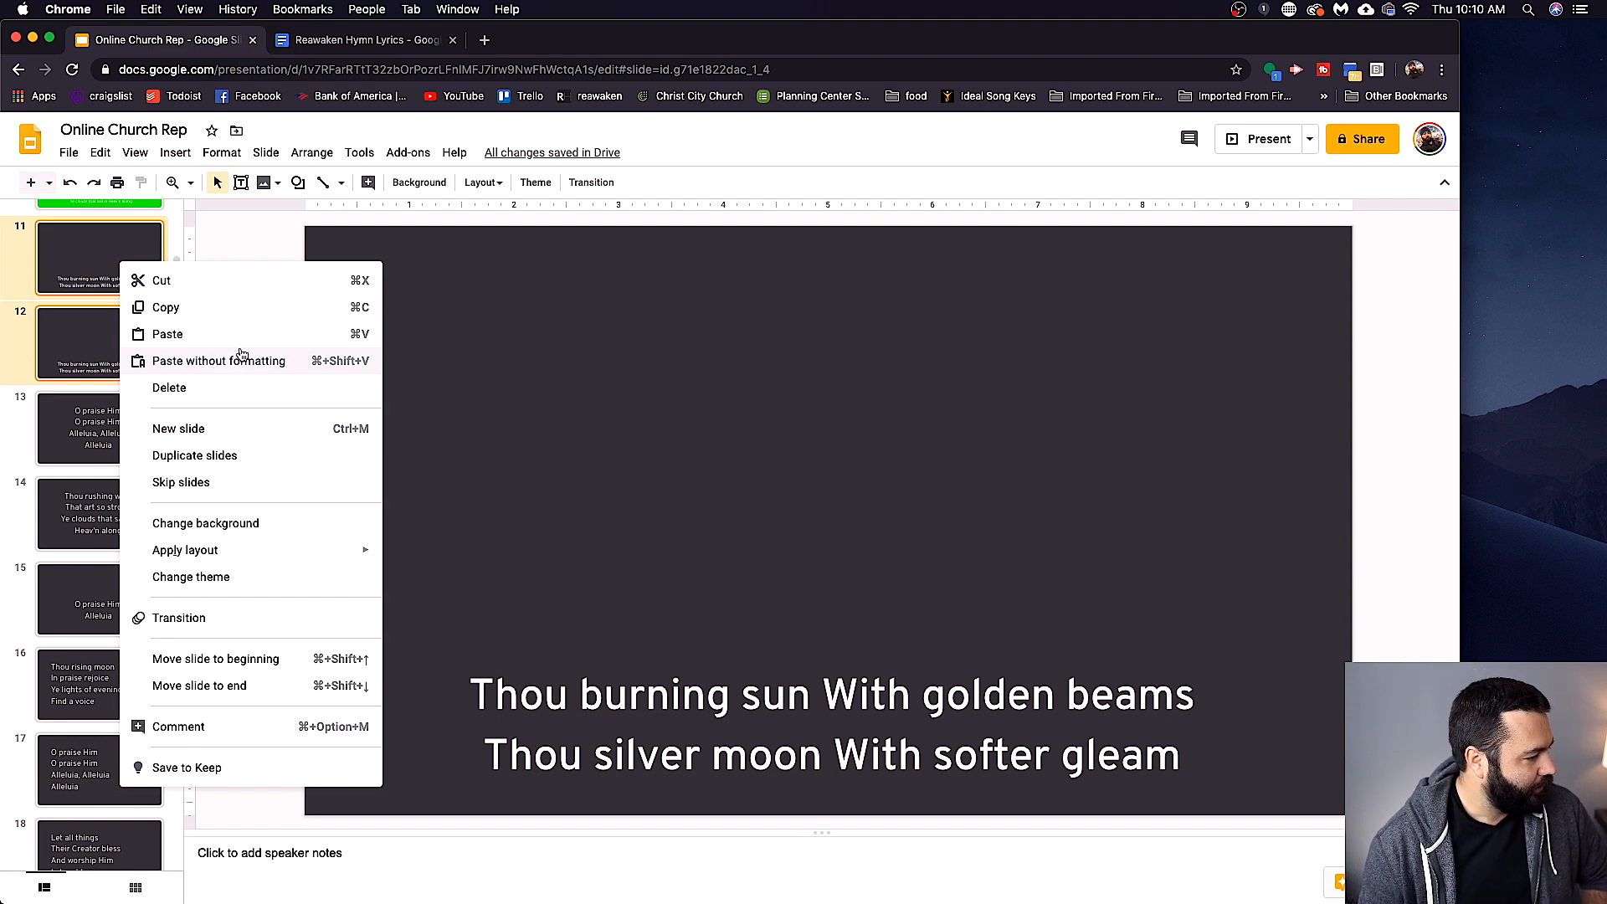
right_click(99, 428)
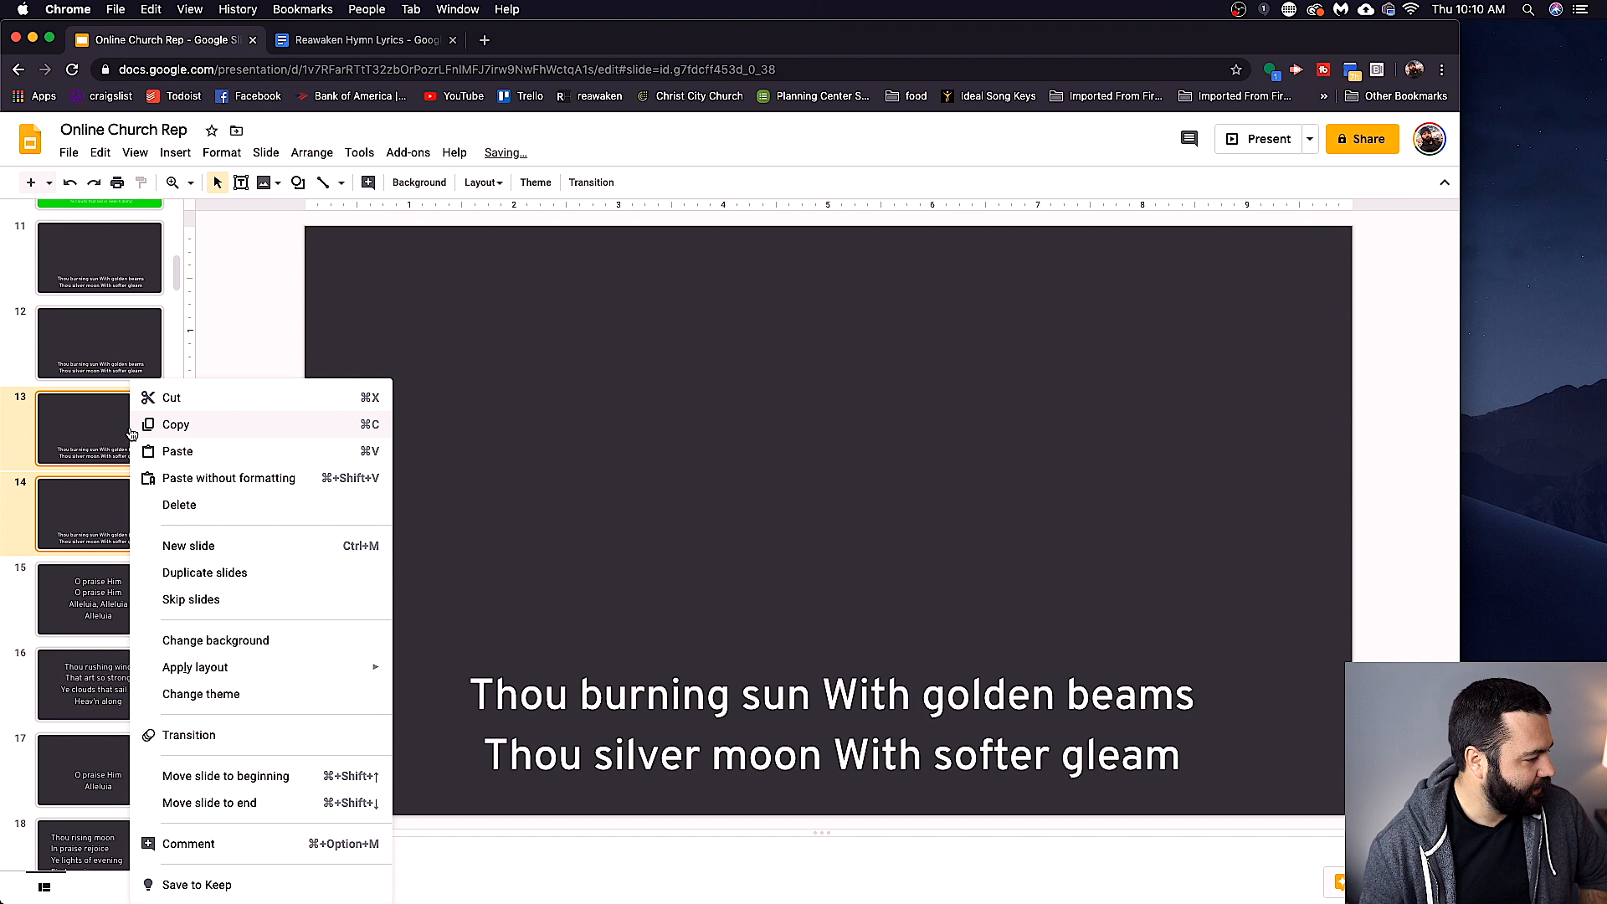
click(204, 571)
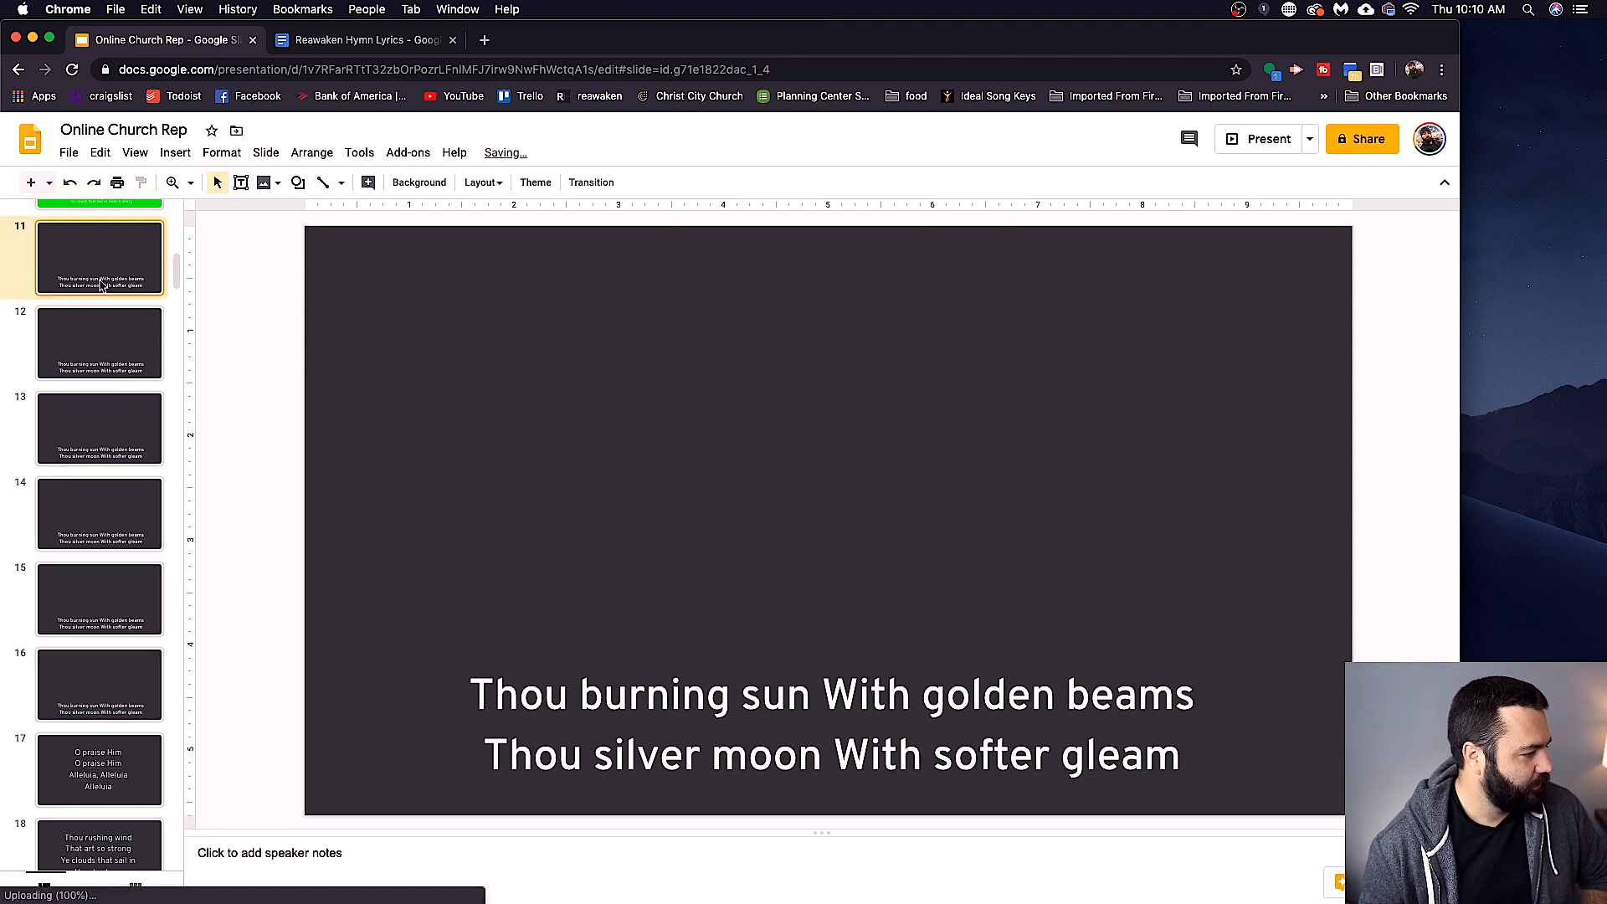
click(363, 40)
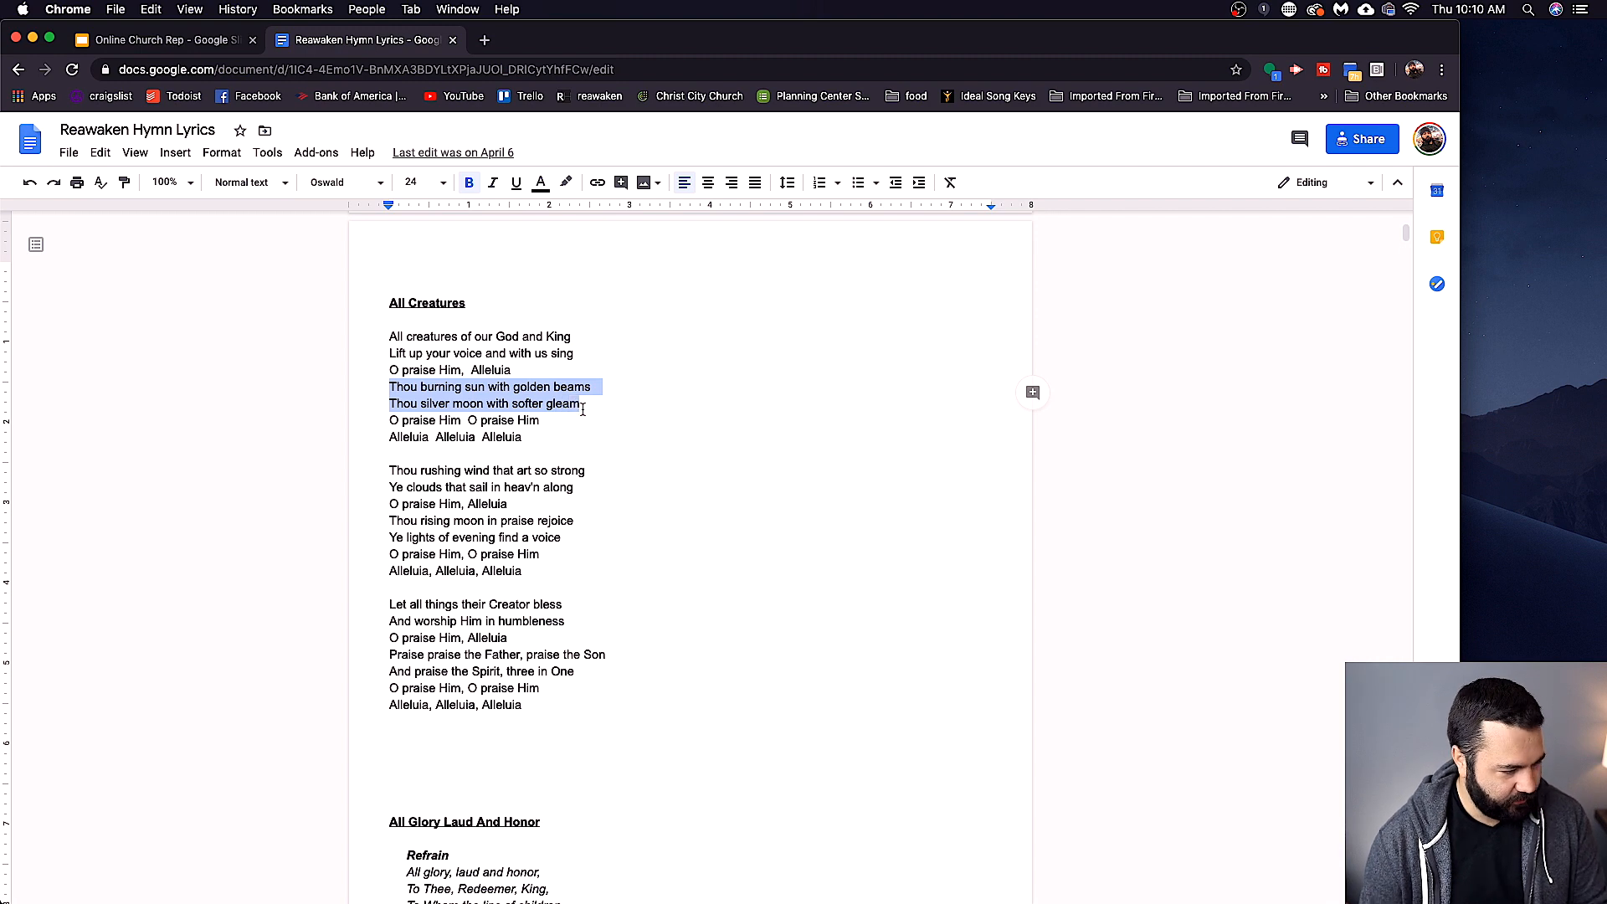
Paste hymn lines without formatting onto slides 11–13, including 'O praise Him' and 'Thou rushing wind'.
click(159, 40)
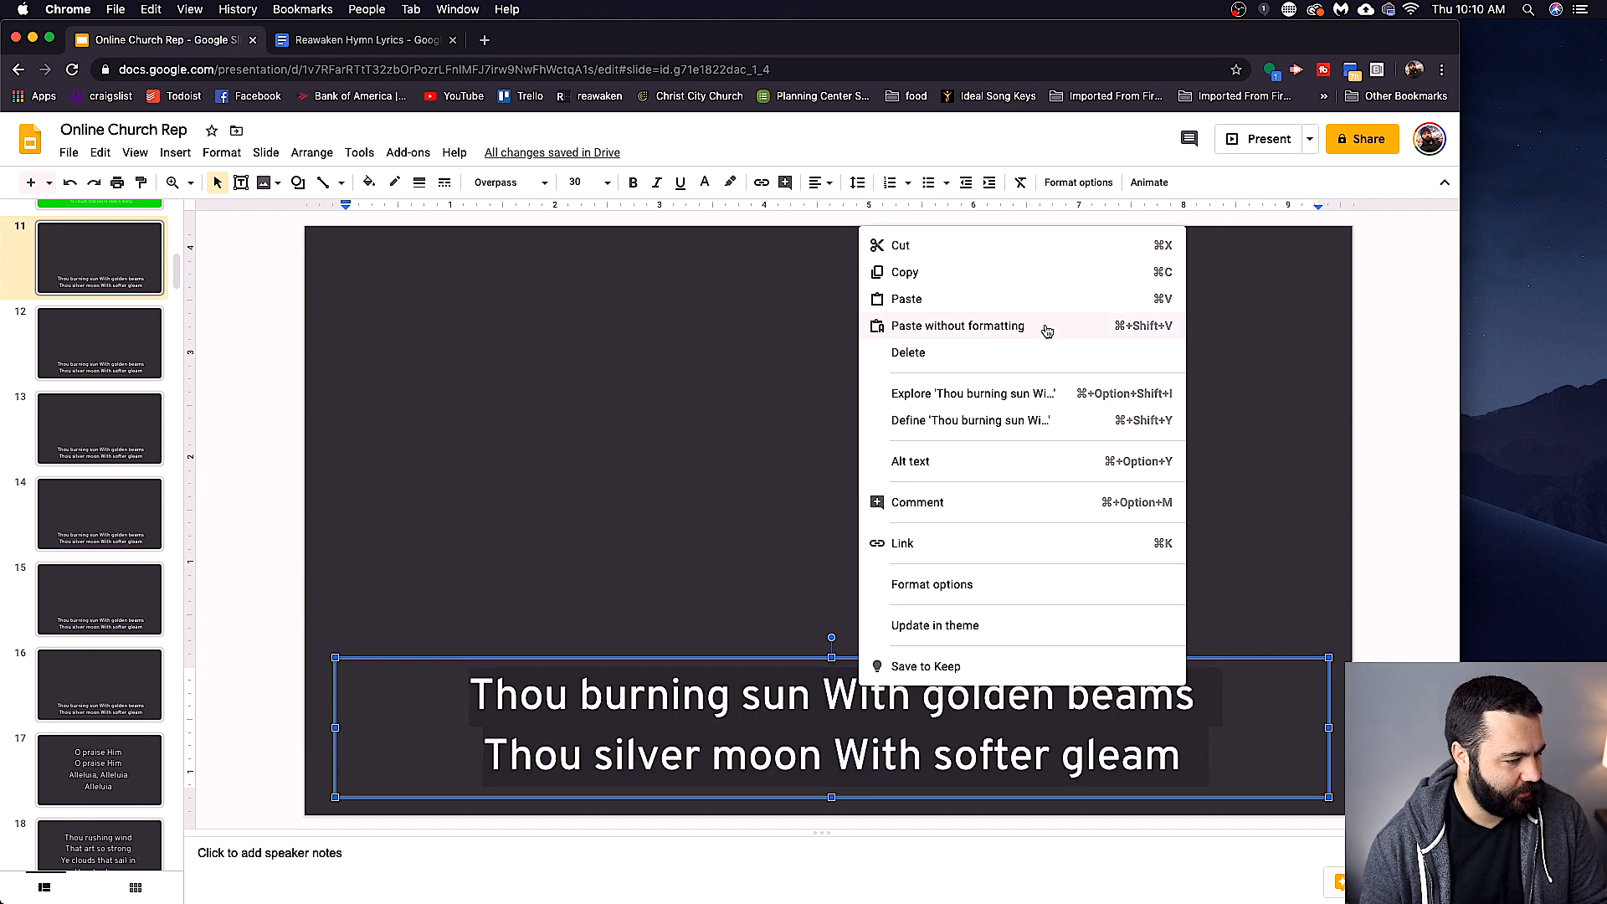
mouse_move(1061, 328)
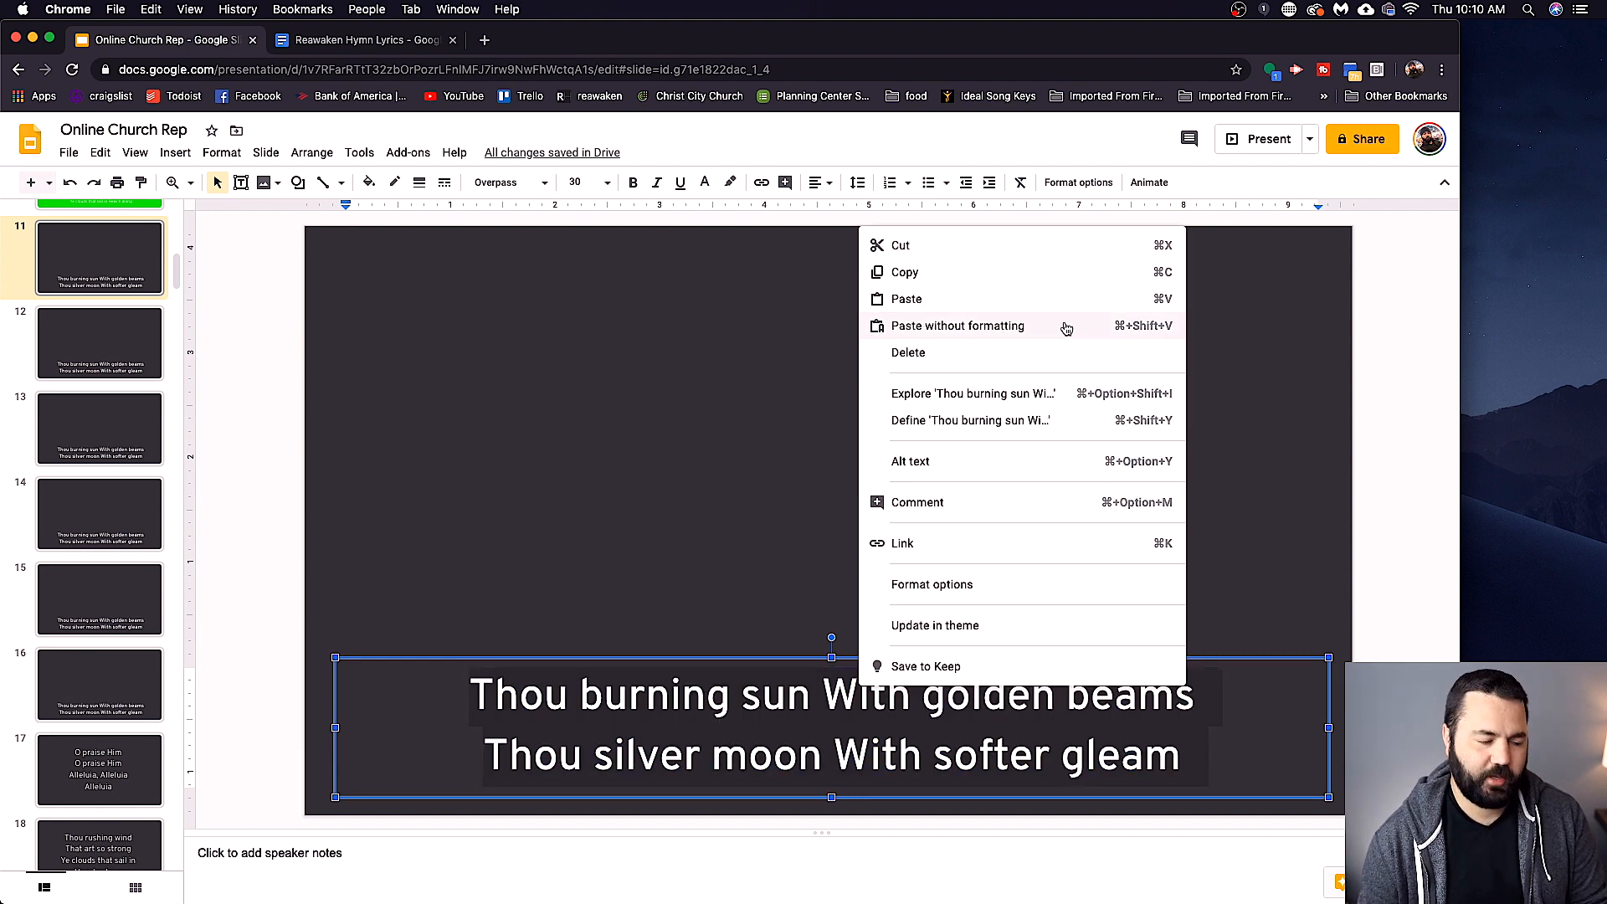
click(956, 325)
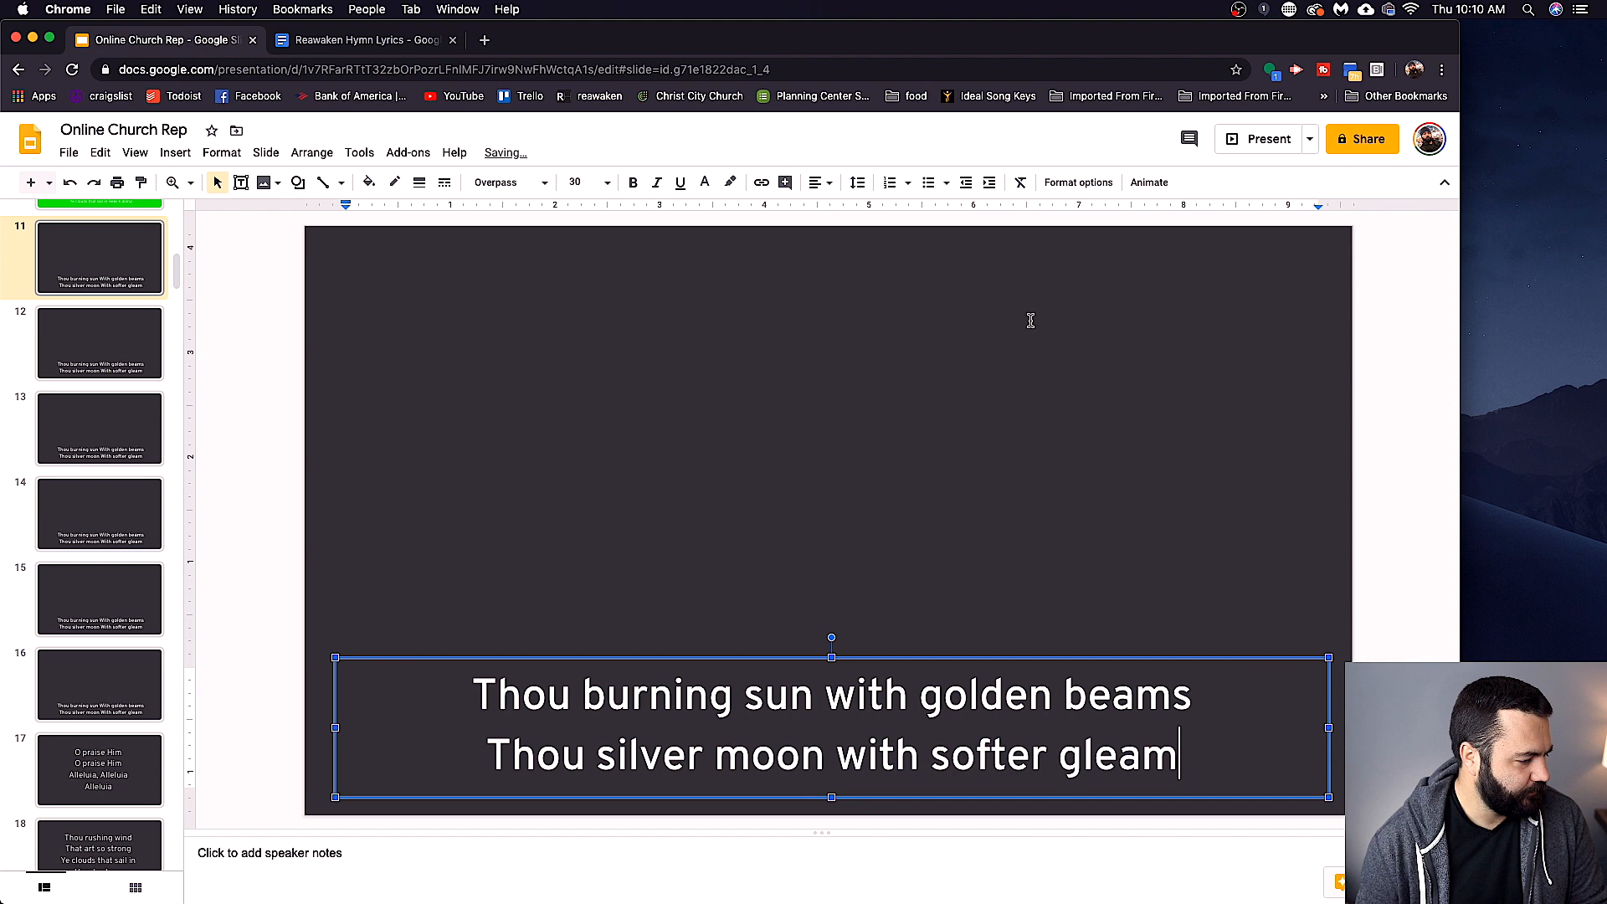
click(100, 342)
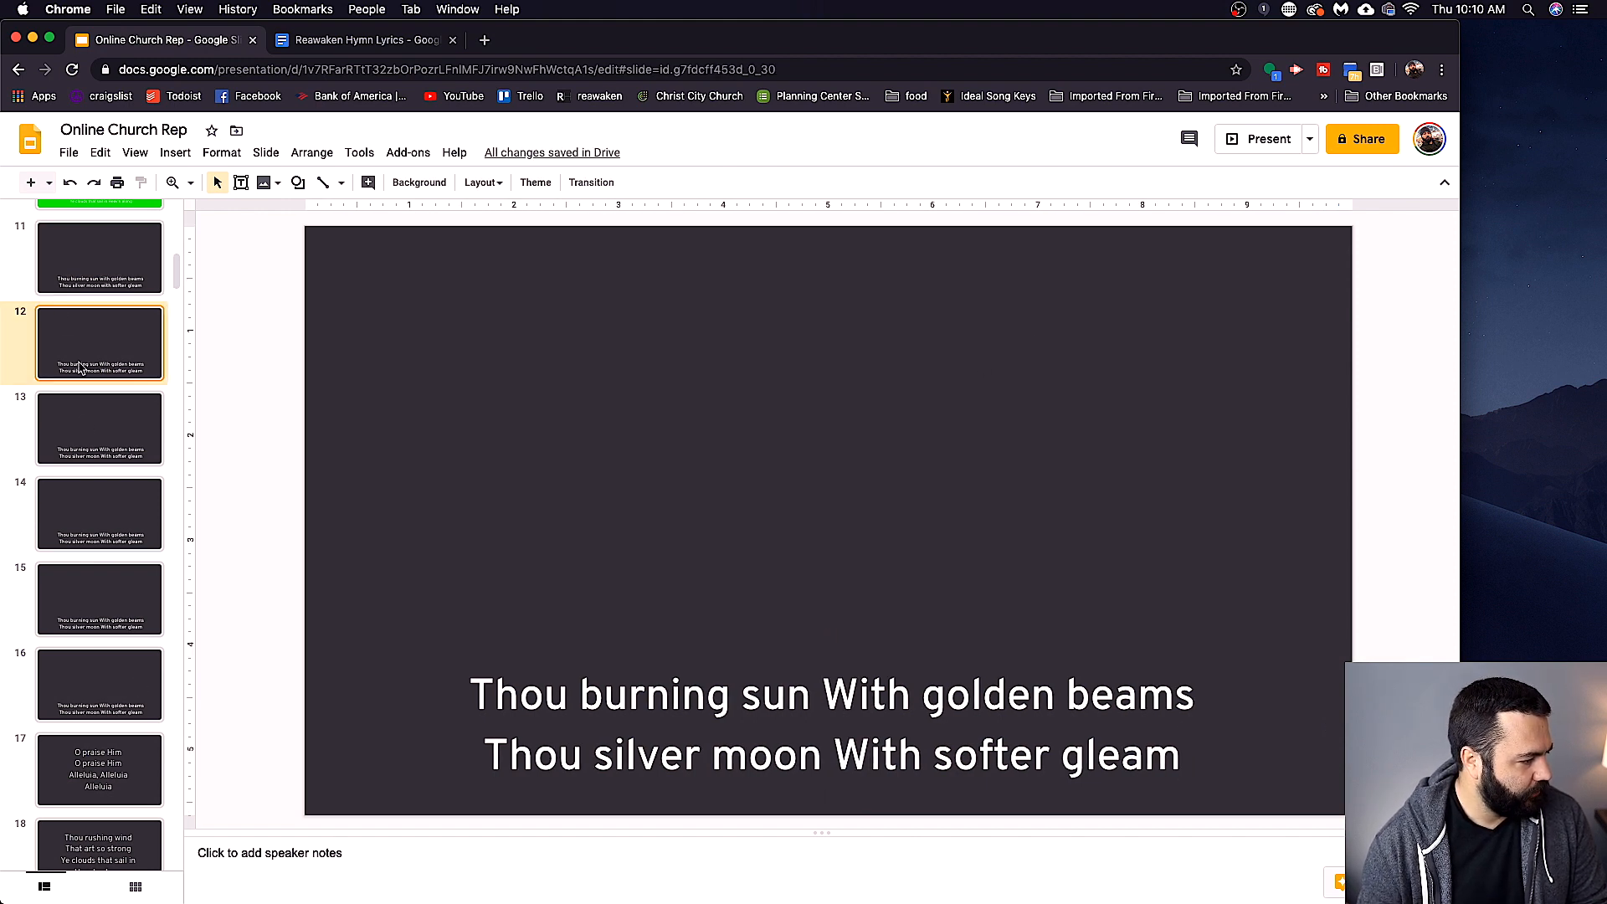
click(363, 41)
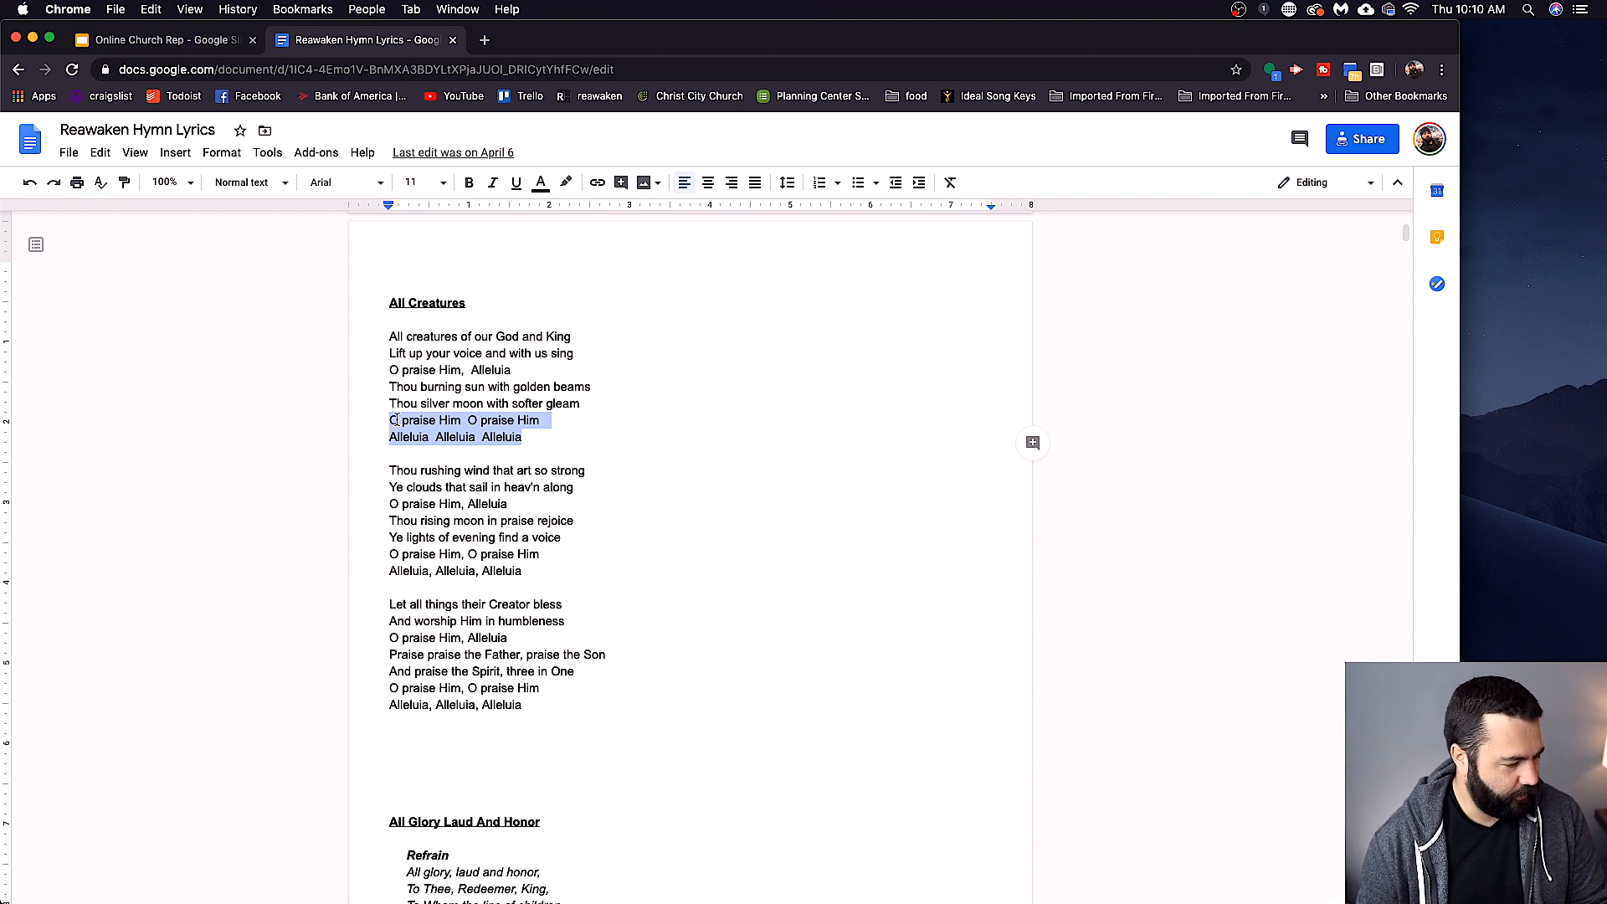
click(159, 39)
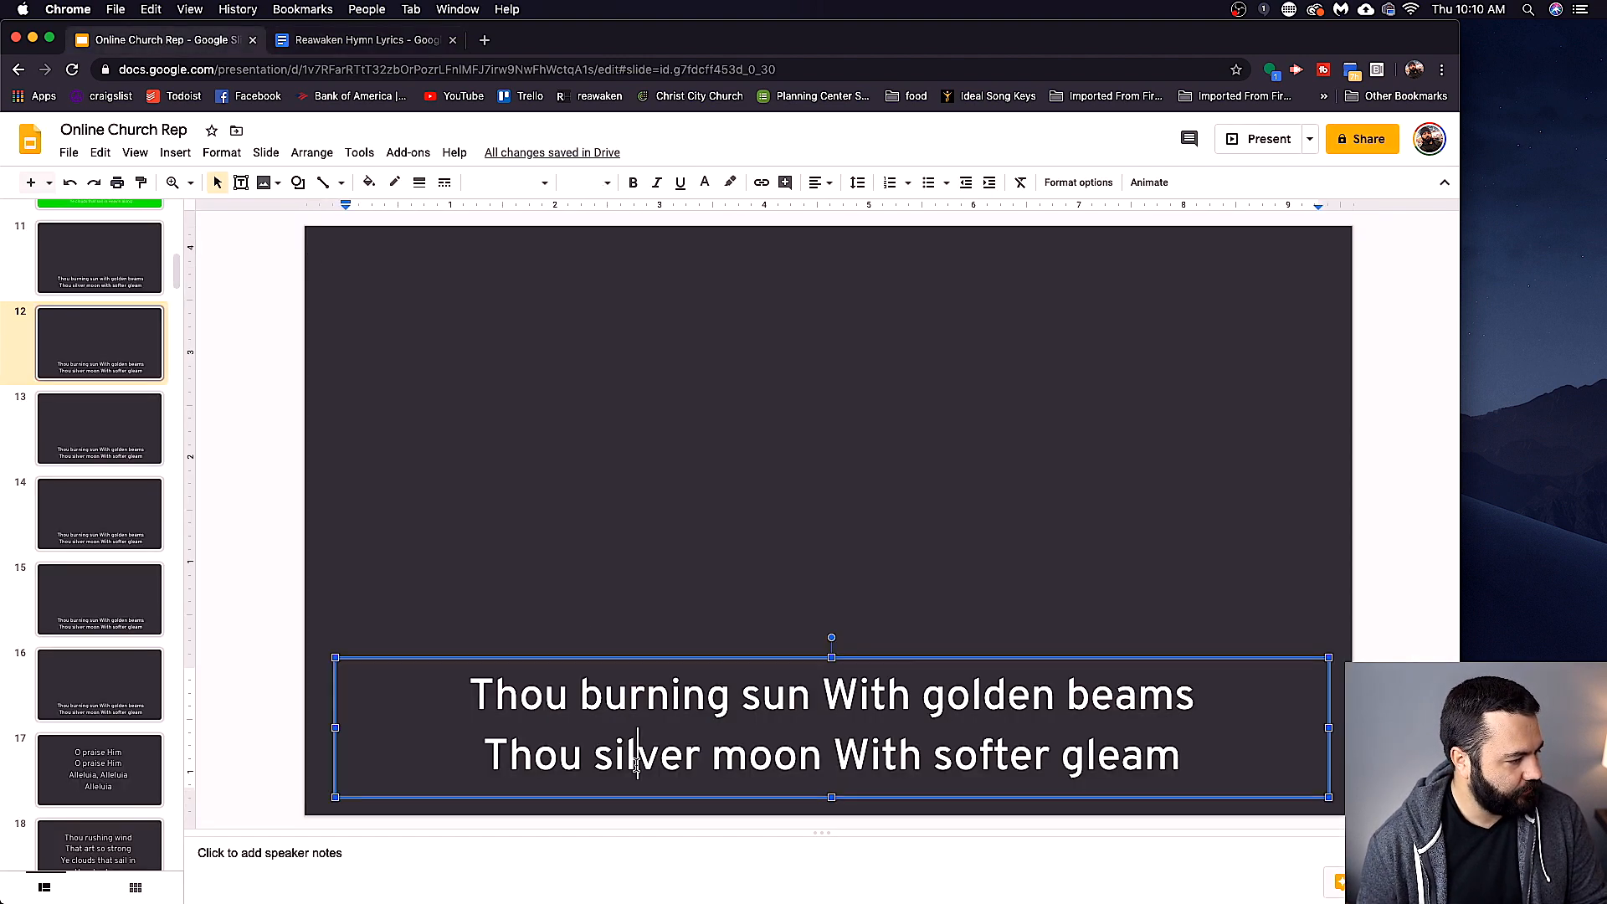
click(364, 40)
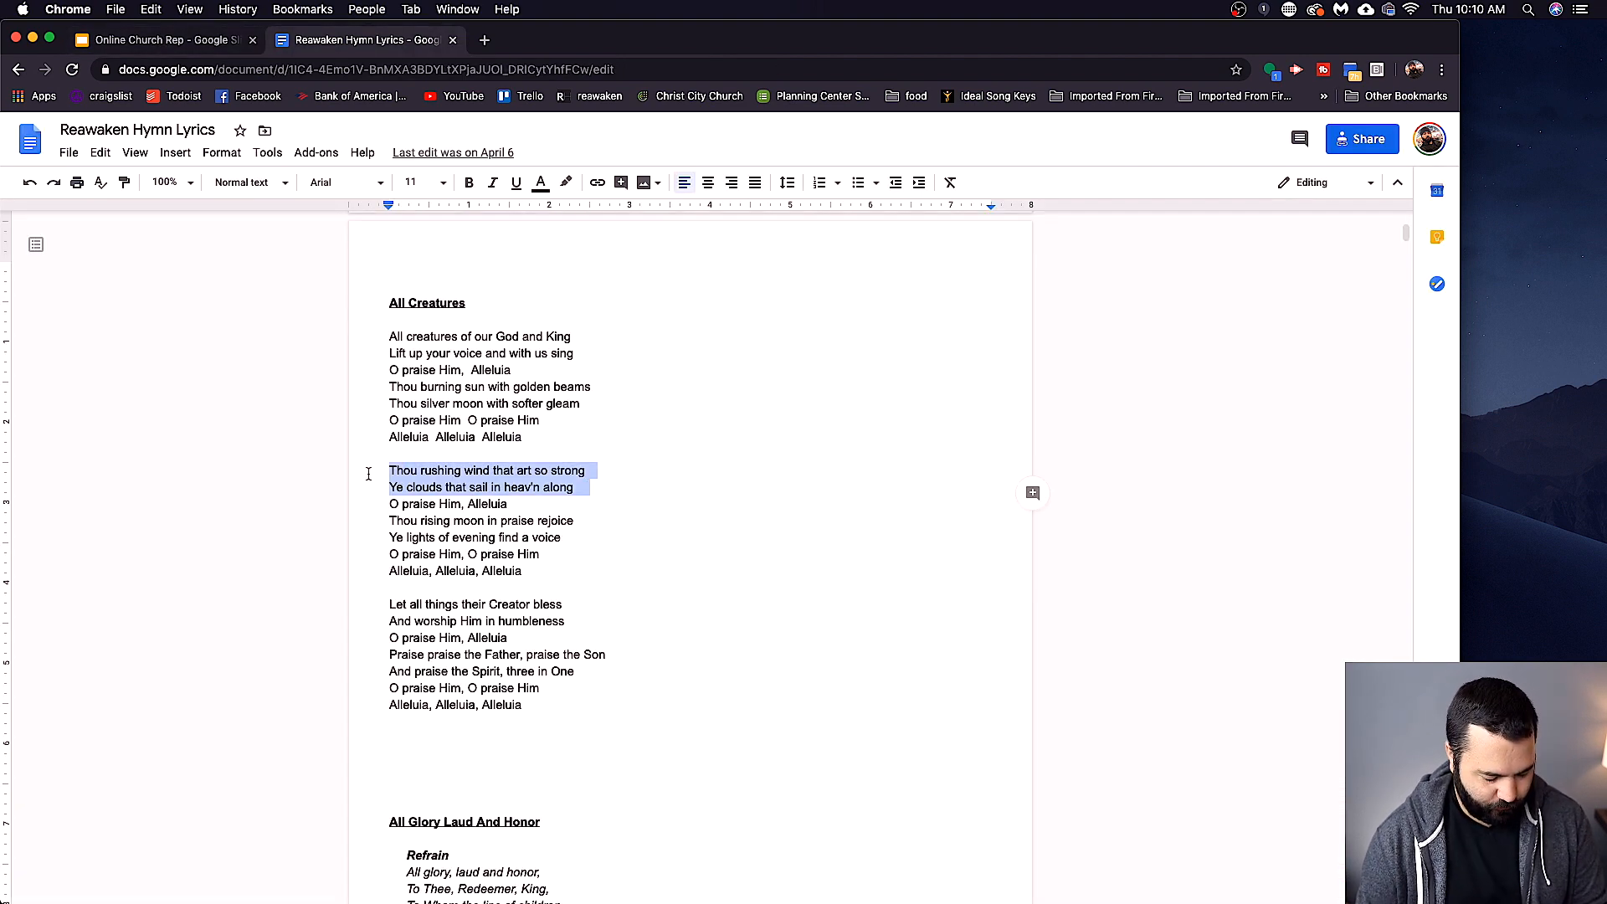
click(161, 39)
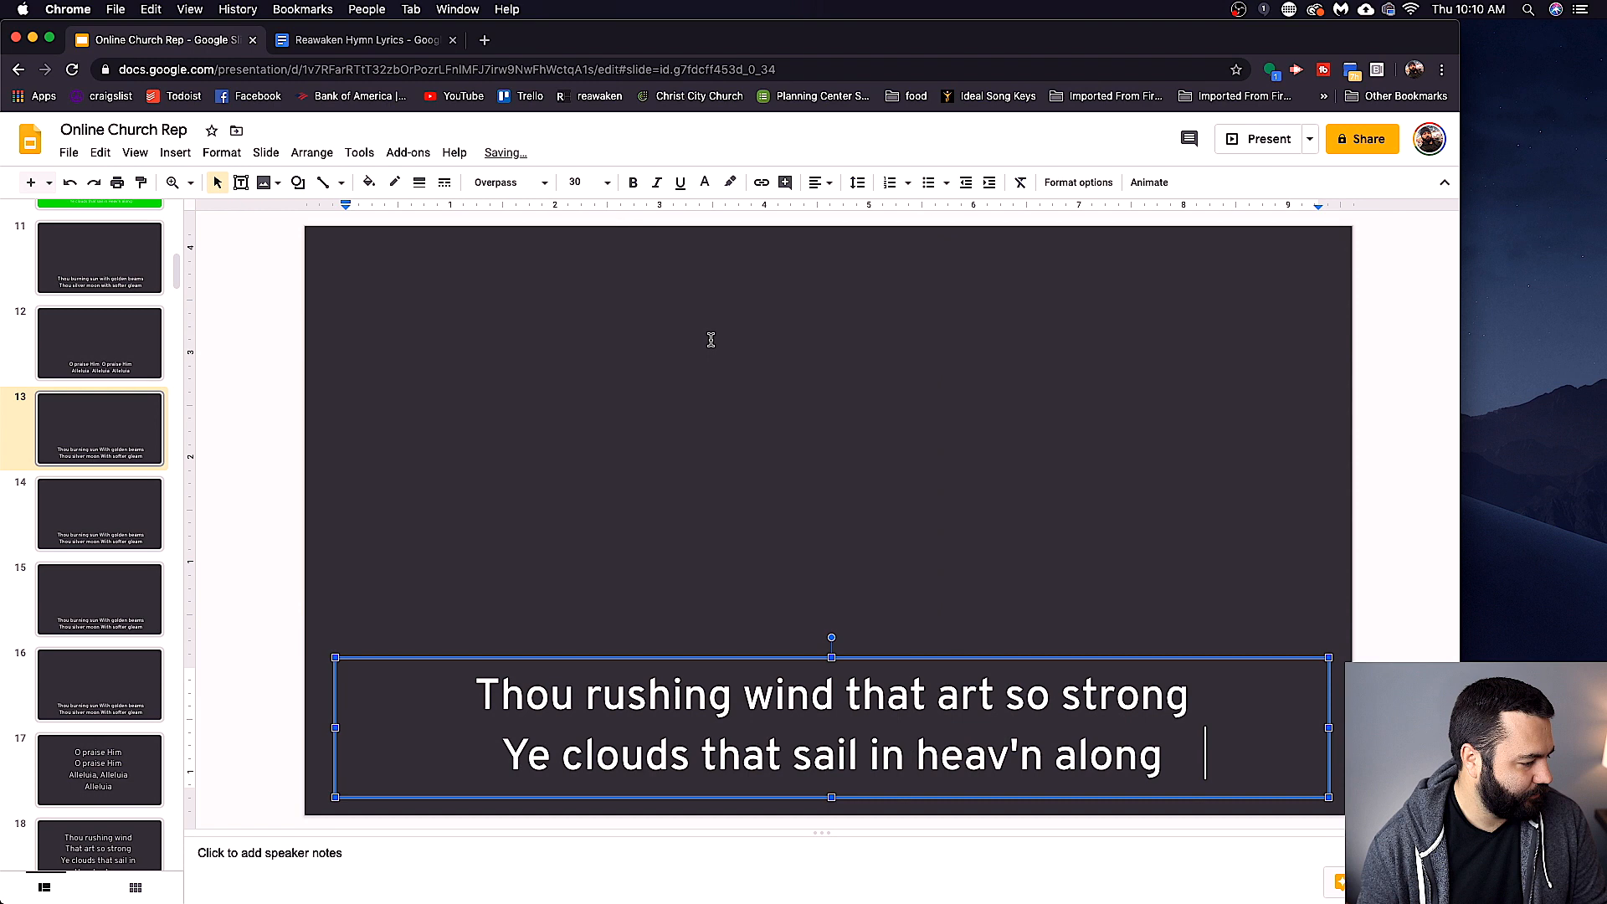
Go to slide 14, which still holds the copied 'Thou burning sun' lyrics.
click(100, 512)
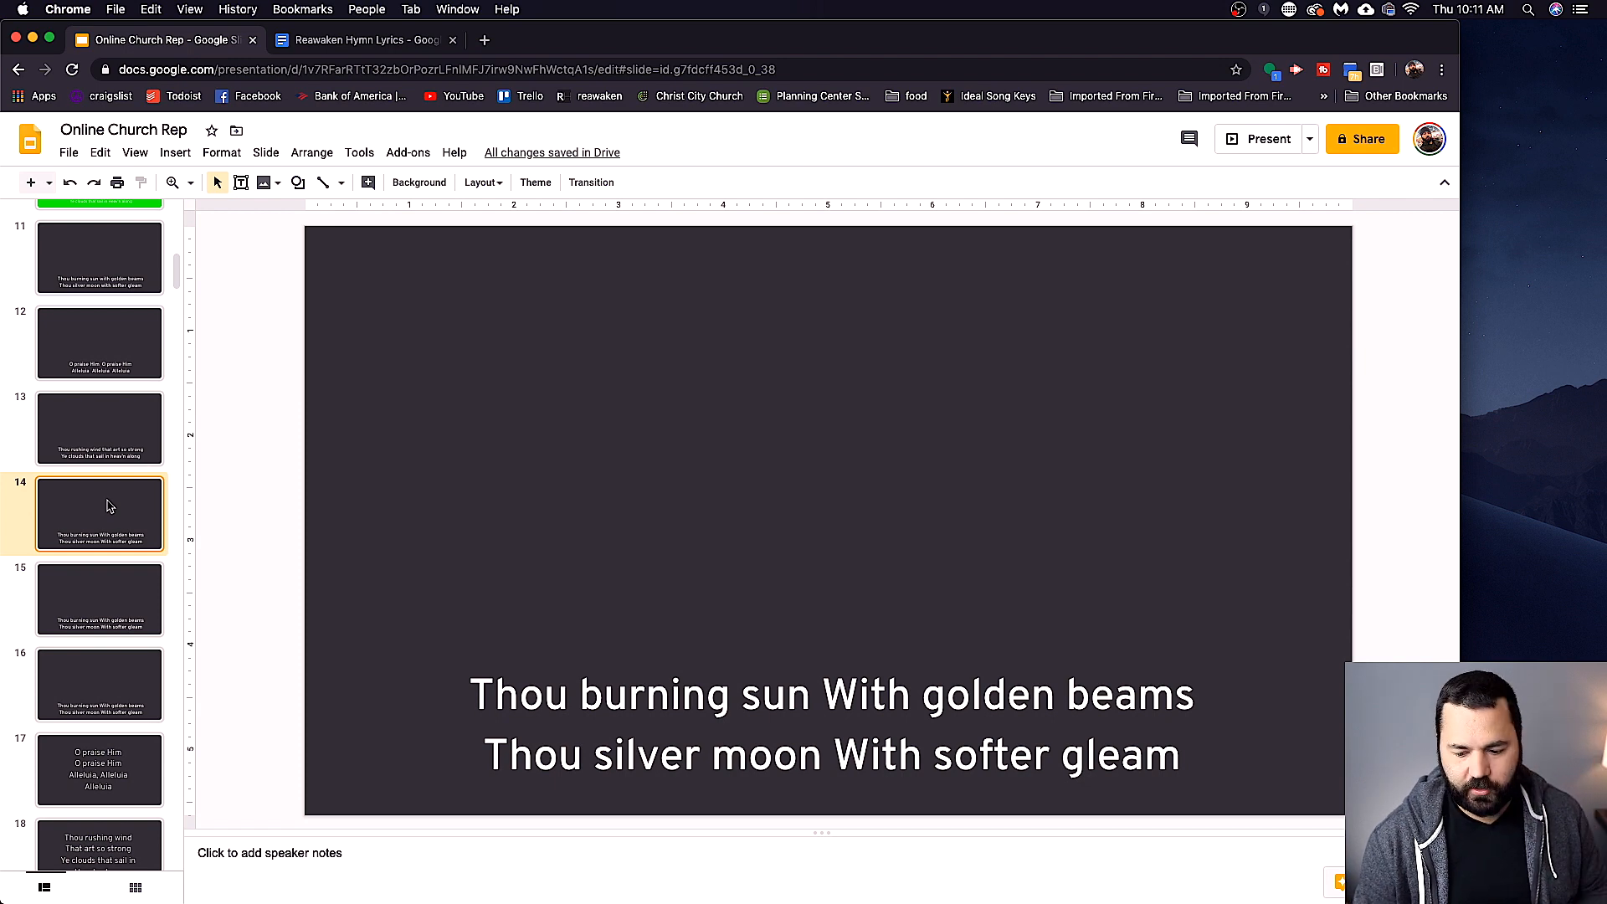
mouse_move(102, 250)
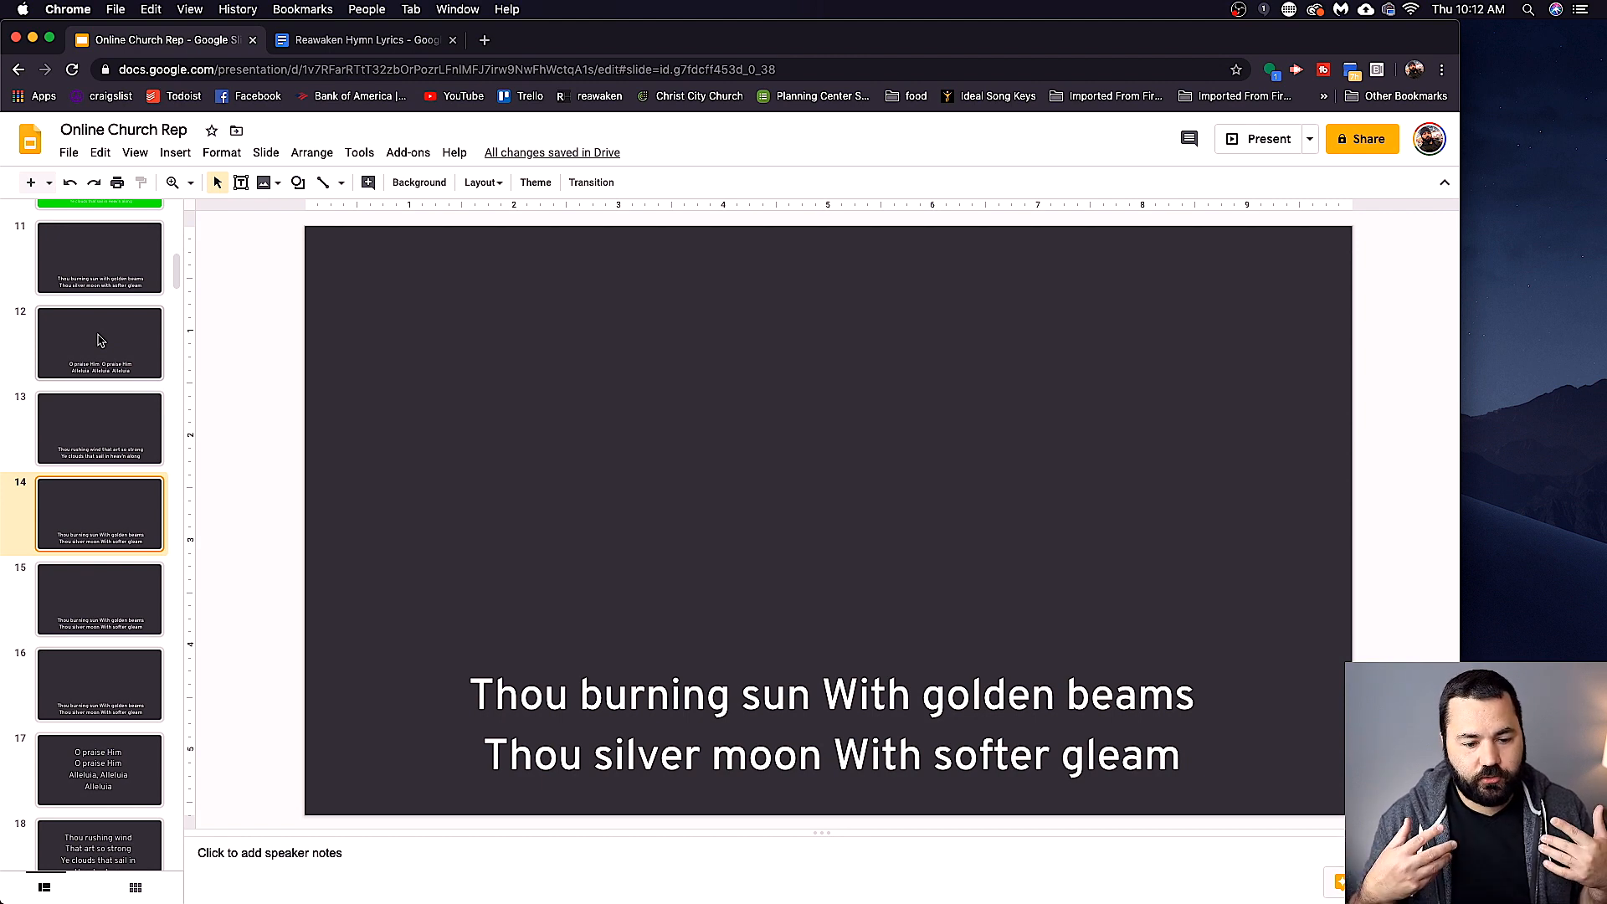
Set the selected lyric slides' background colour to solid green.
scroll(up, 3)
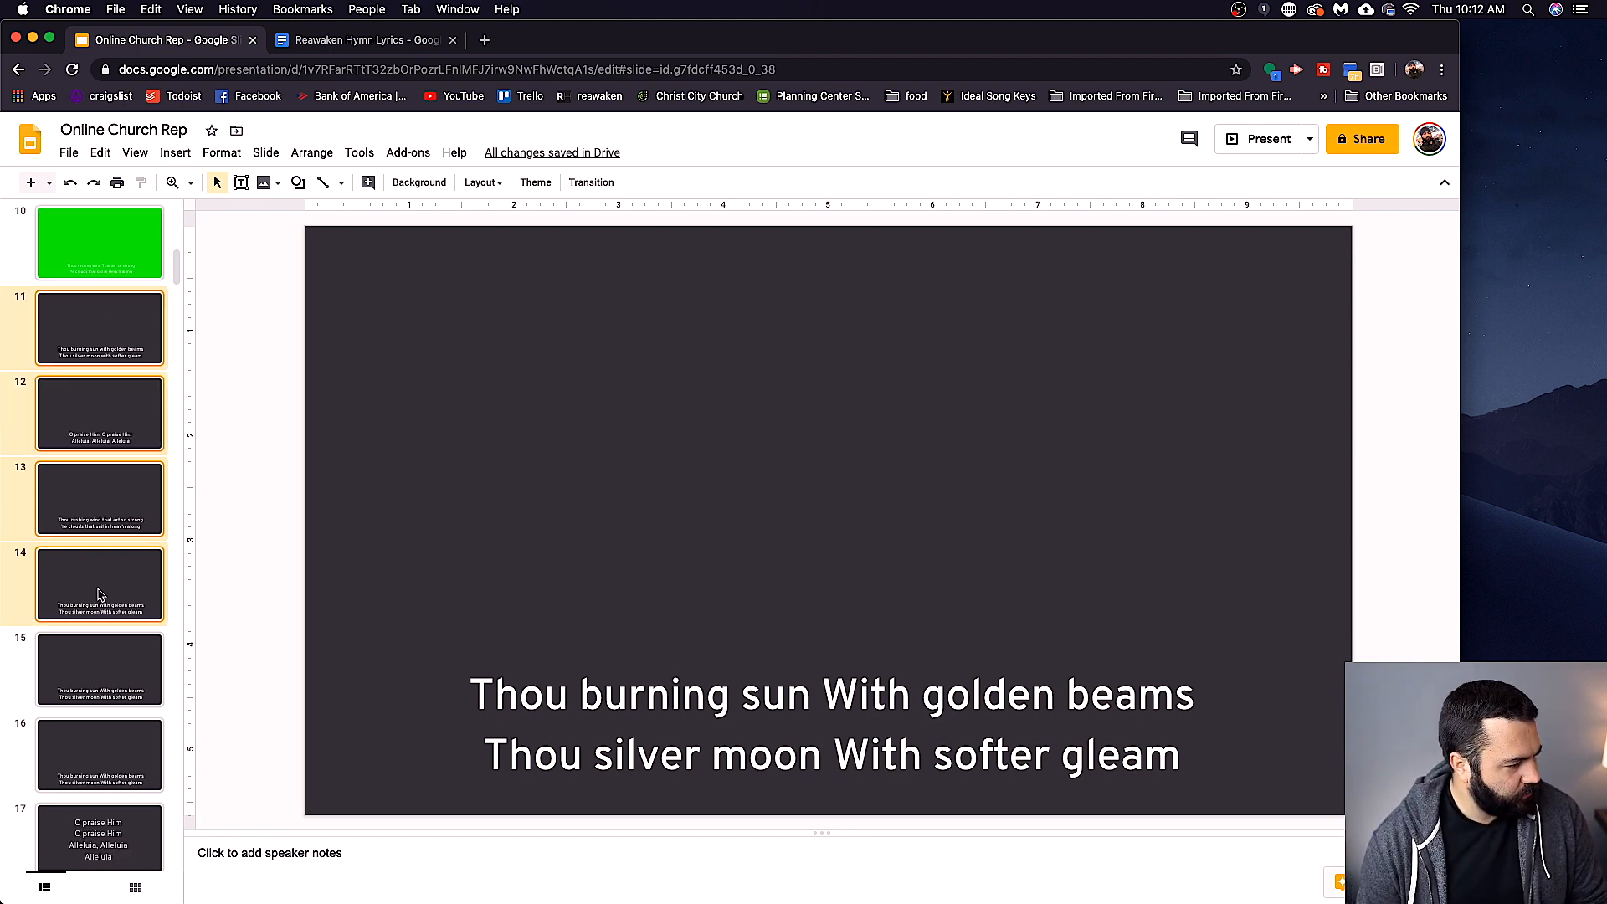
mouse_move(418, 181)
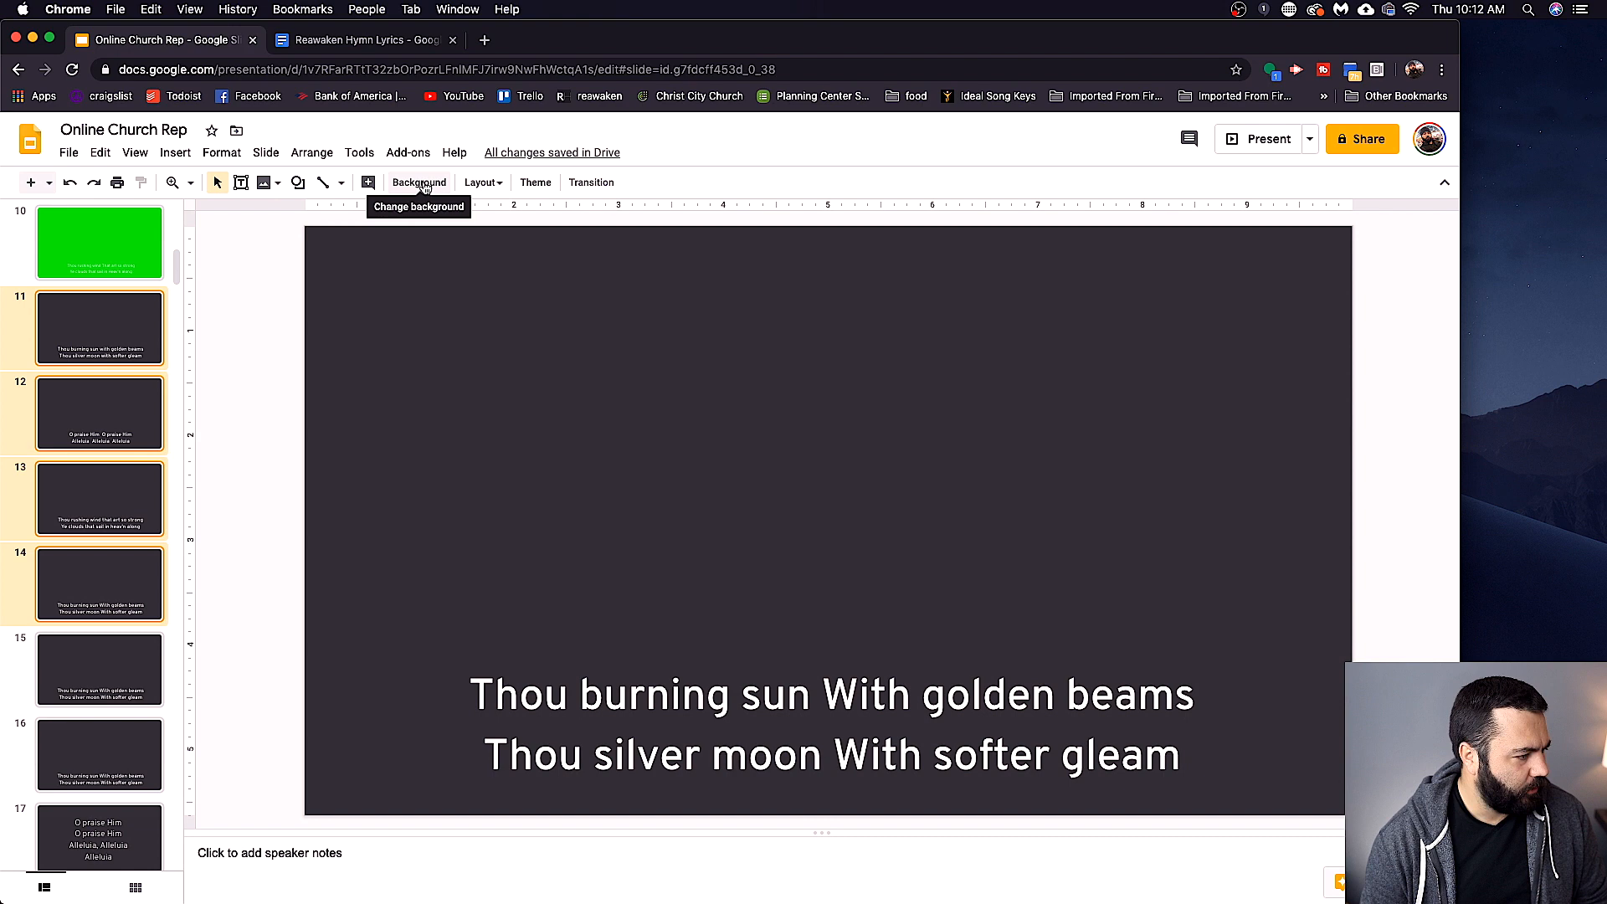
click(418, 181)
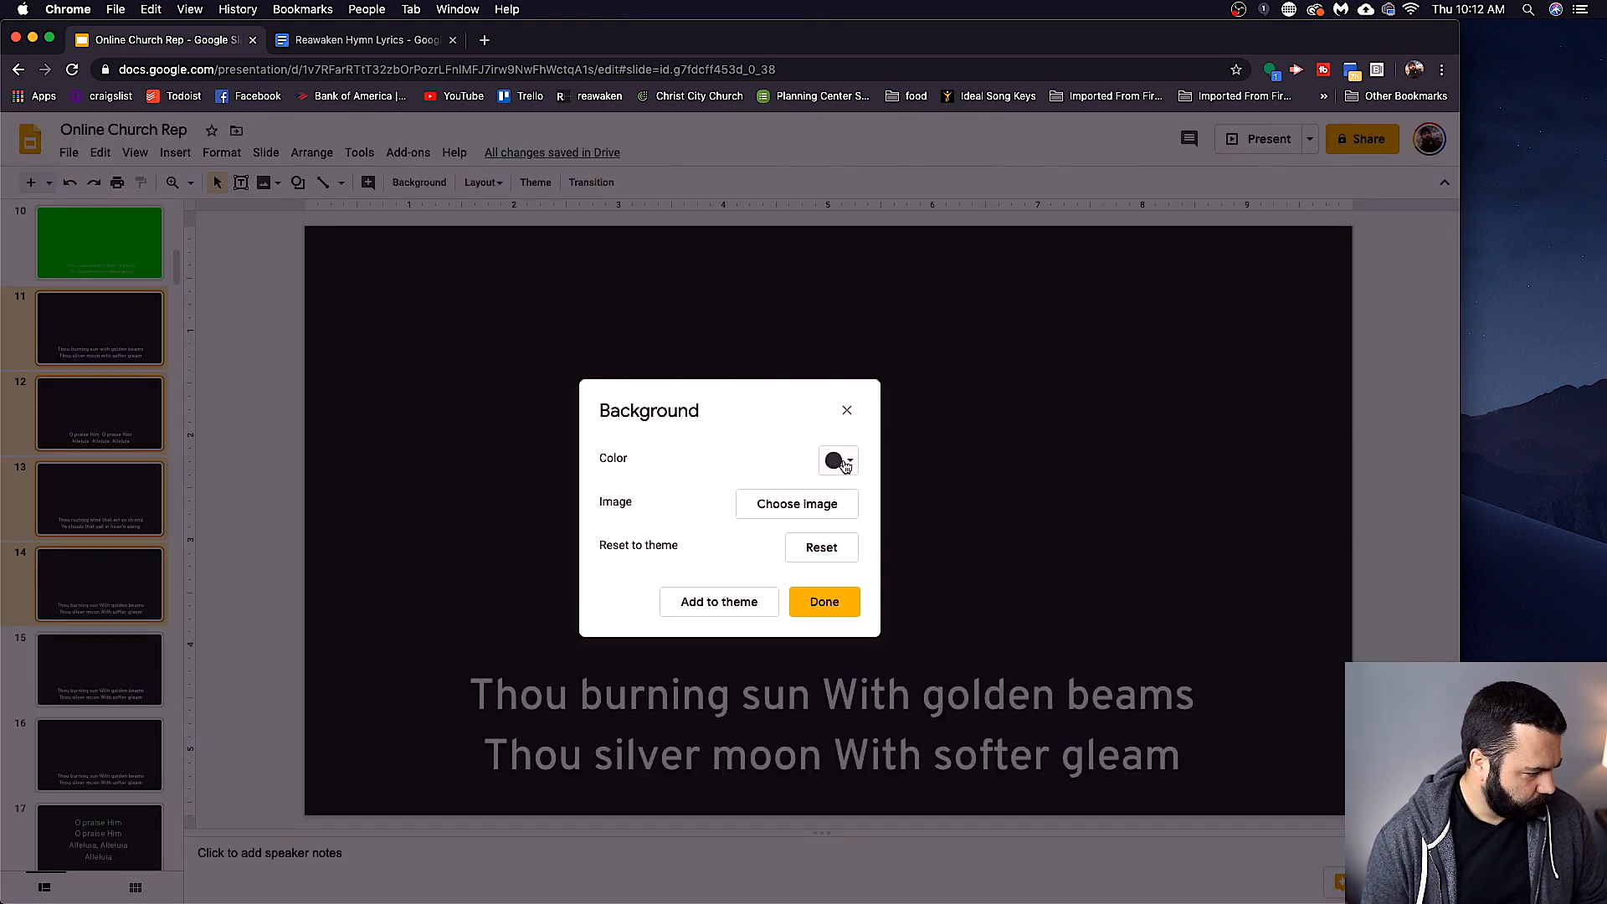
click(839, 460)
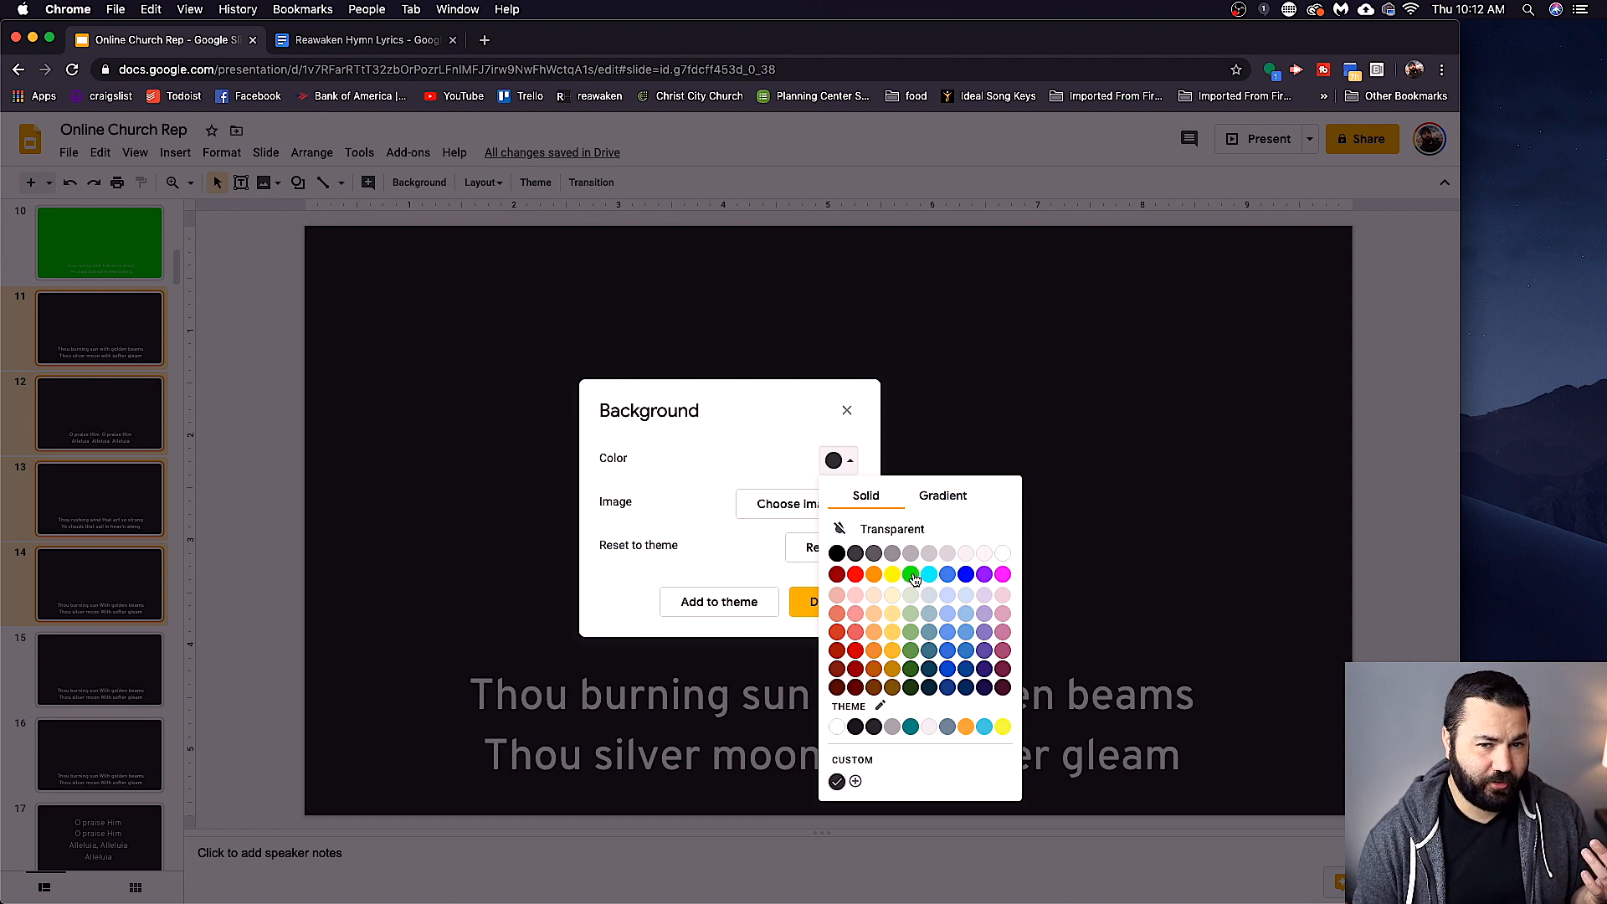
mouse_move(911, 573)
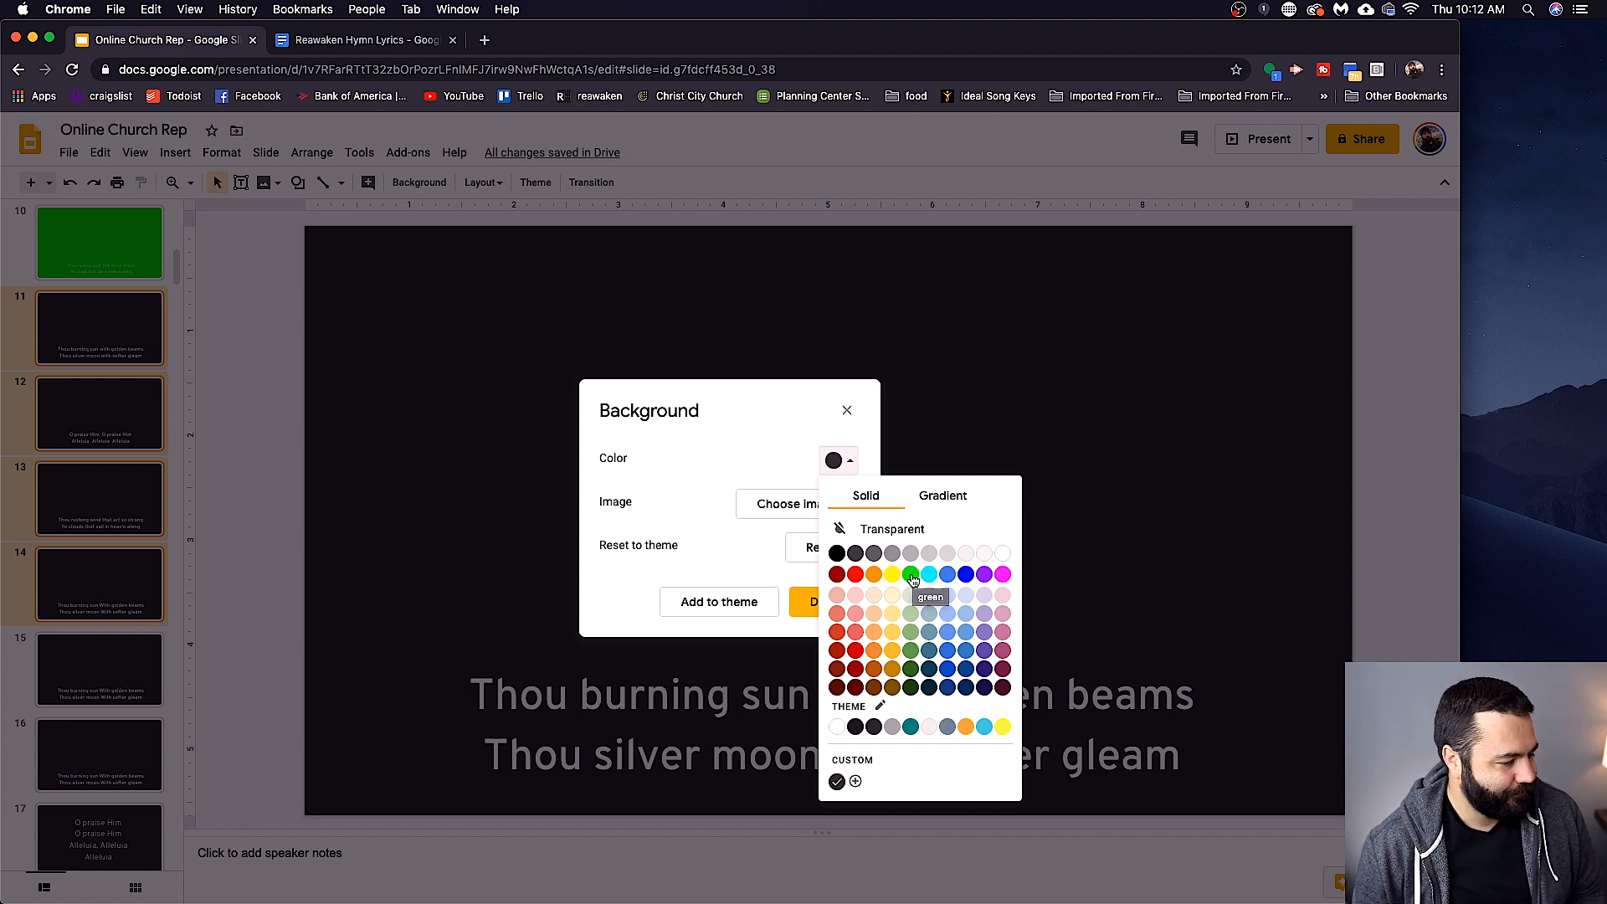
click(909, 573)
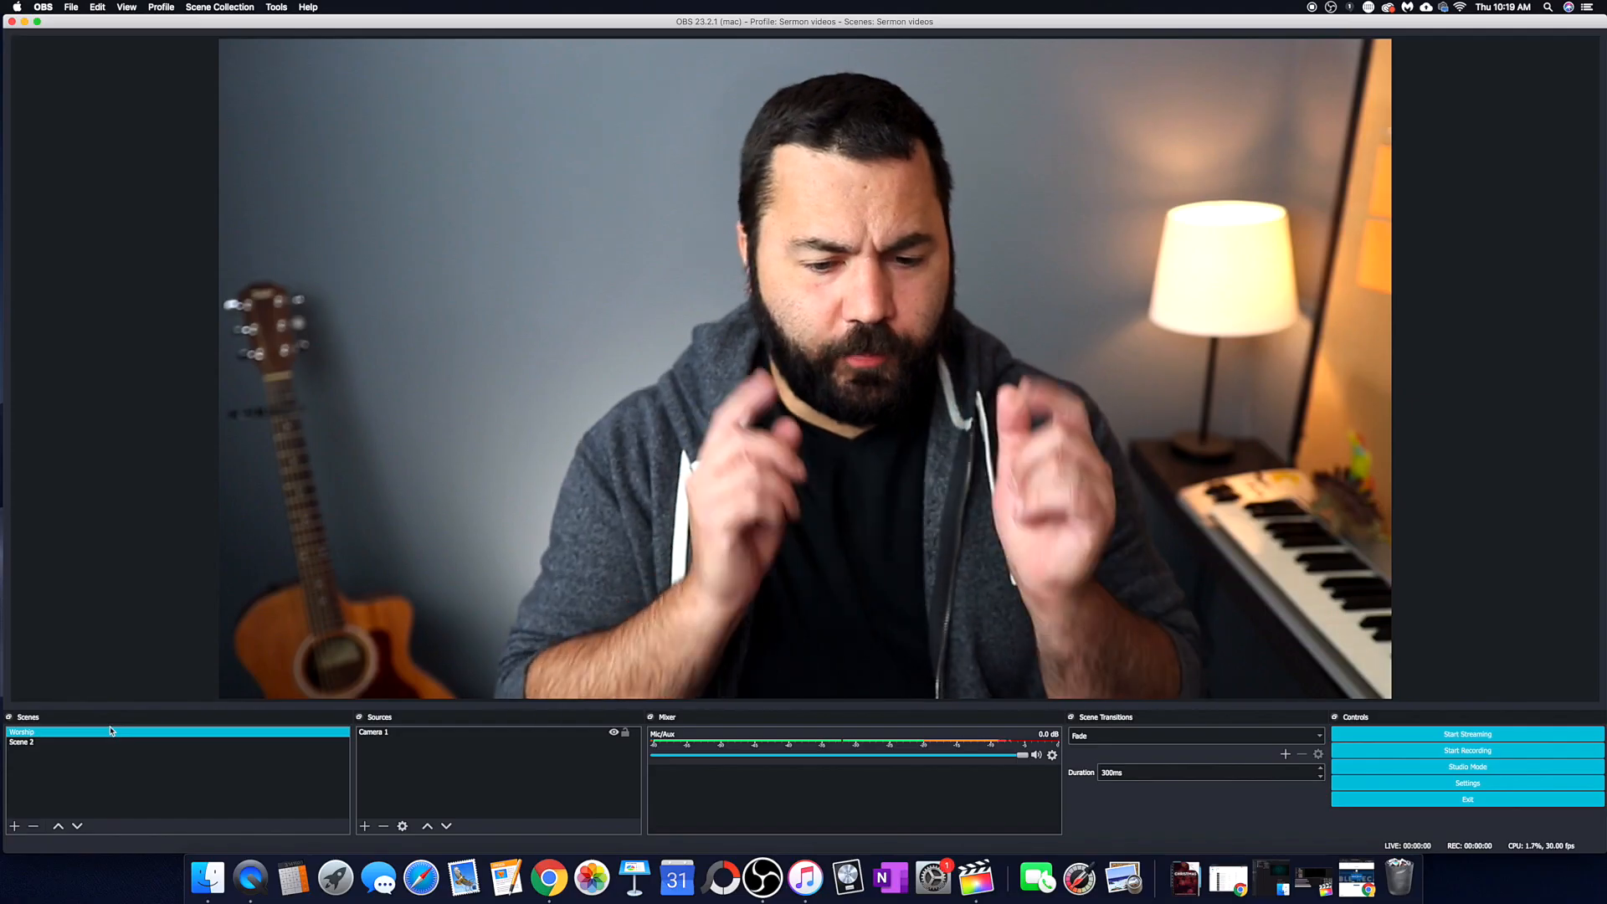
Add a Window Capture named 'Lyrics' of the Chrome Slides window to the Worship scene.
click(410, 731)
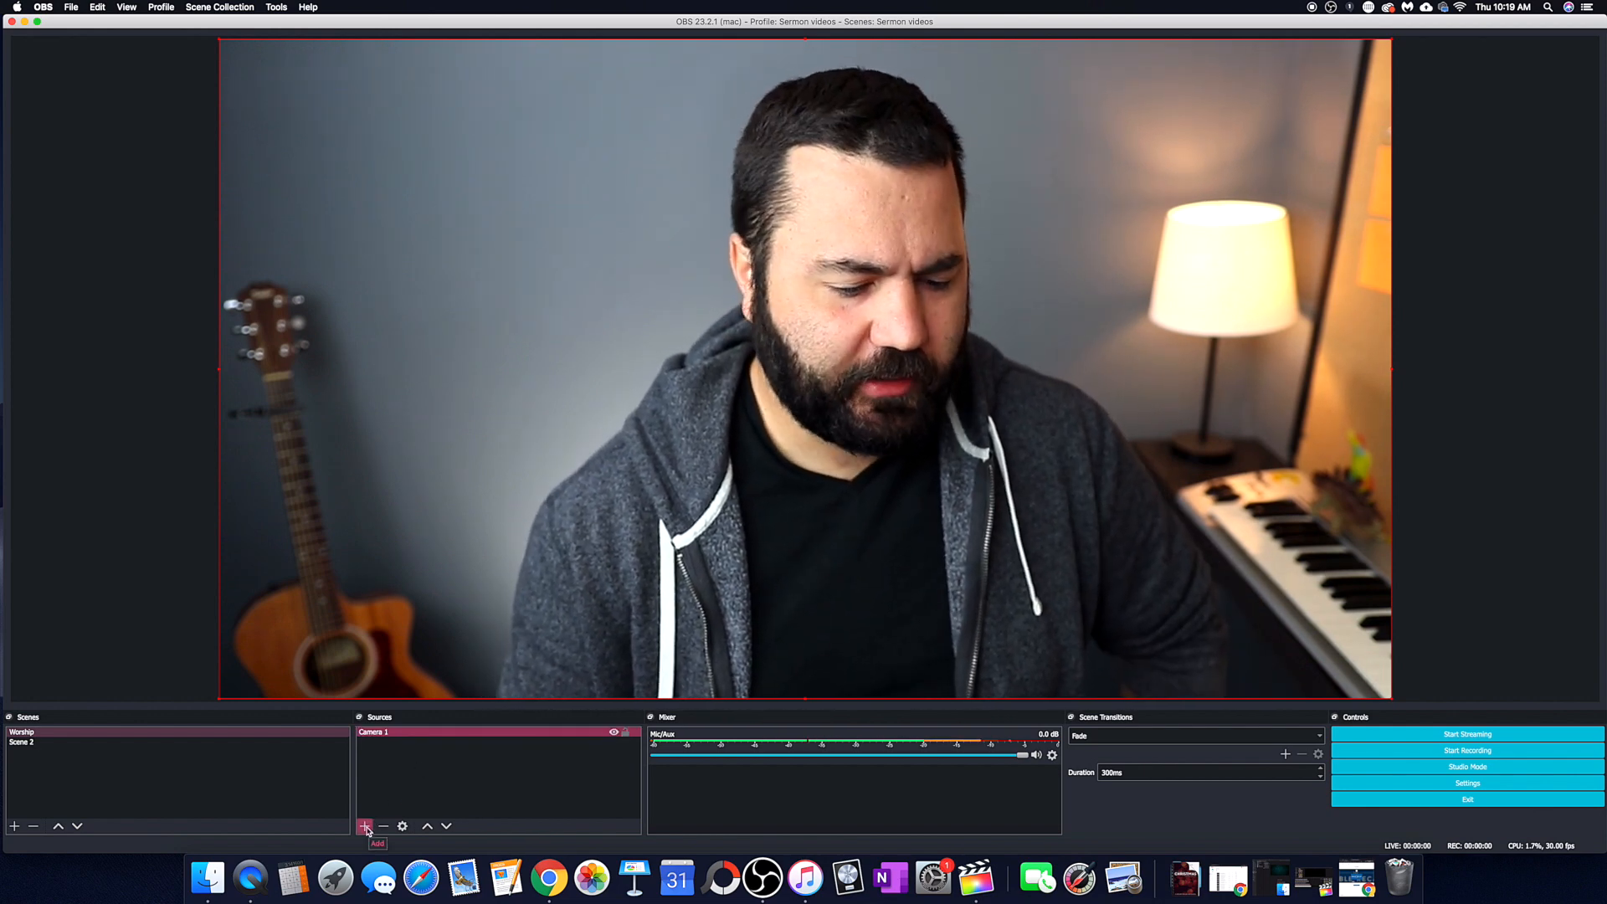
click(365, 827)
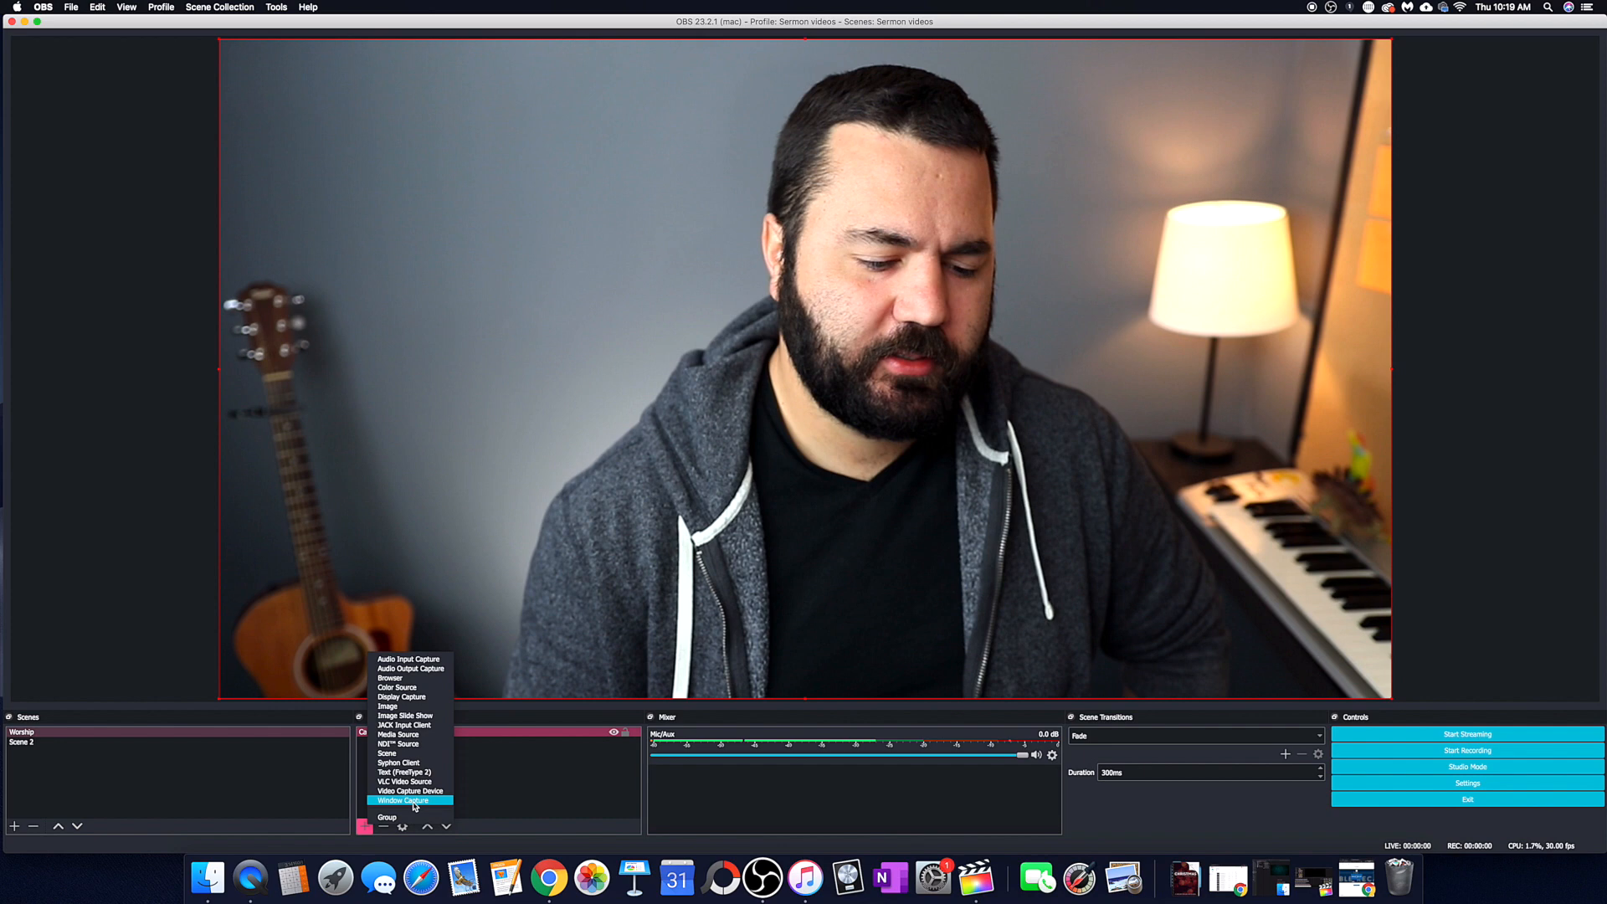
click(408, 792)
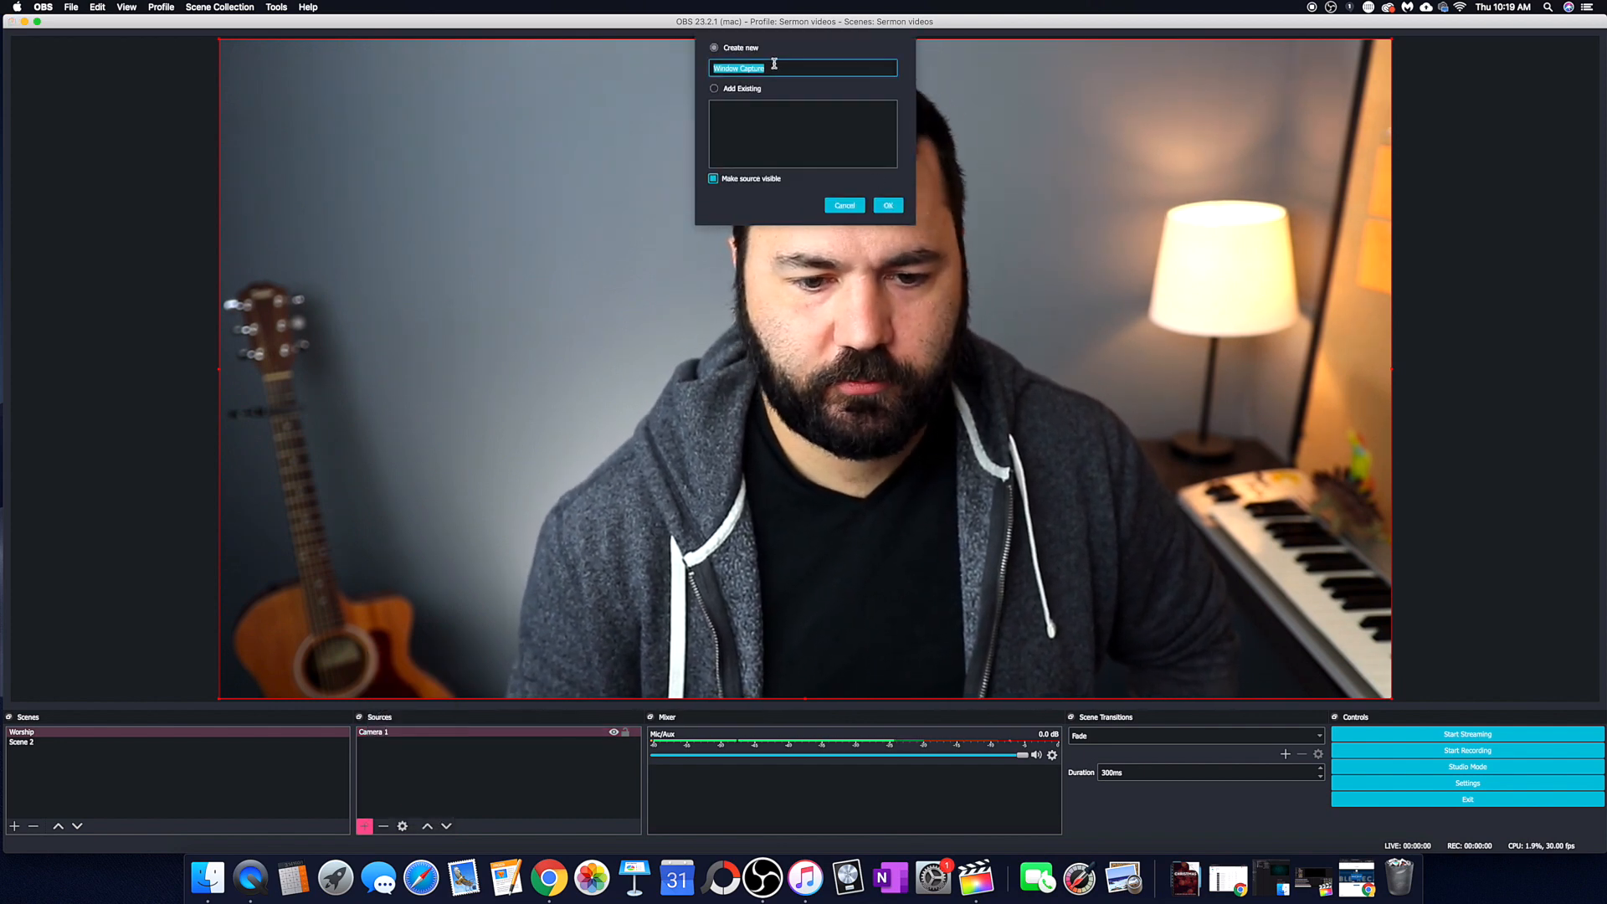
text(Lyrics)
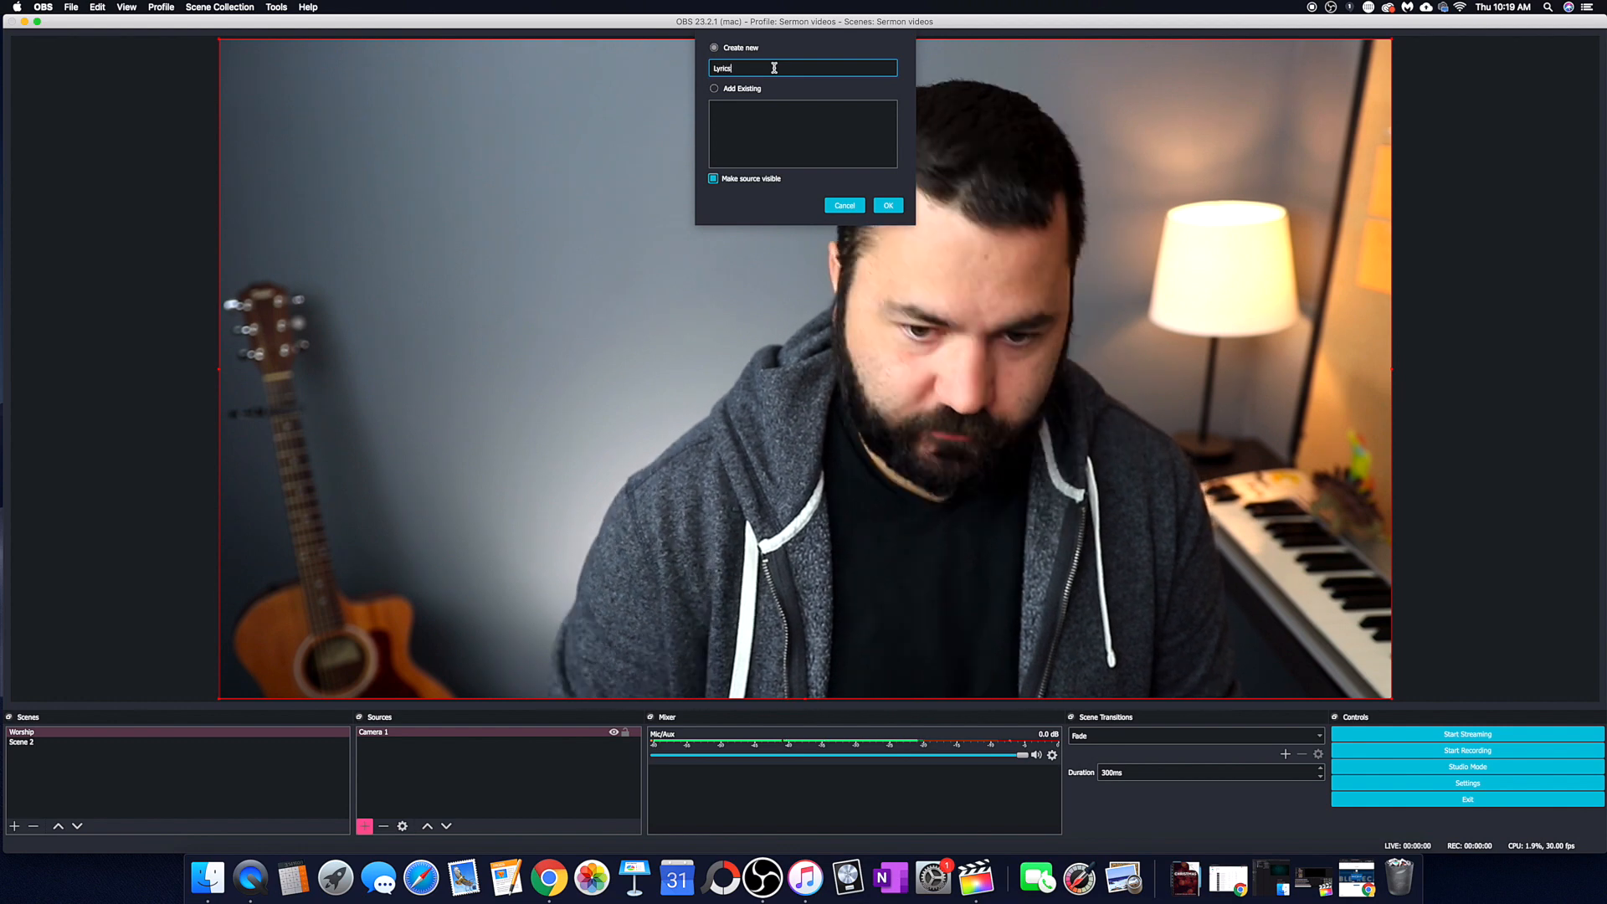
click(886, 205)
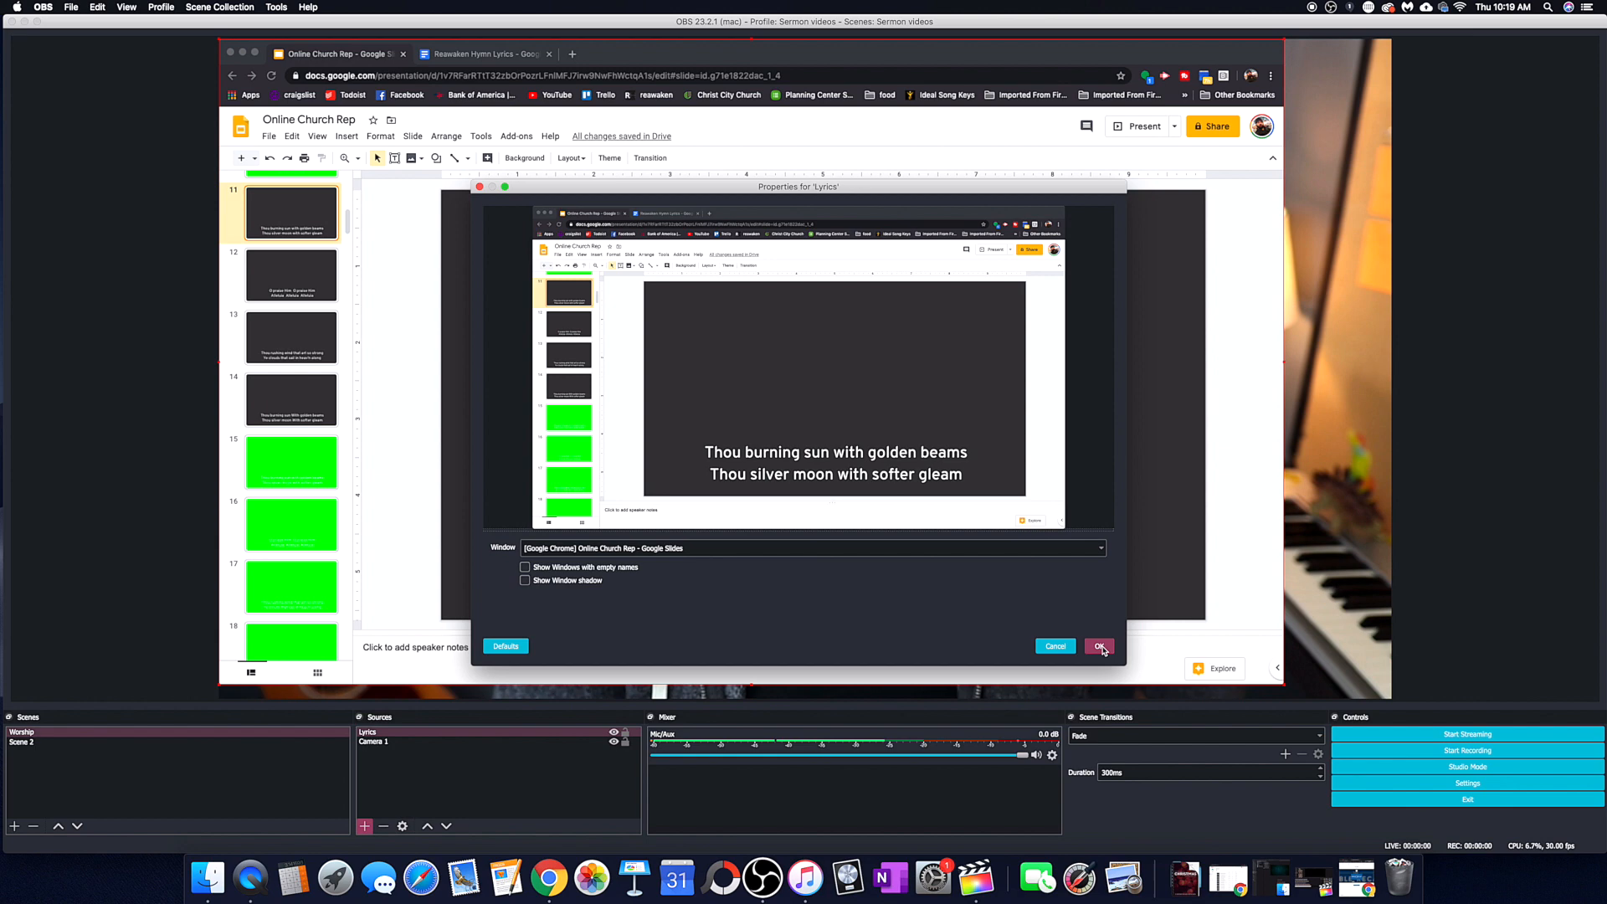
click(1099, 645)
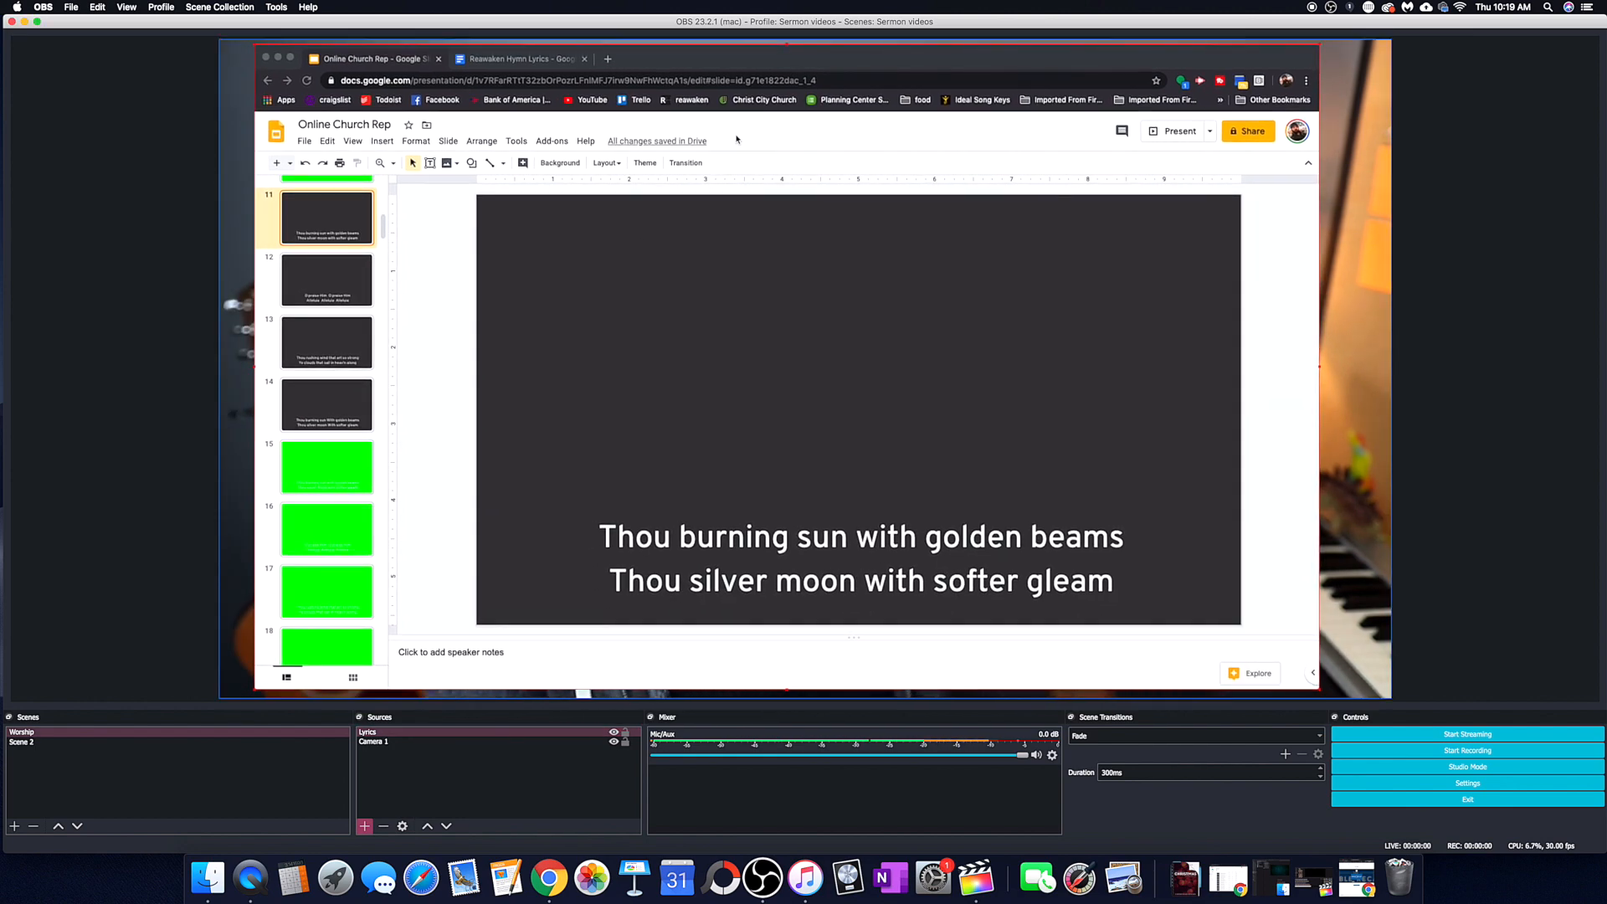
mouse_move(1189, 641)
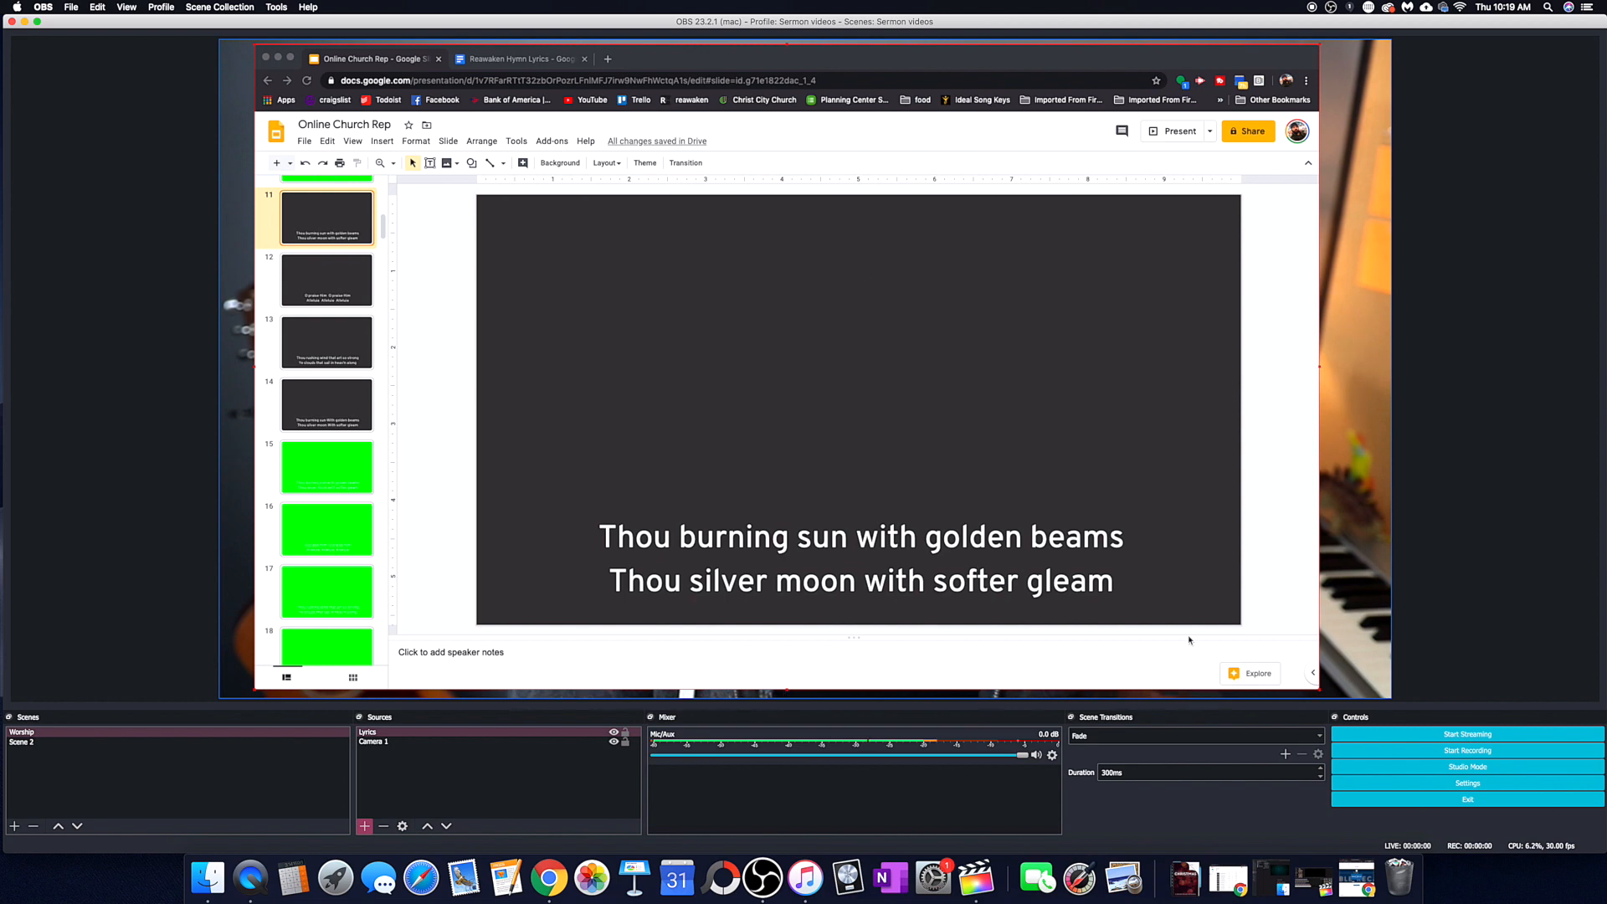
mouse_move(1235, 602)
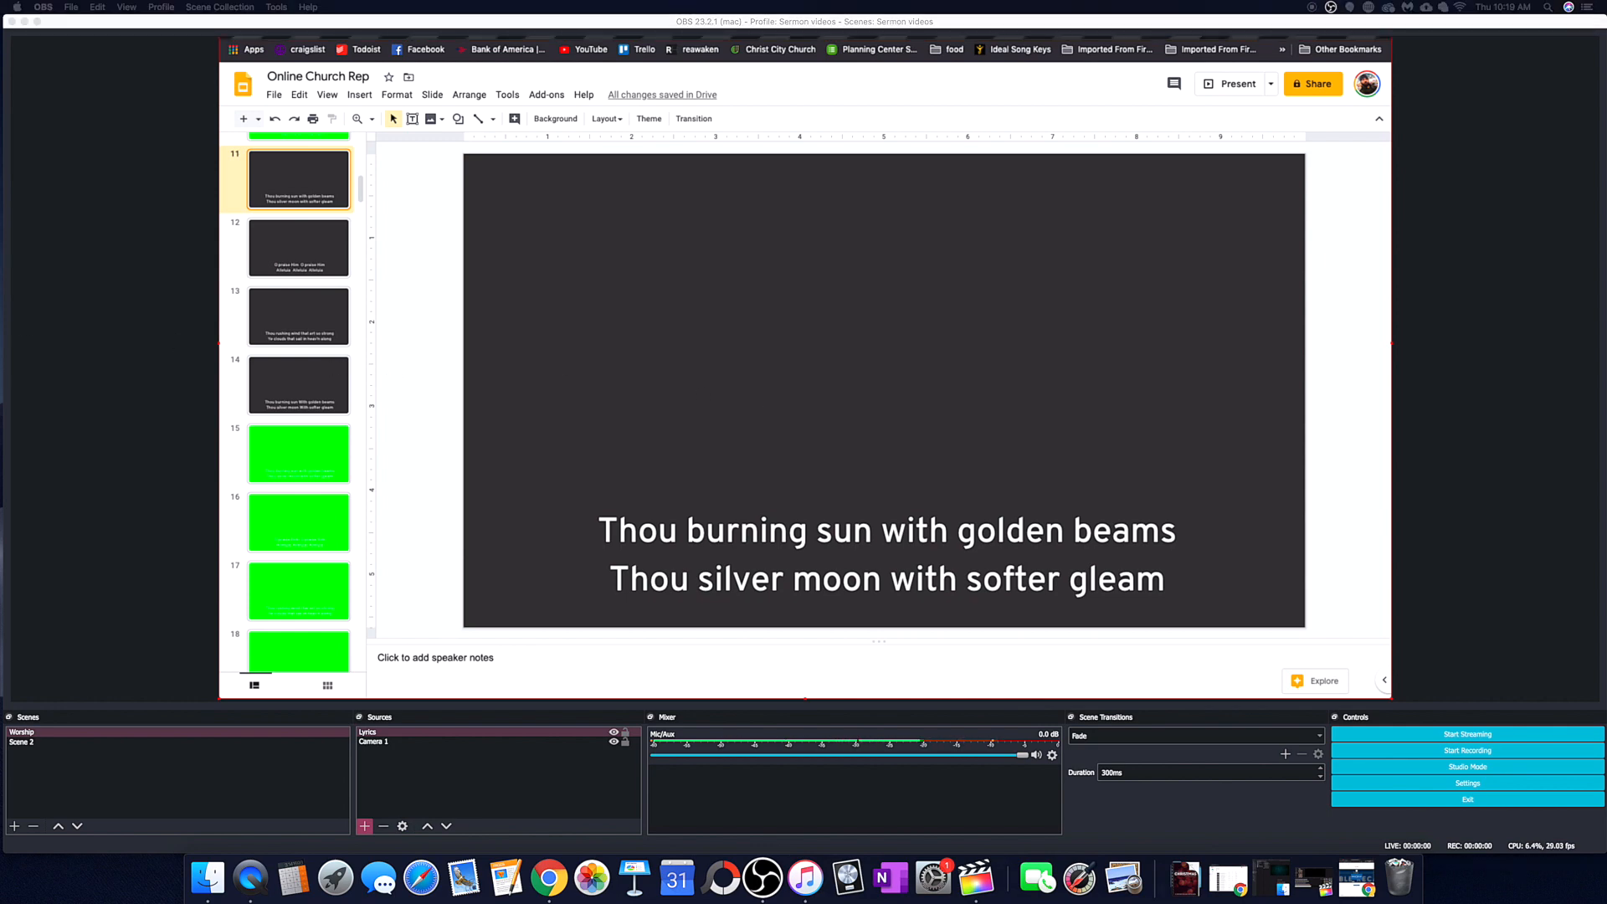
mouse_move(1234, 83)
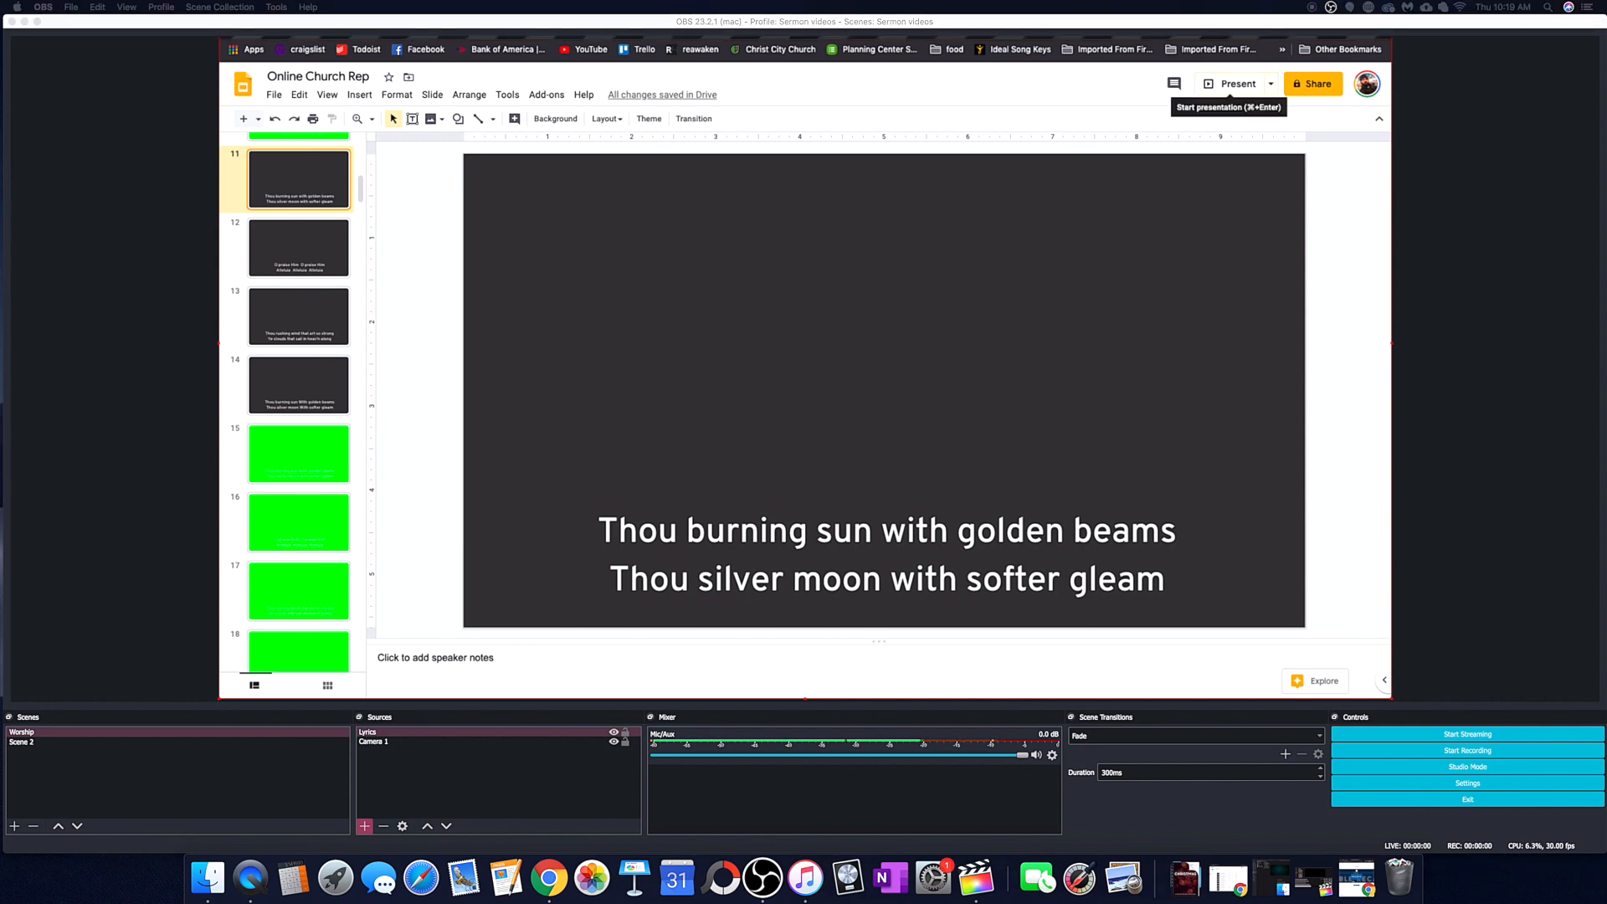
Start presenting the slideshow so the Lyrics capture shows slide 11 full screen.
click(1234, 83)
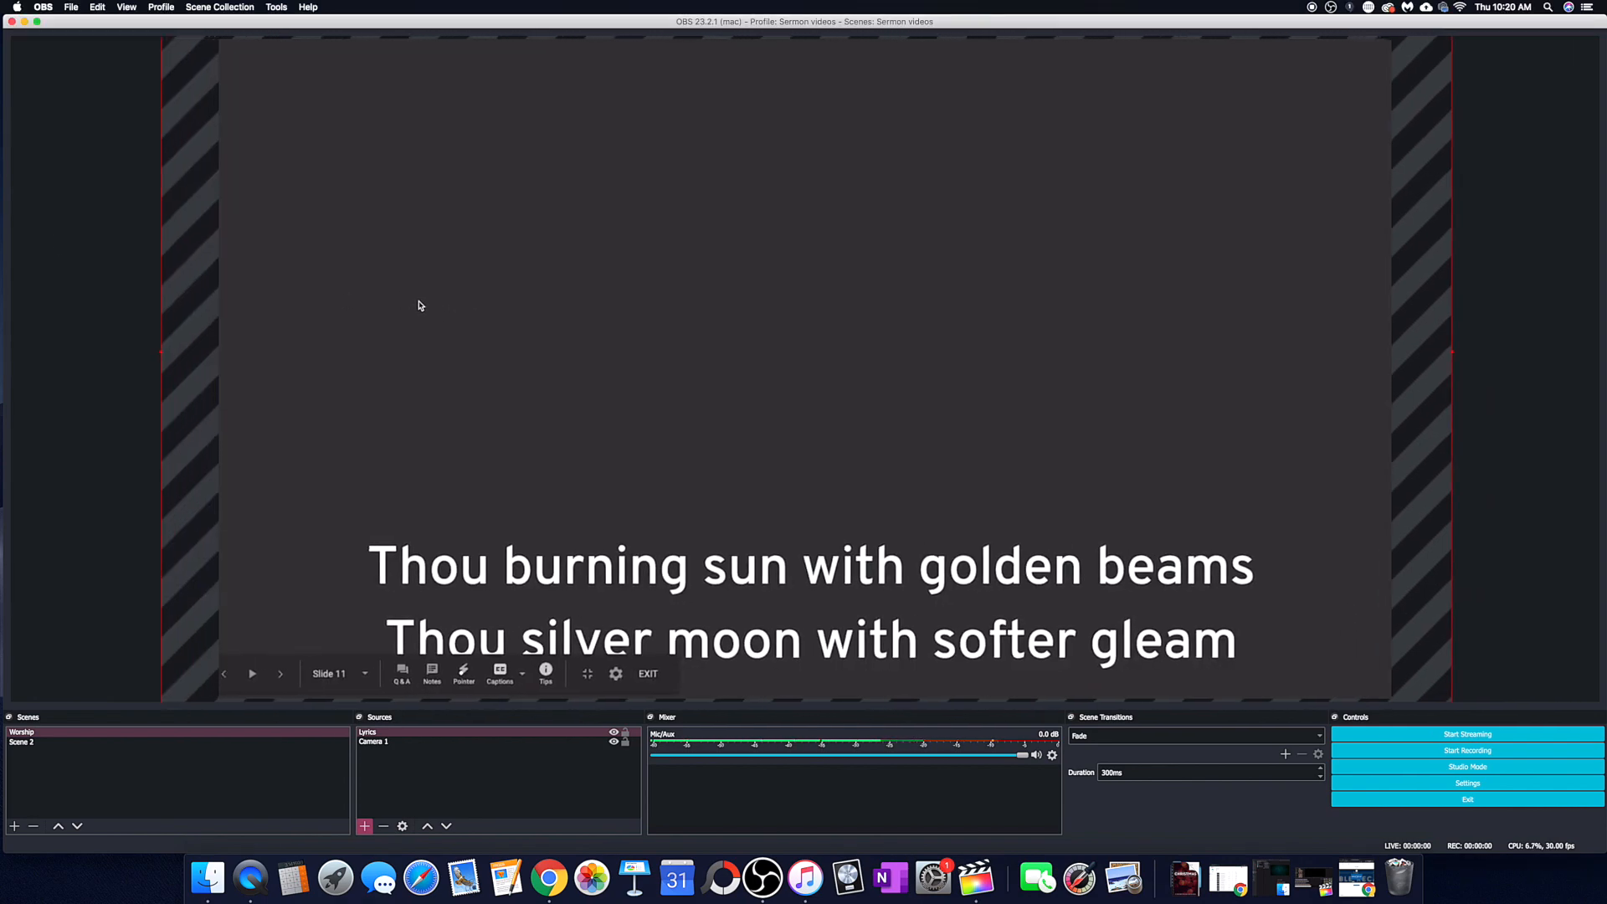
Crop the Lyrics capture in Edit Transform with top crop 800 and an adjusted bottom crop.
right_click(419, 305)
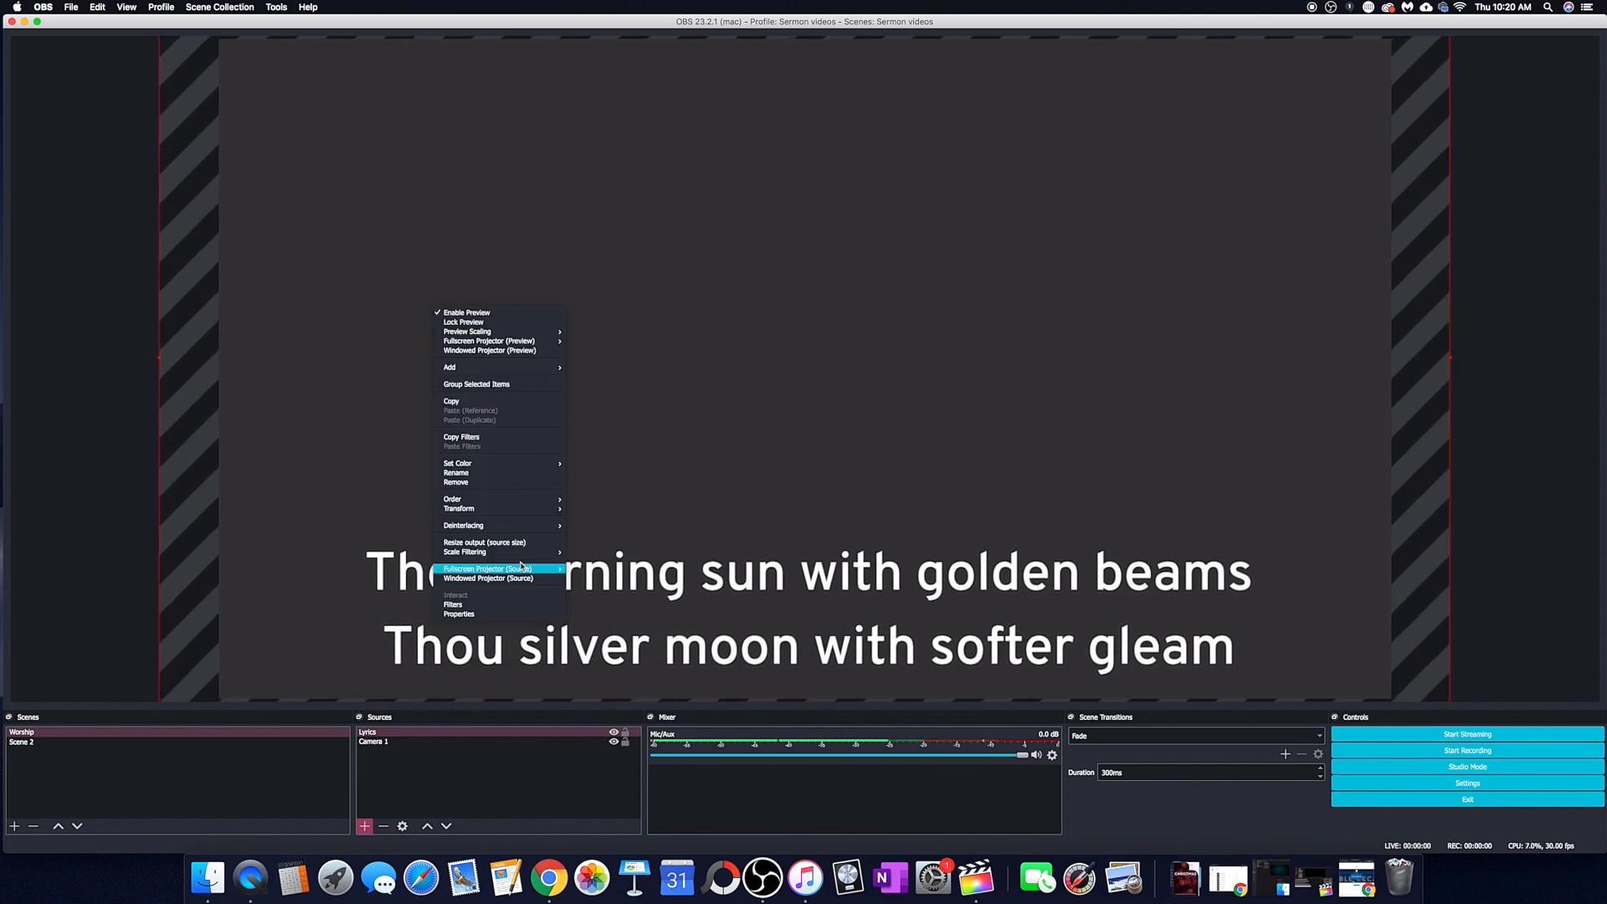
mouse_move(499, 508)
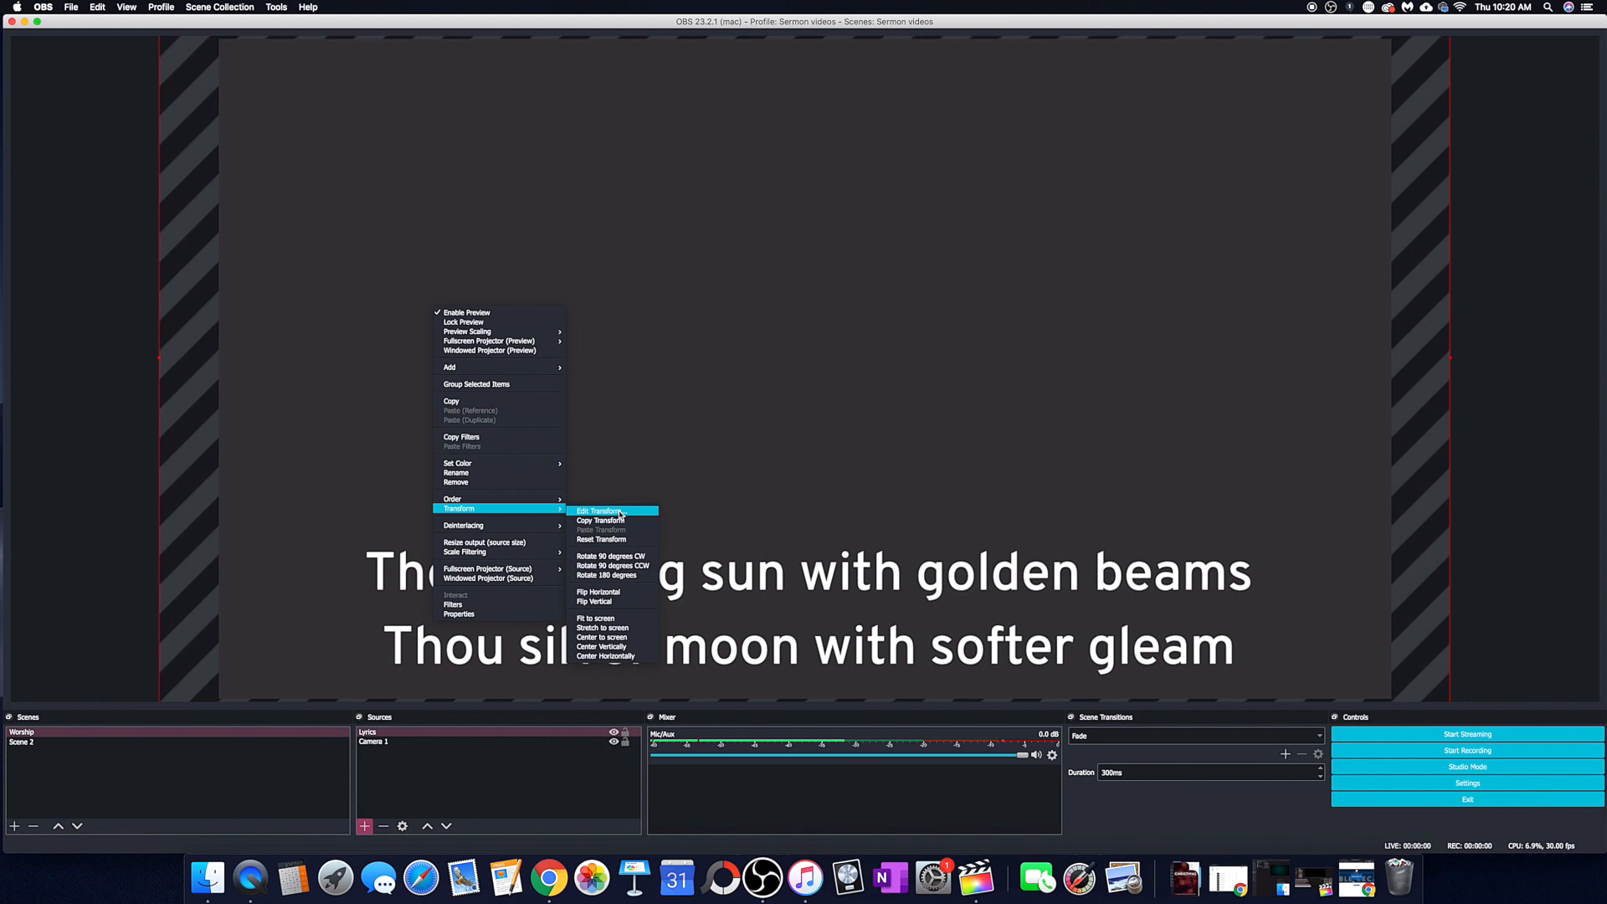
click(592, 510)
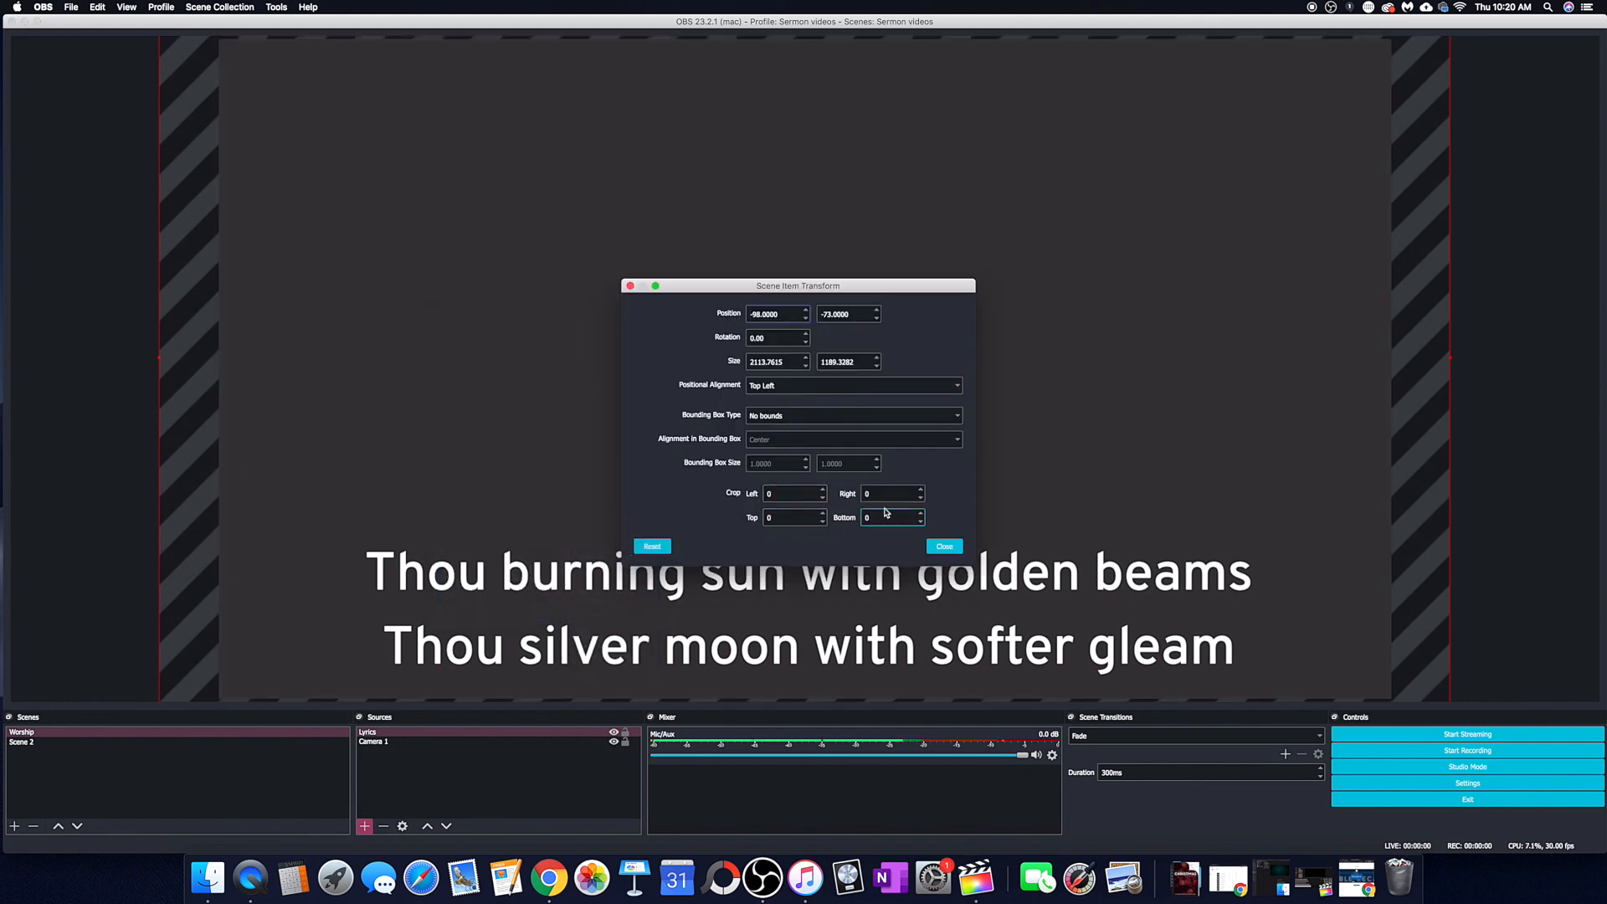
click(790, 516)
text(800)
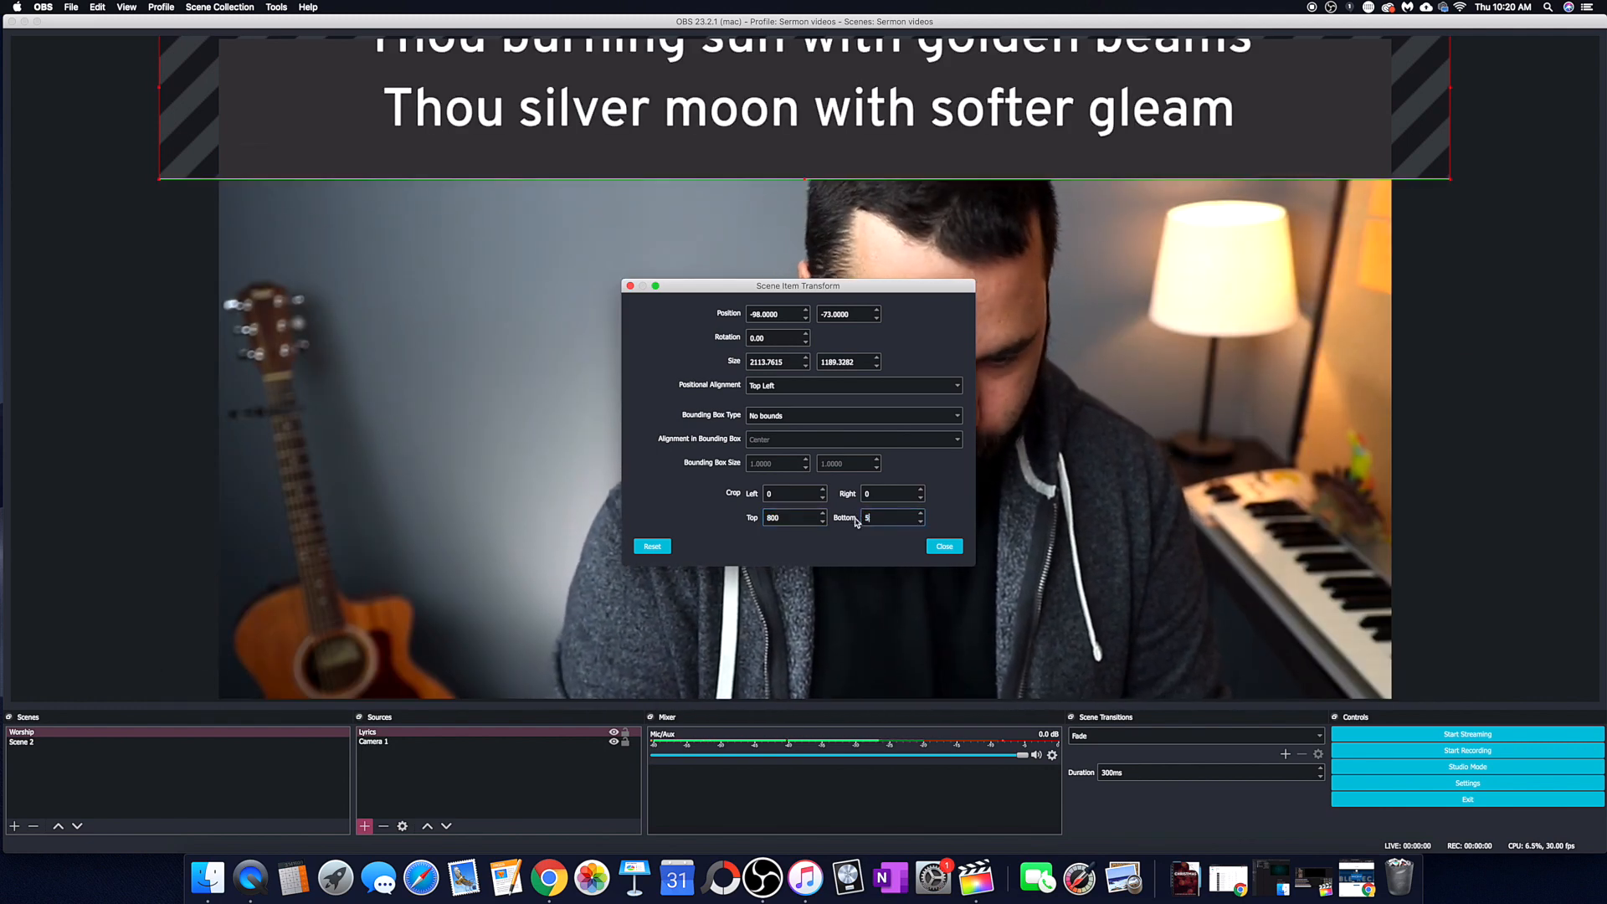
click(944, 545)
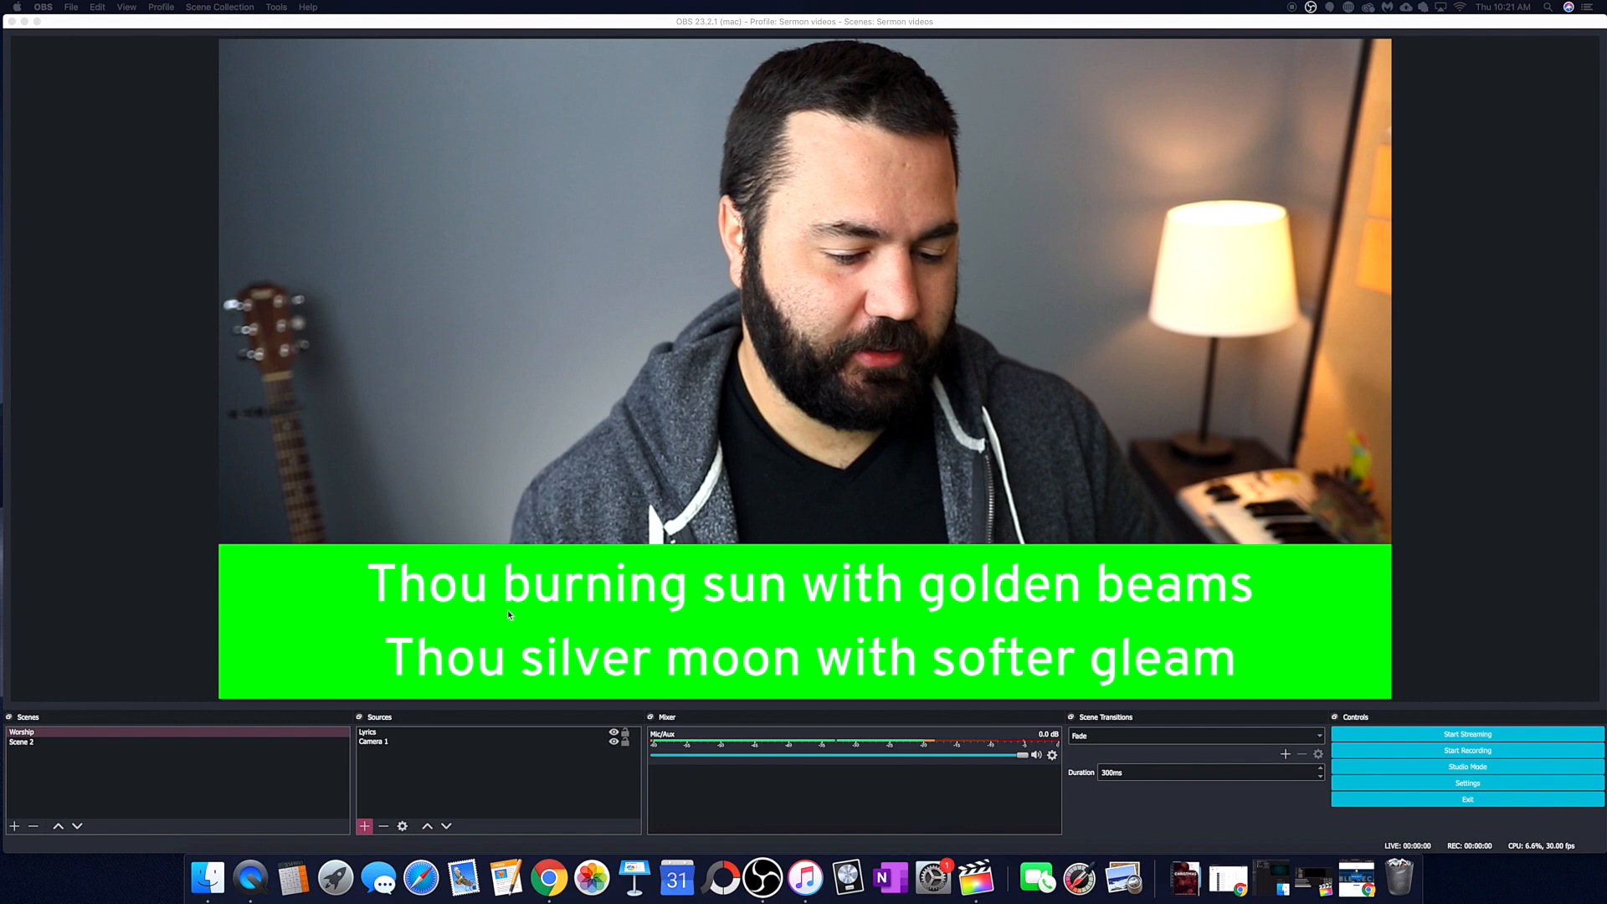
mouse_move(415, 754)
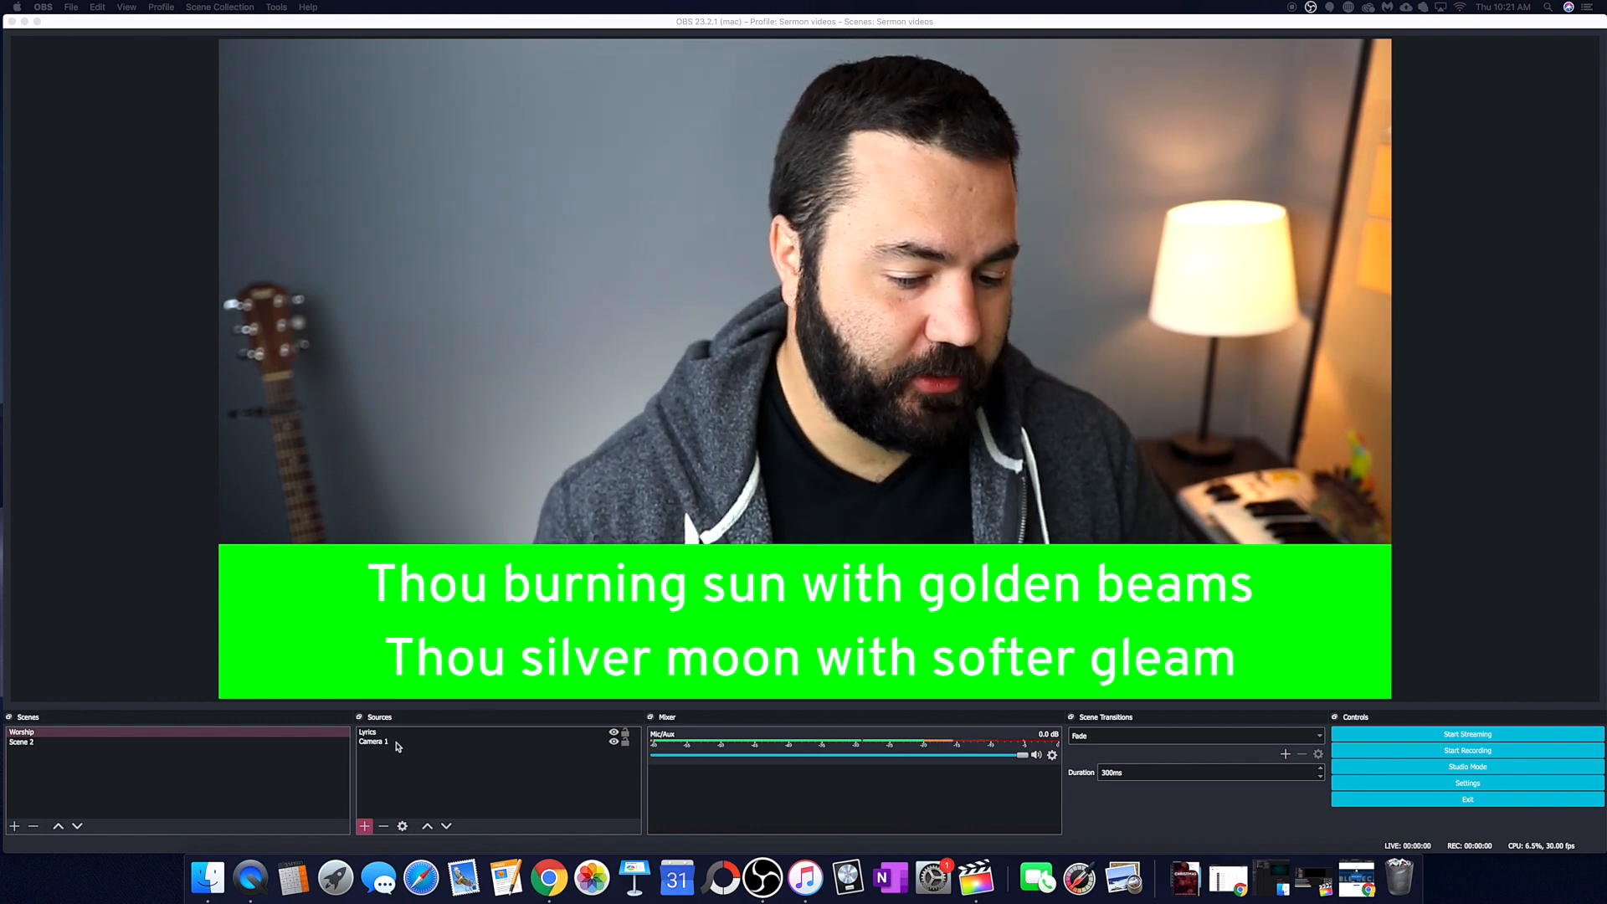
Add a Chroma Key effect filter to the Lyrics source, keeping its default name.
click(367, 731)
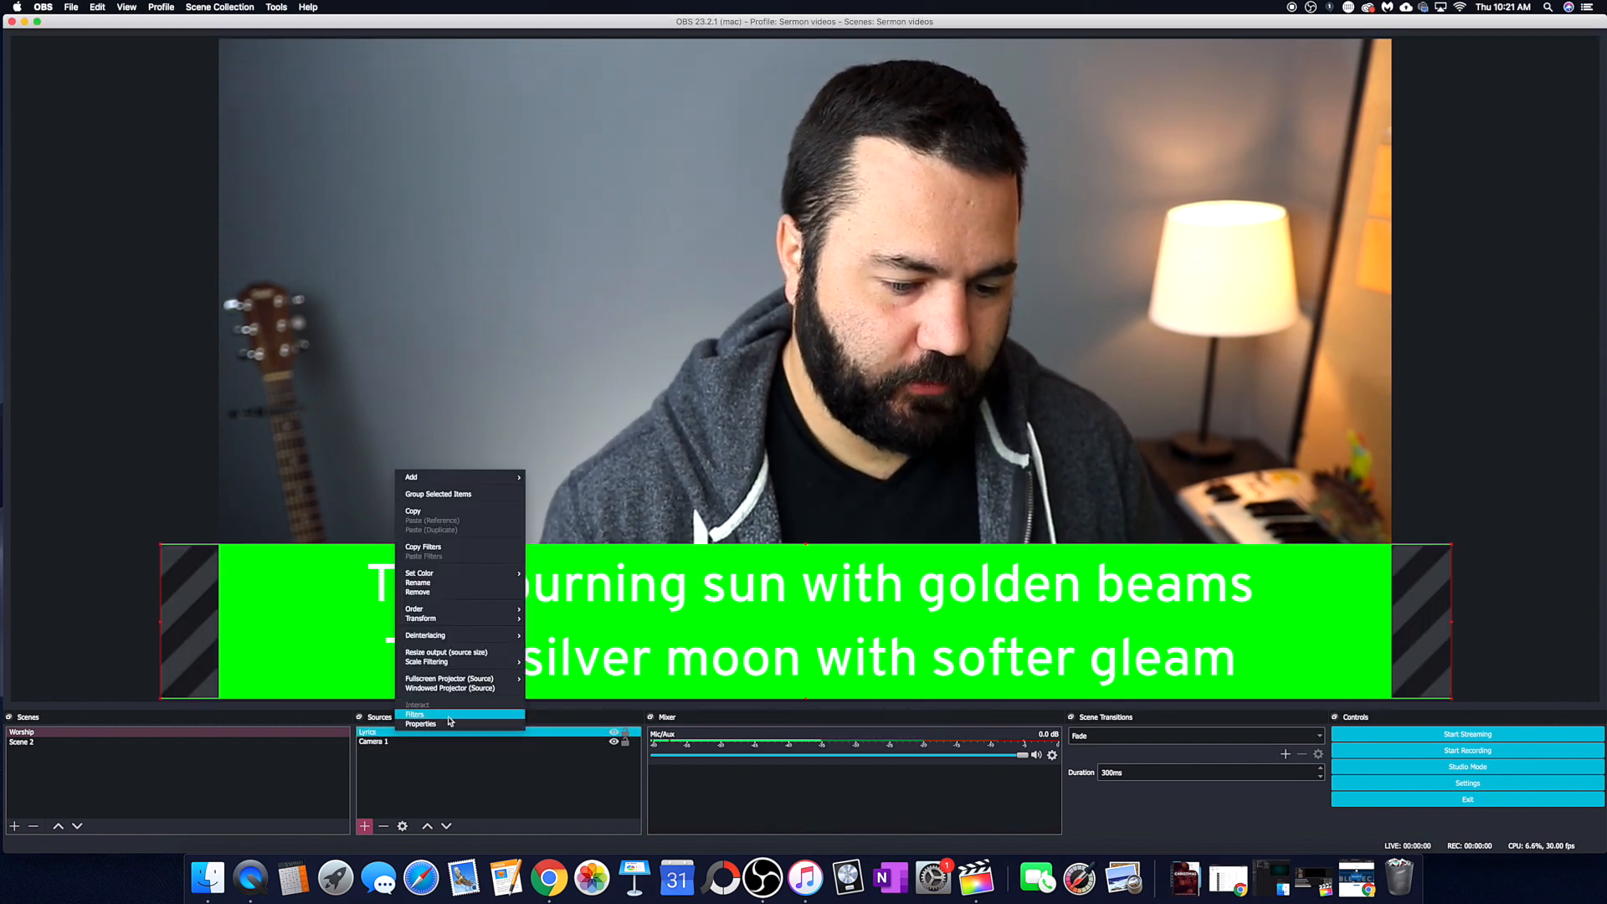
click(415, 714)
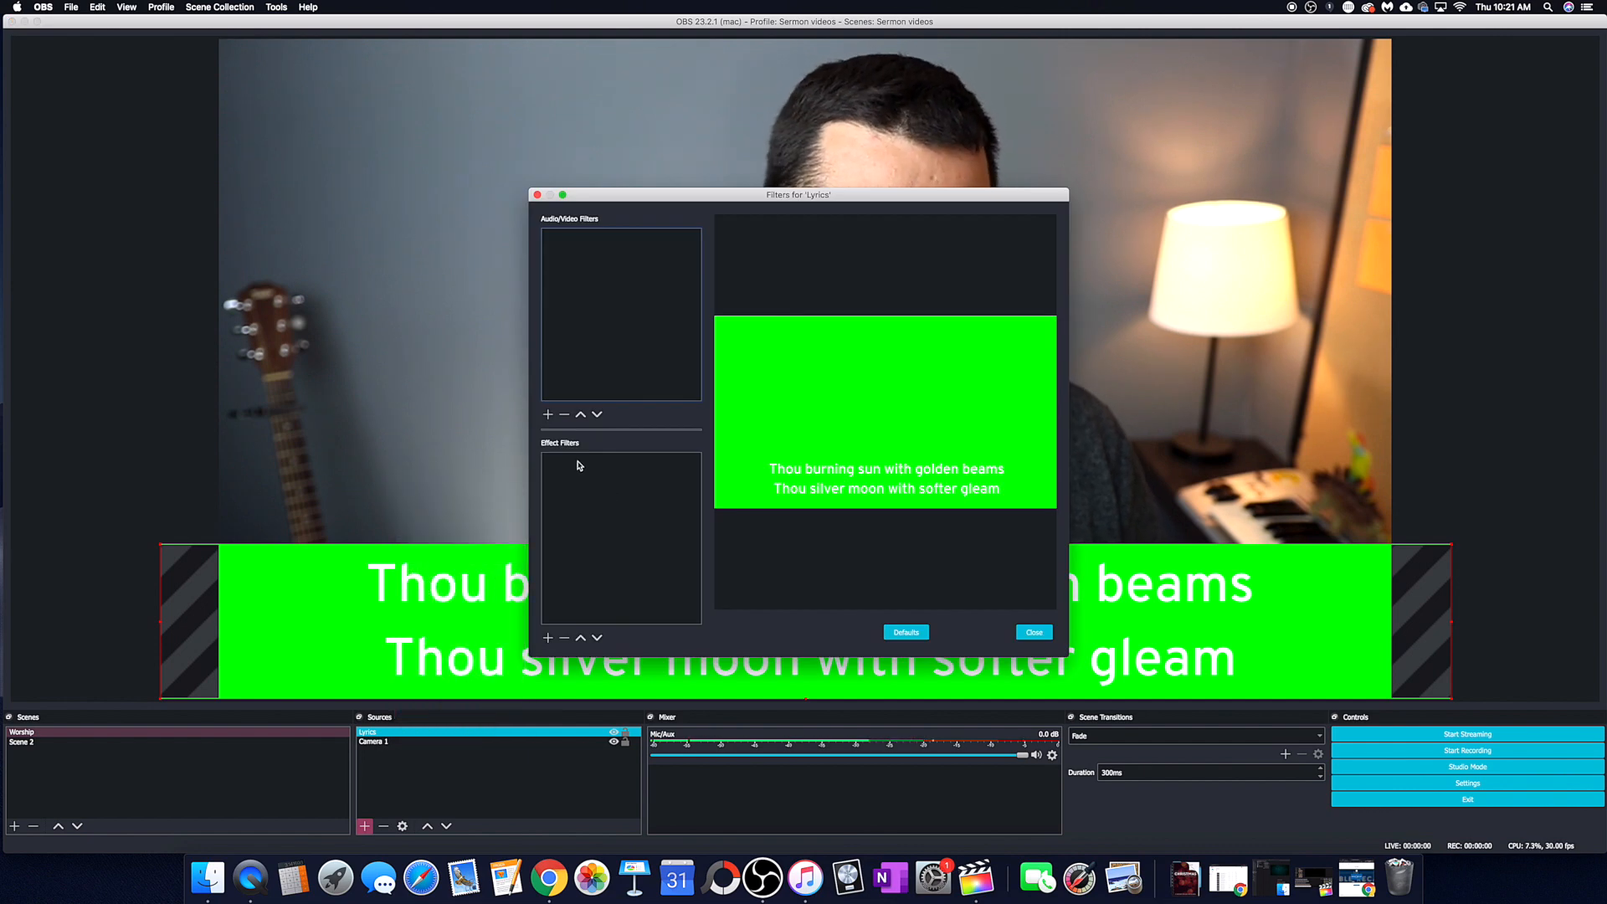
mouse_move(549, 637)
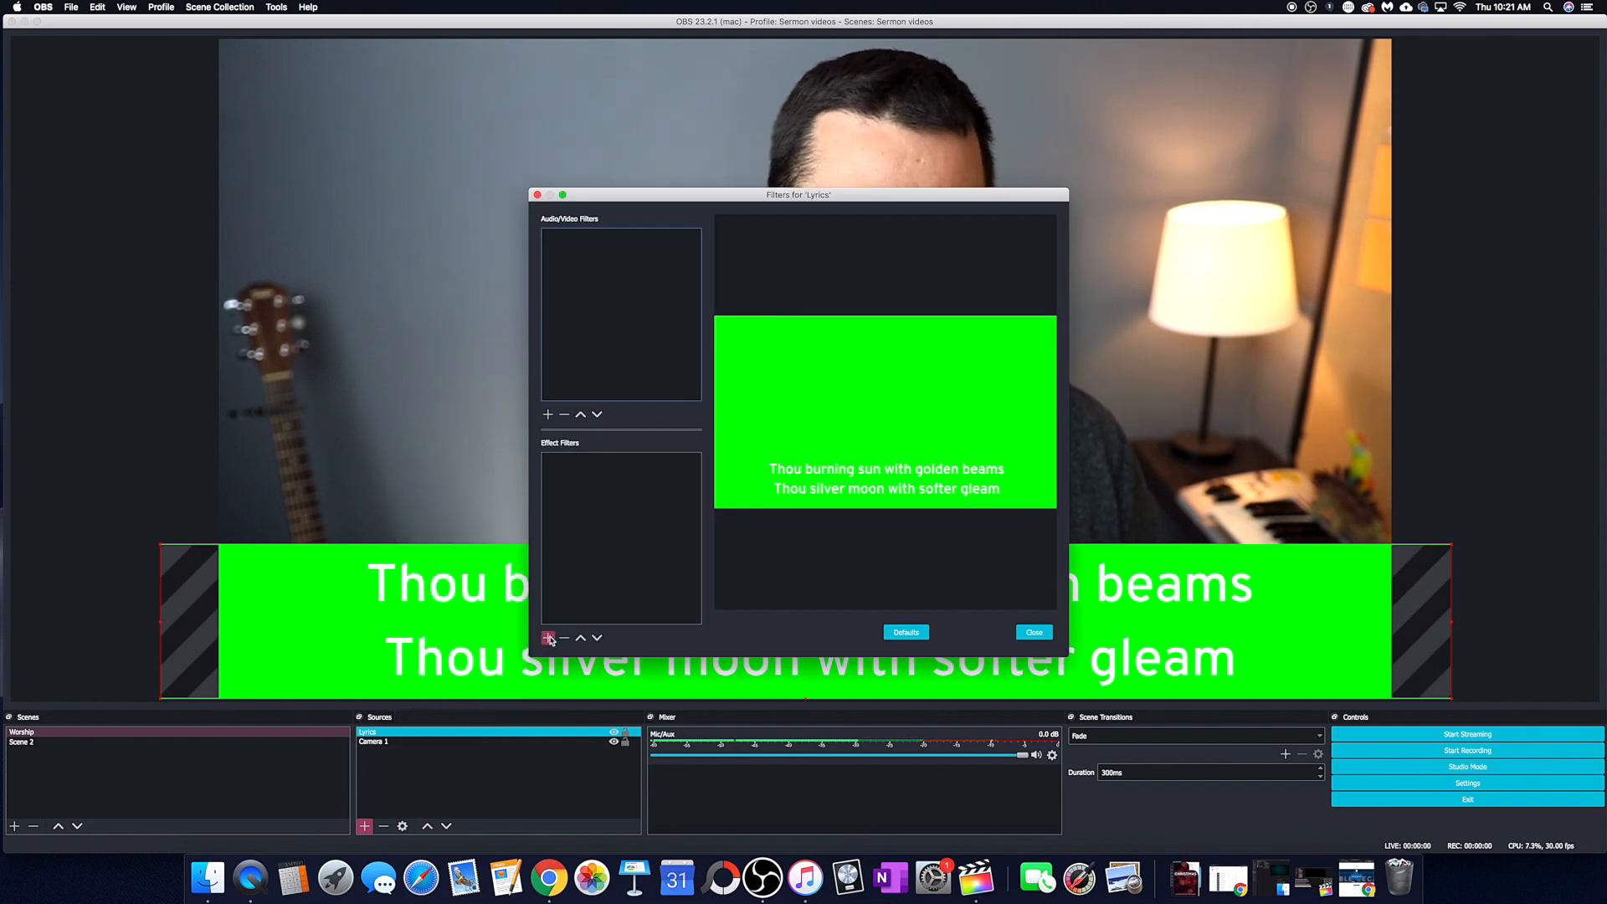
click(547, 638)
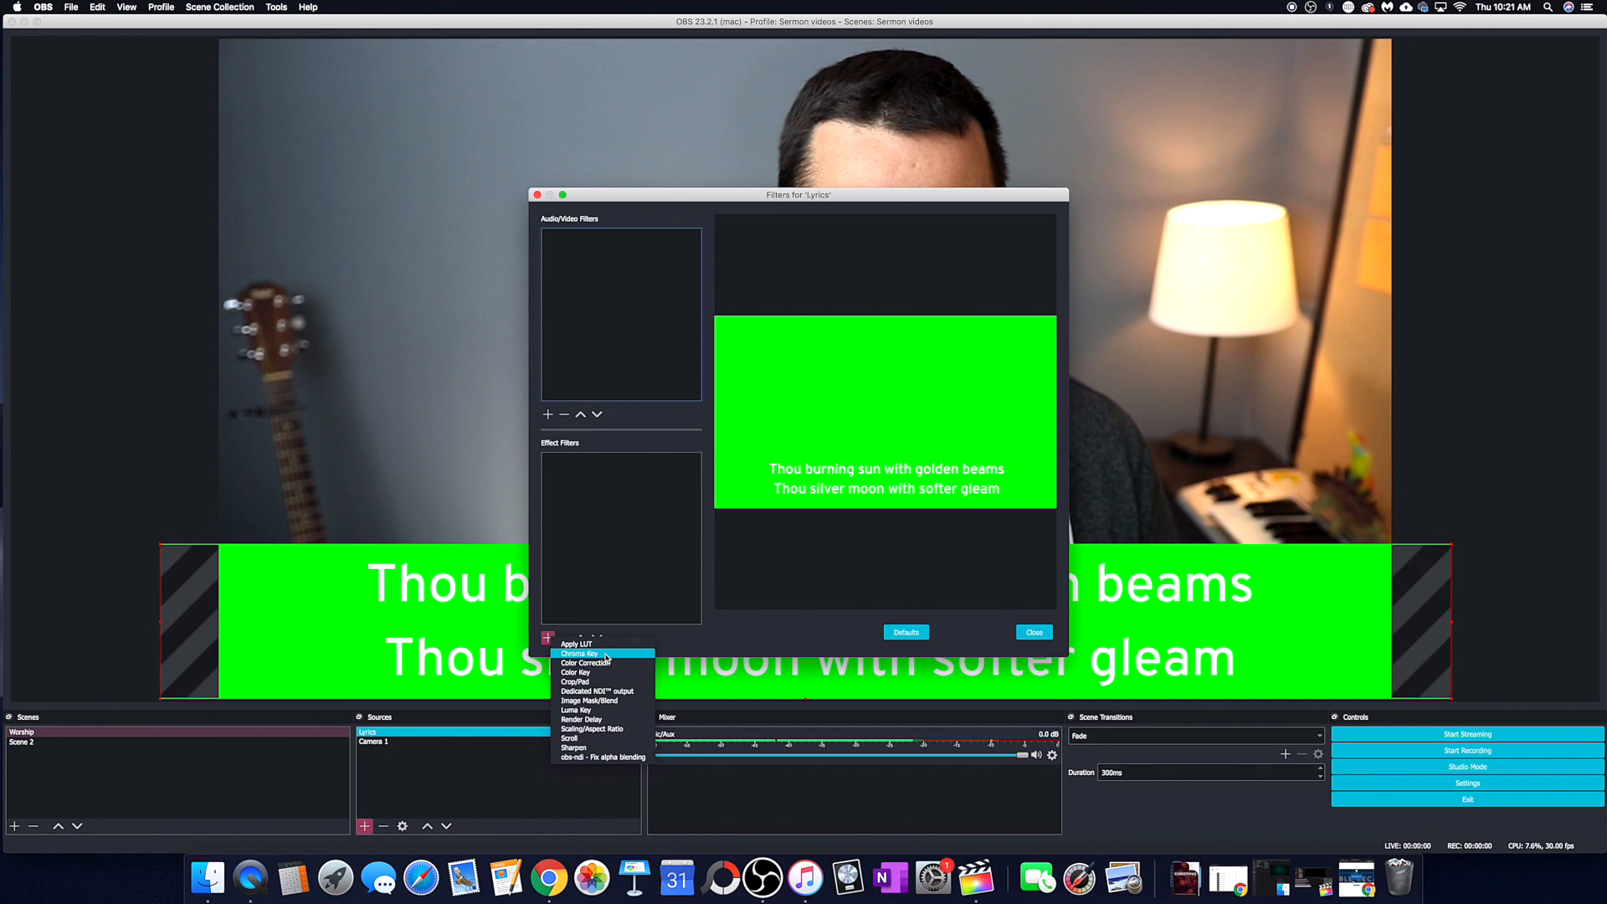
click(577, 653)
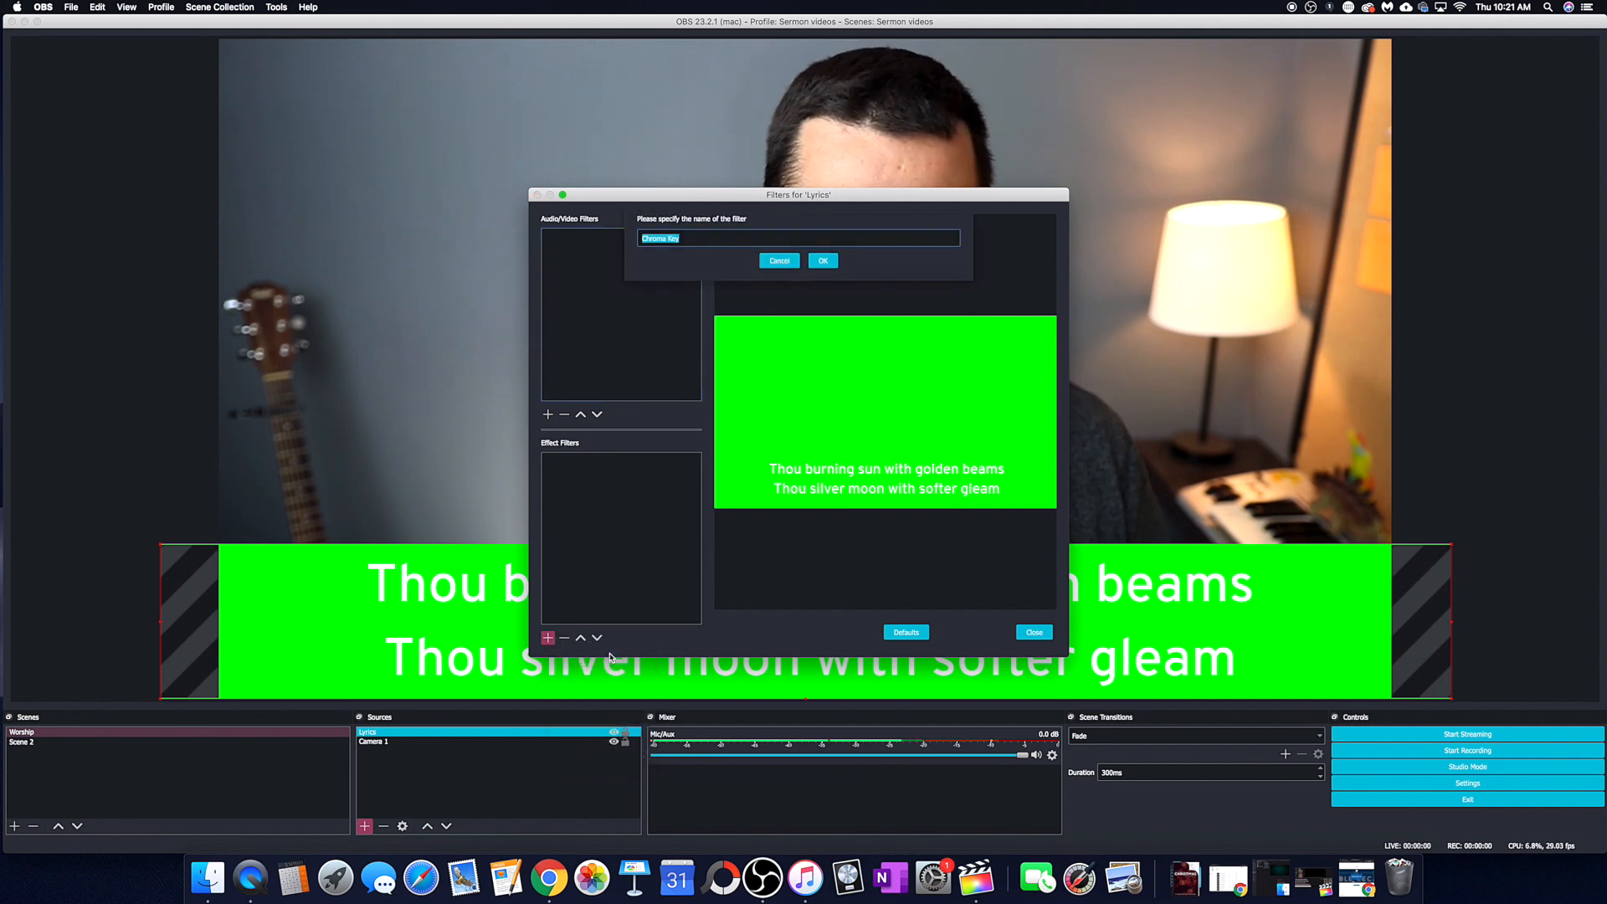
click(823, 260)
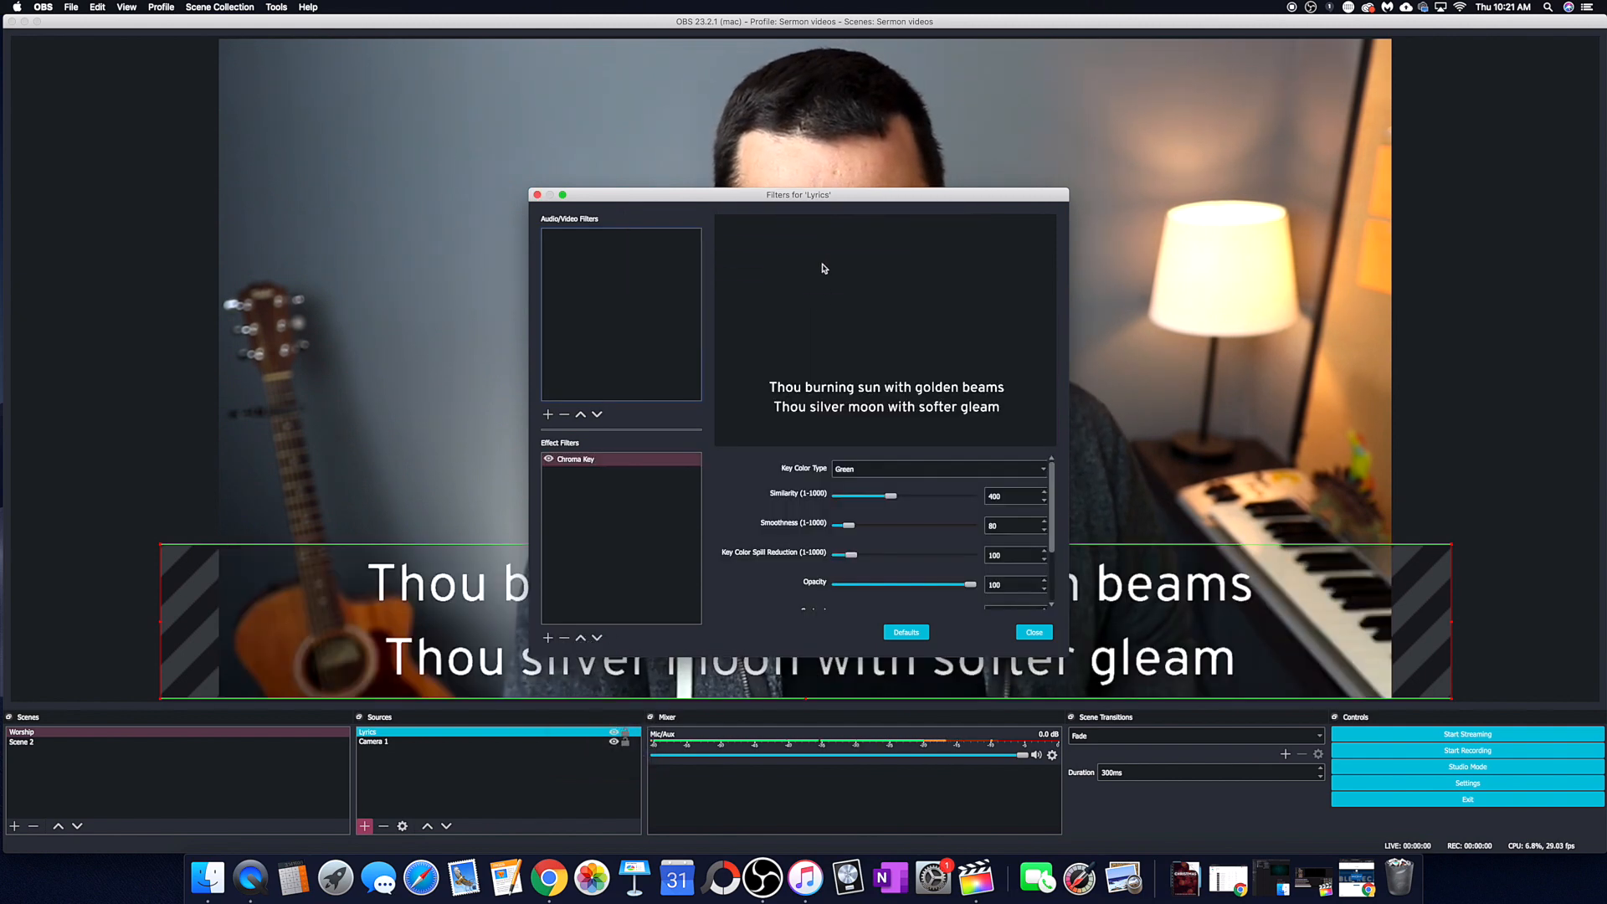
Tune the Lyrics chroma key similarity and smoothness sliders until the white lines key cleanly.
click(936, 469)
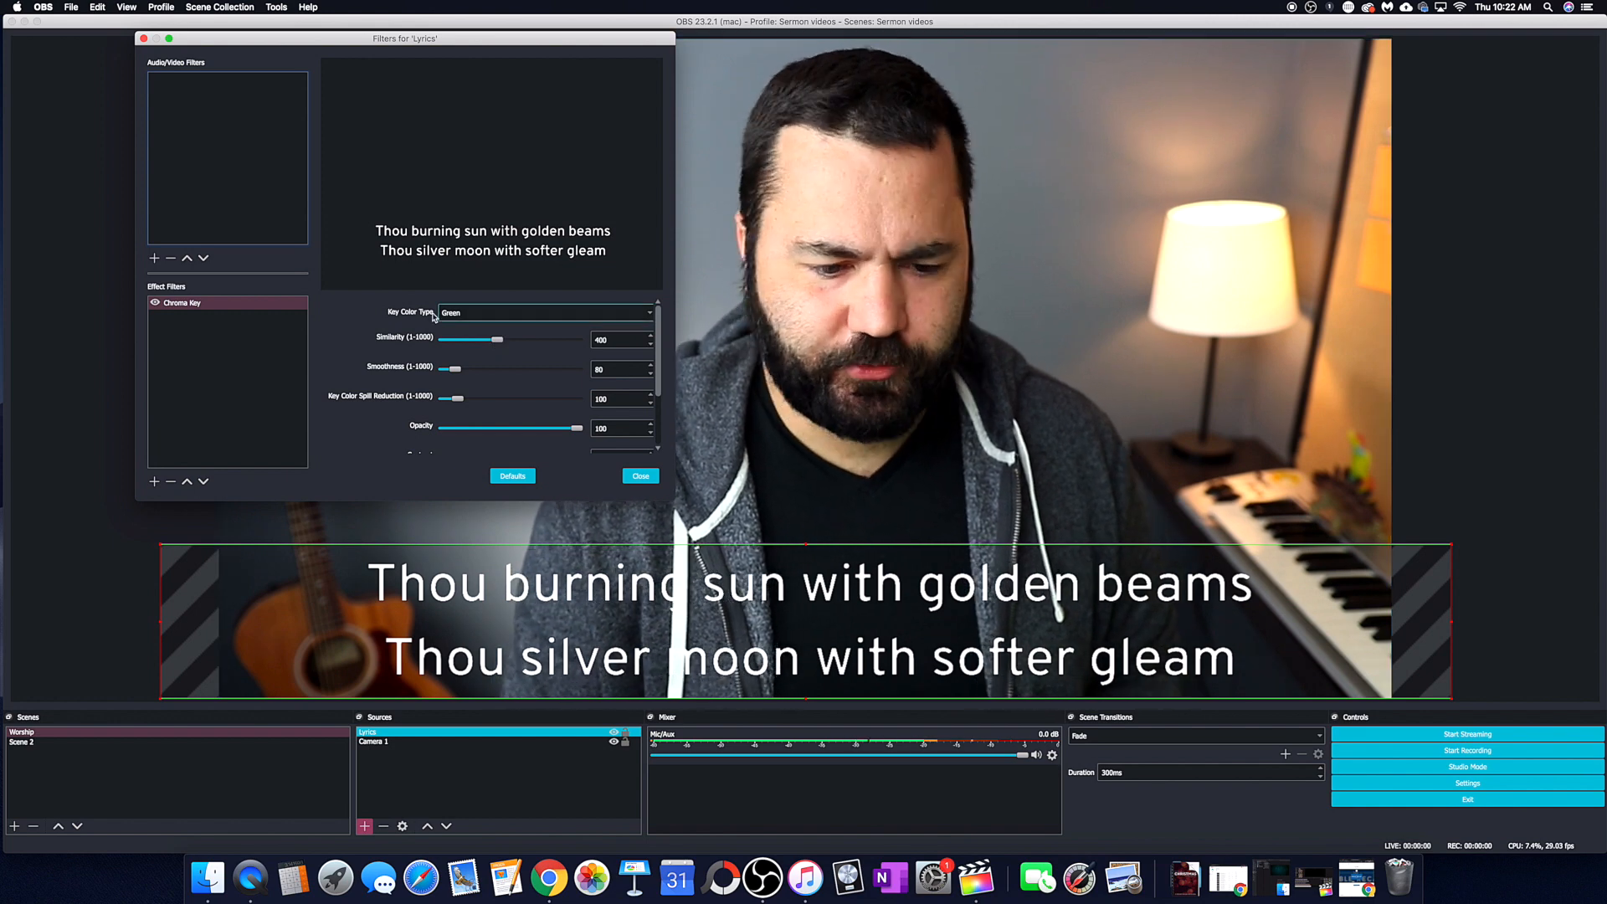
drag(502, 339, 487, 340)
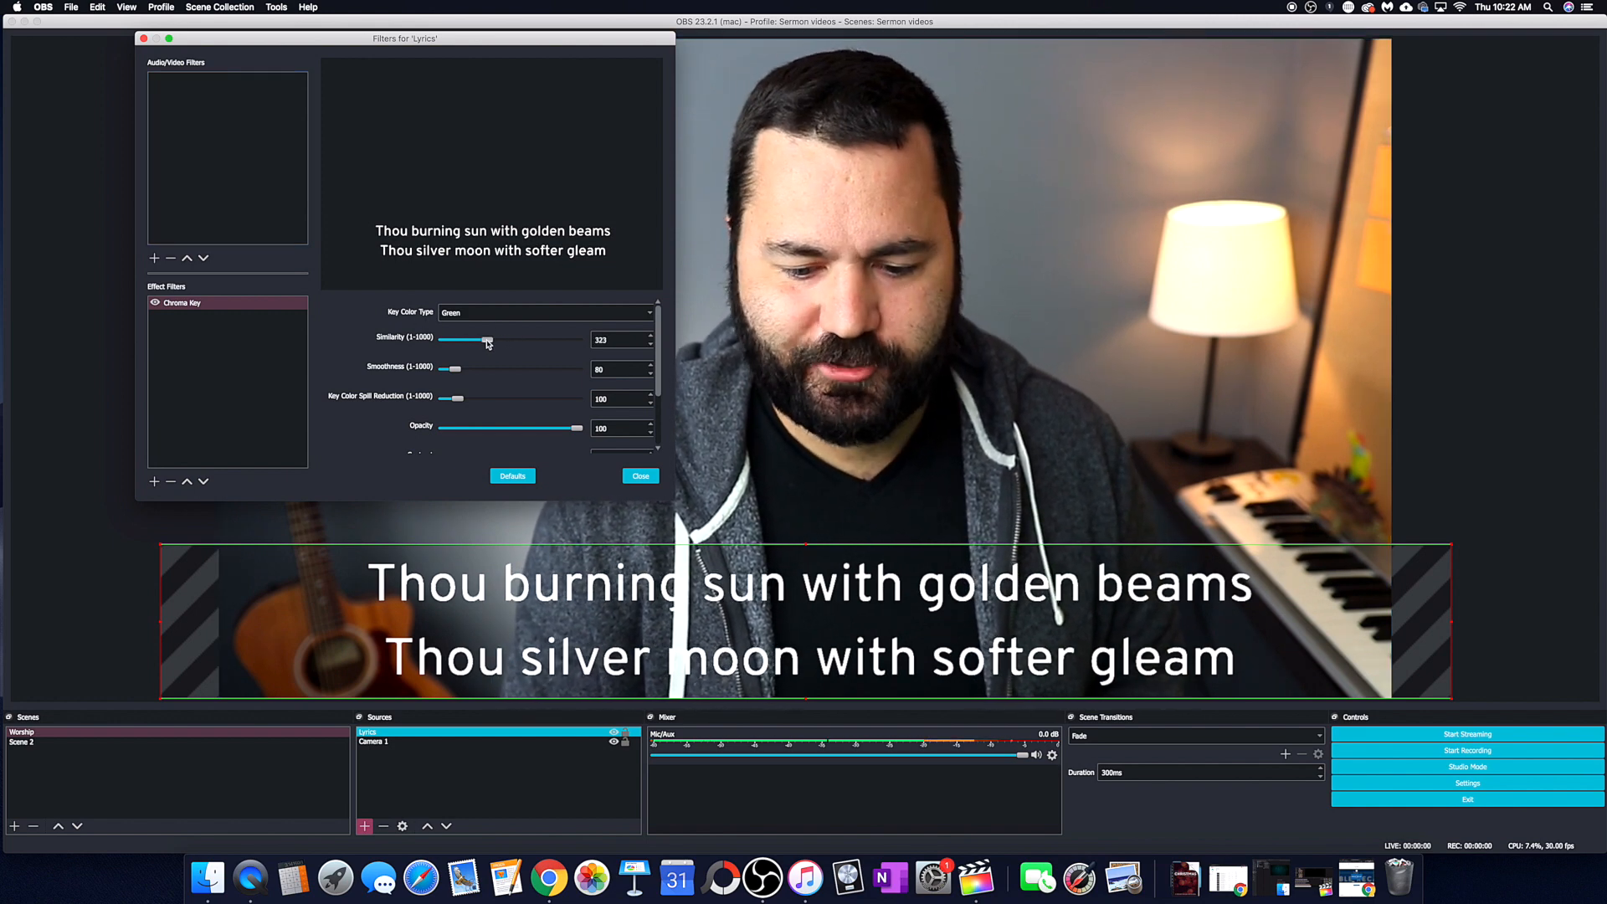
drag(488, 339, 504, 339)
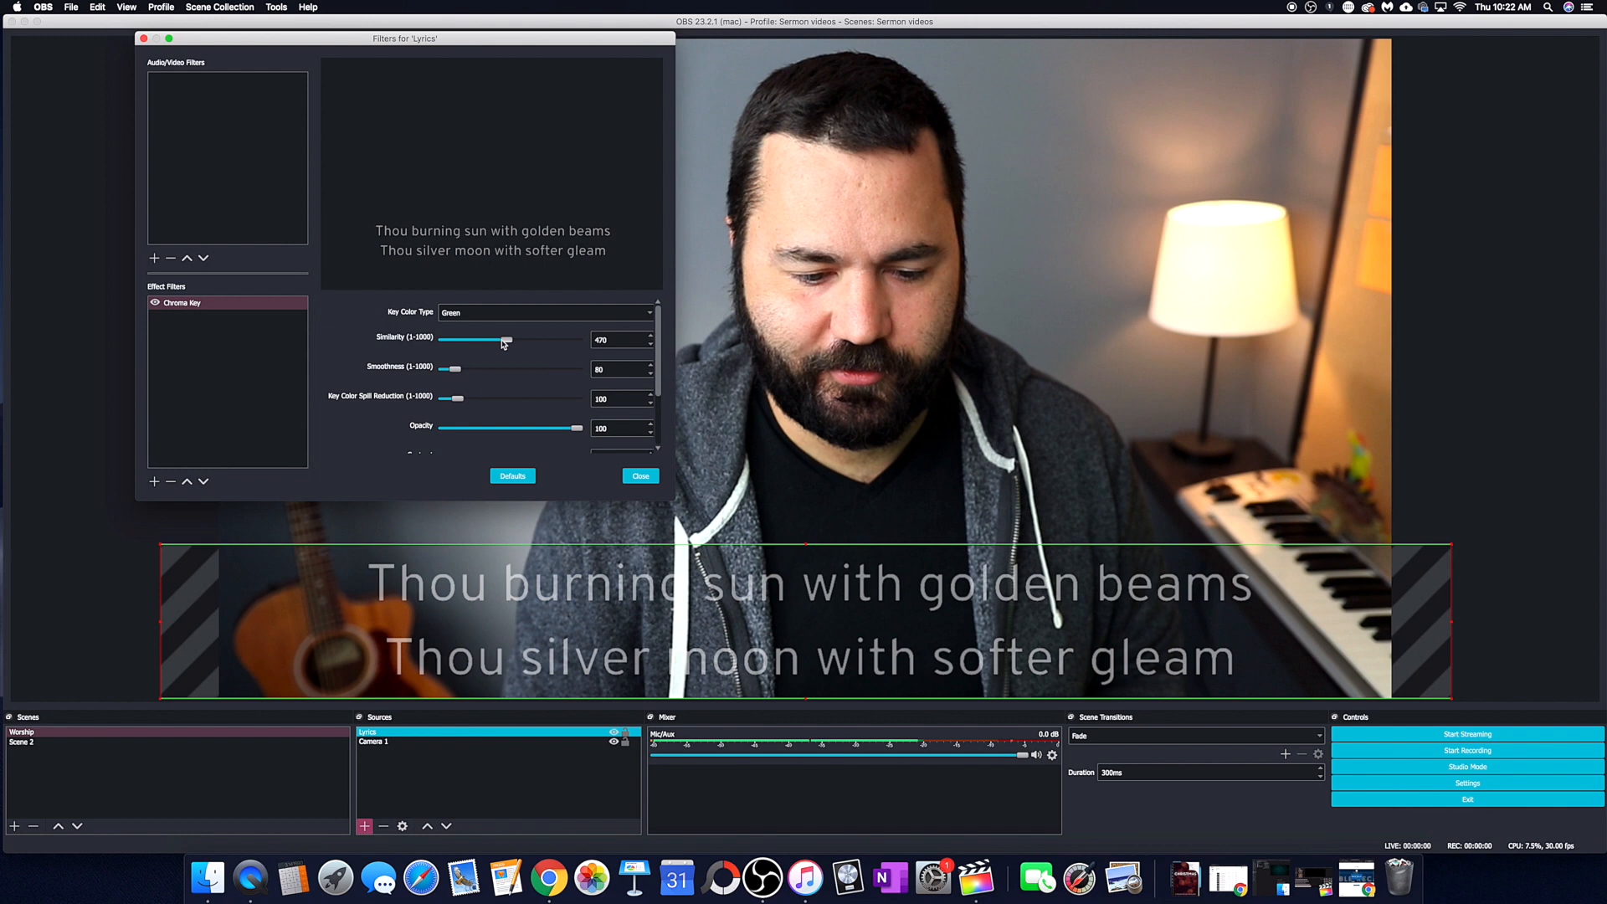
drag(505, 339, 485, 339)
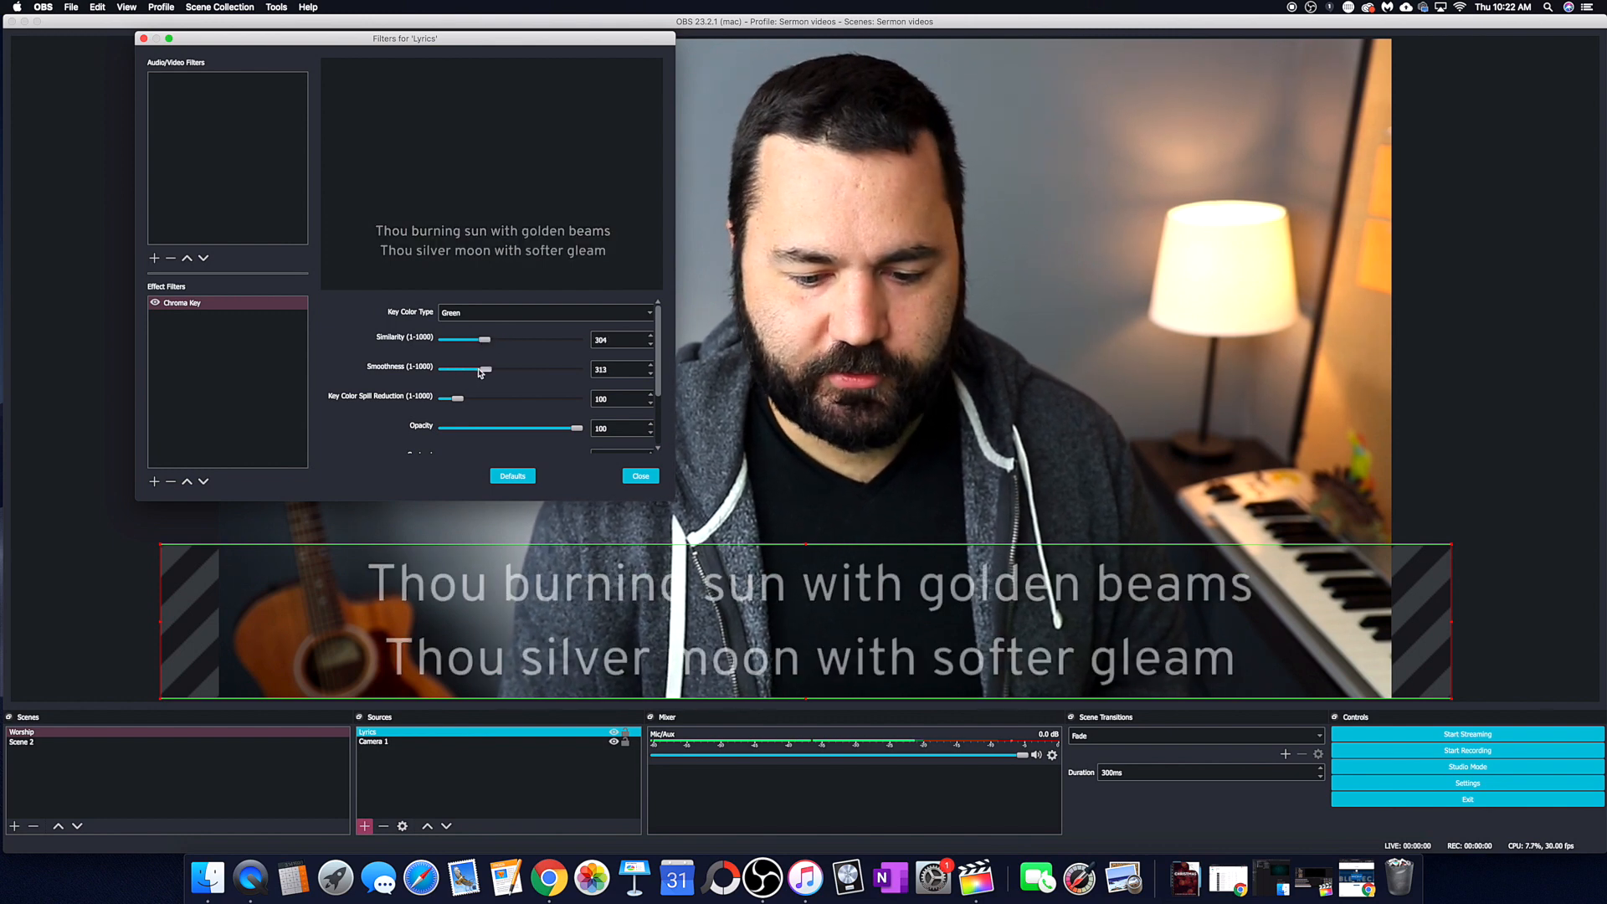
drag(479, 368, 452, 368)
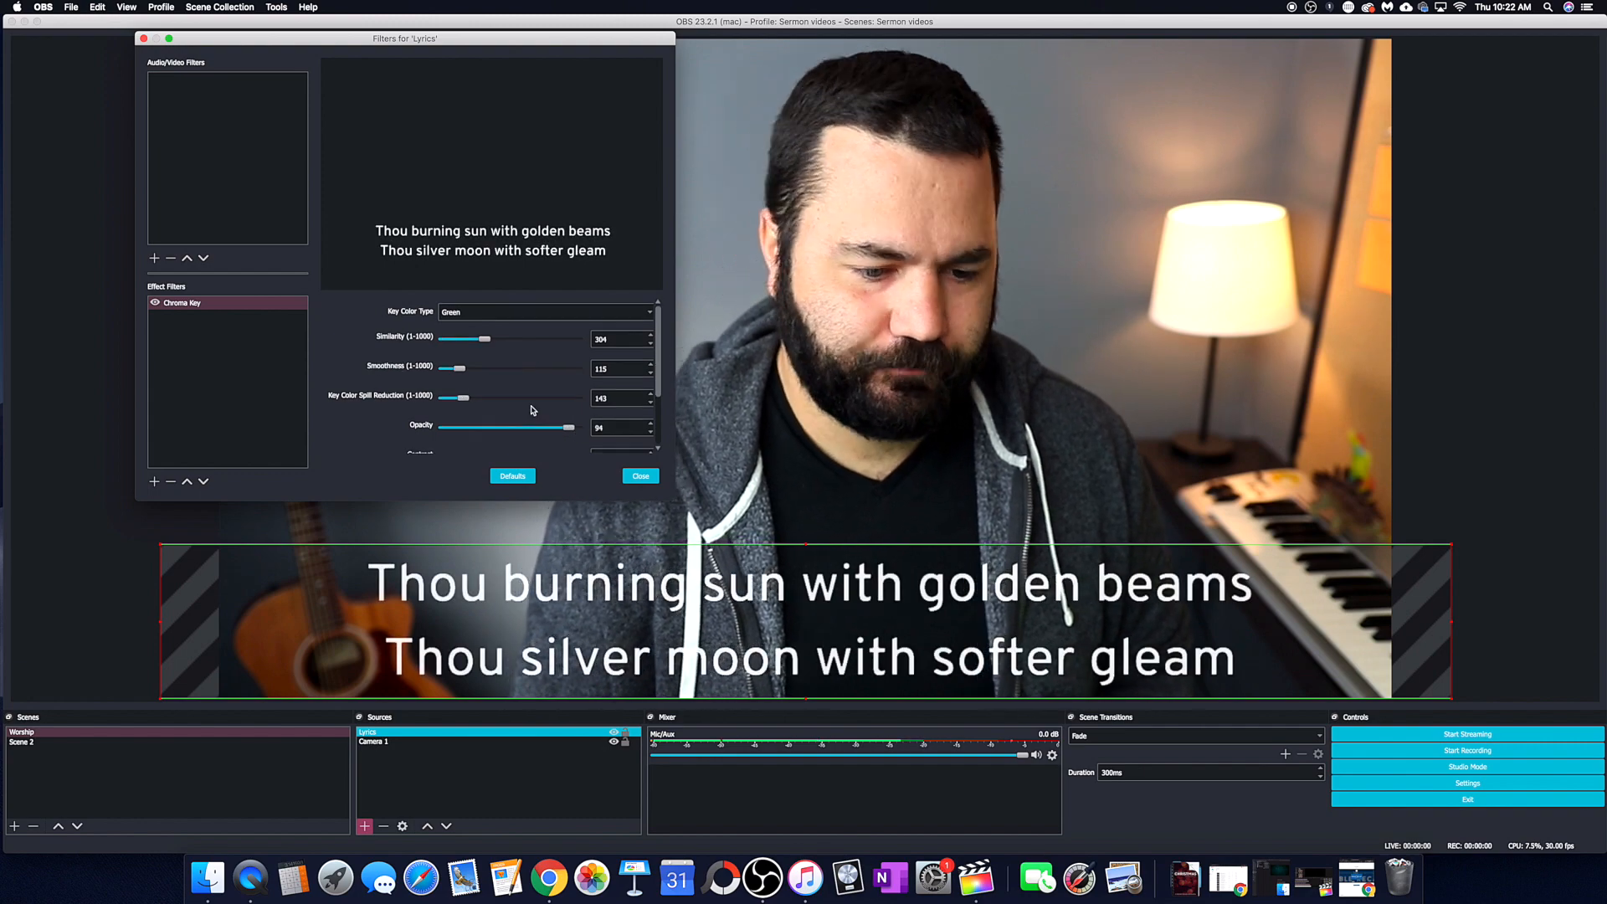
click(640, 475)
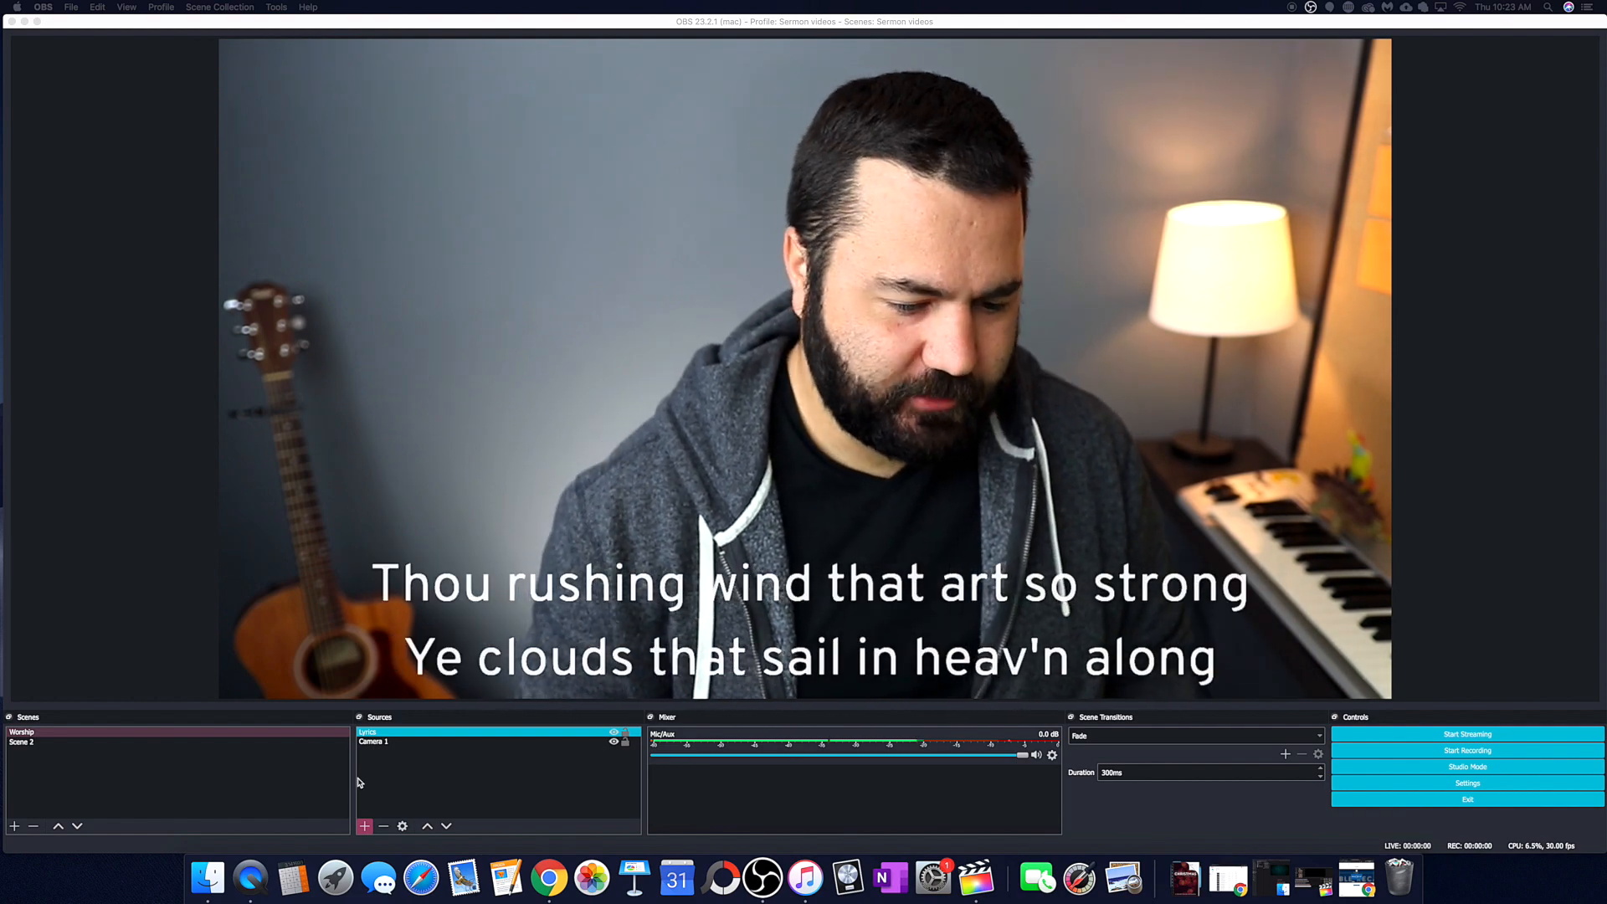
Add a Color Source to the scene with color set to black (#000000).
click(364, 826)
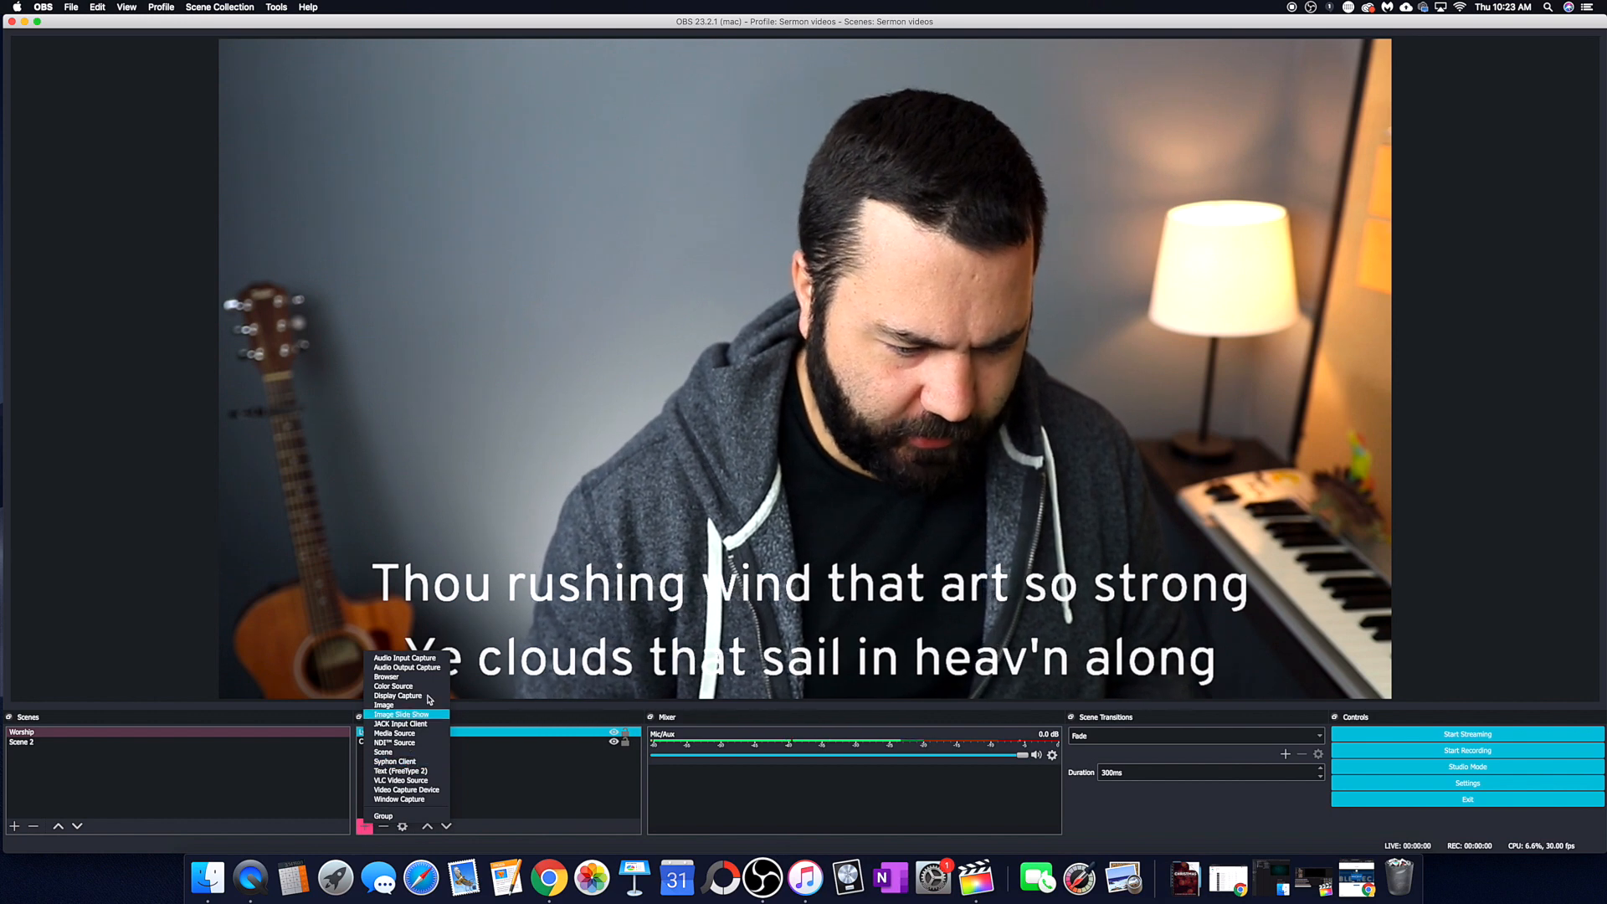
click(405, 713)
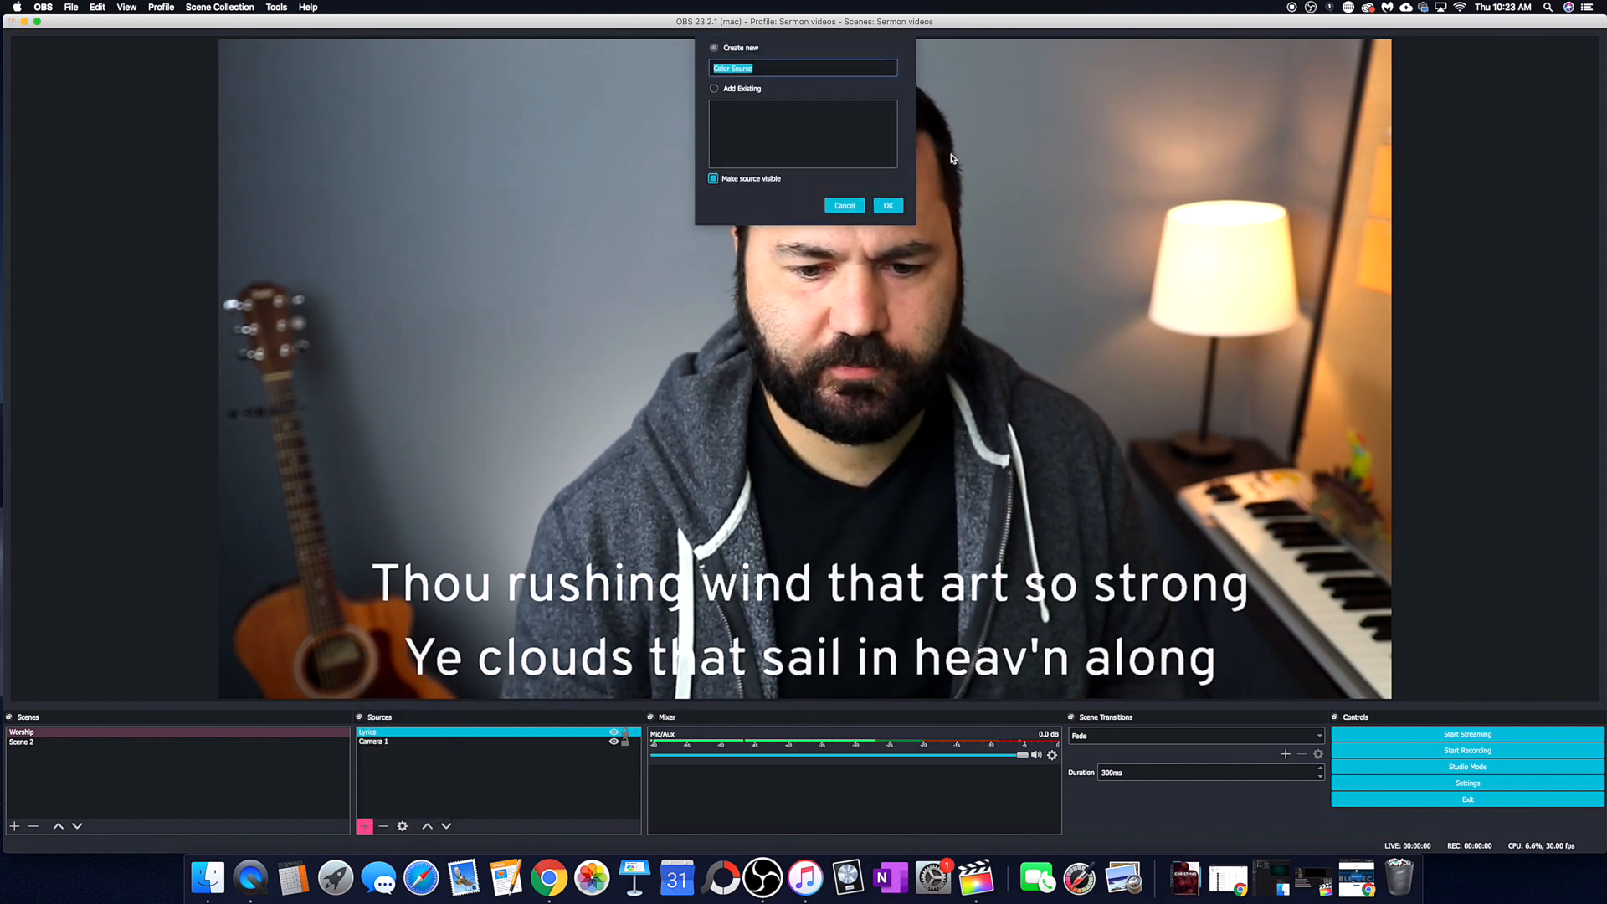
click(888, 205)
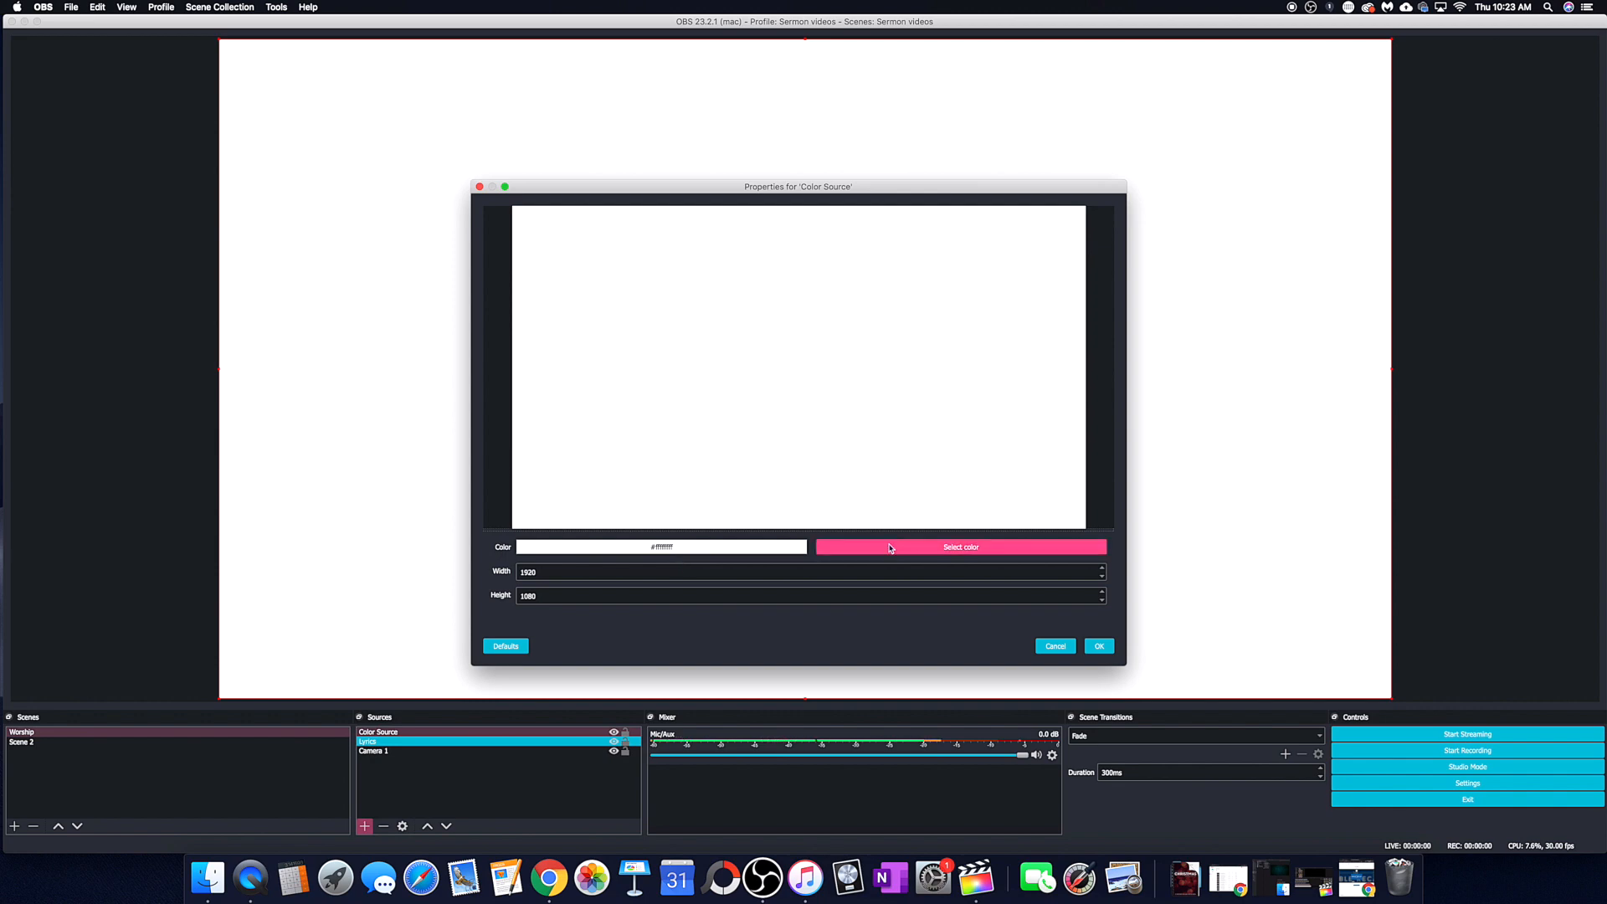
click(959, 547)
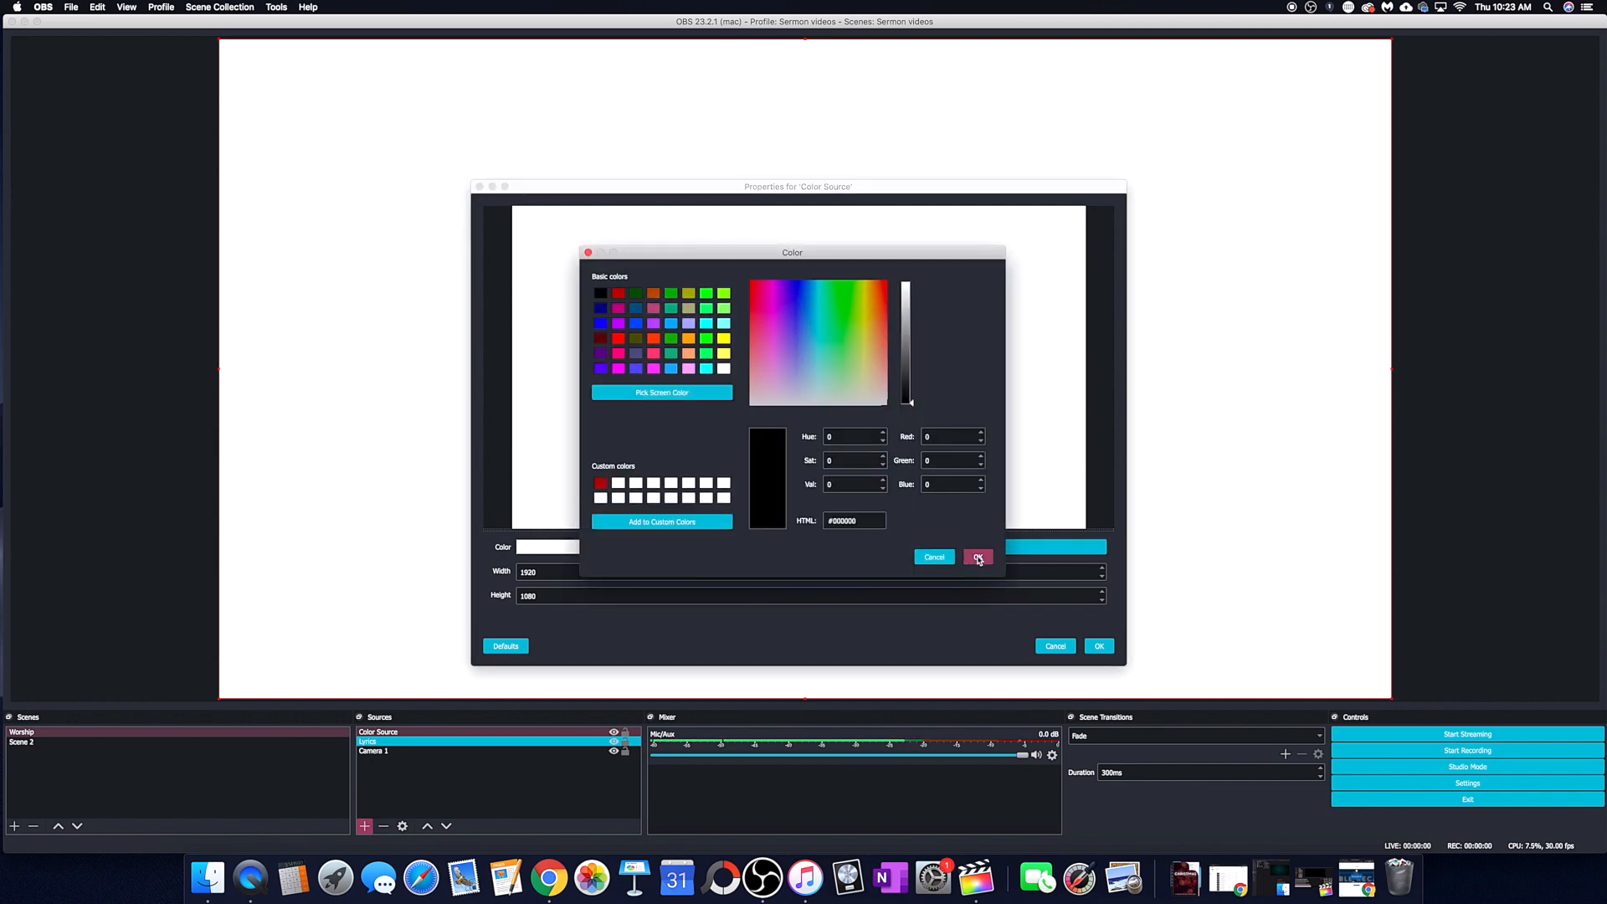
click(977, 558)
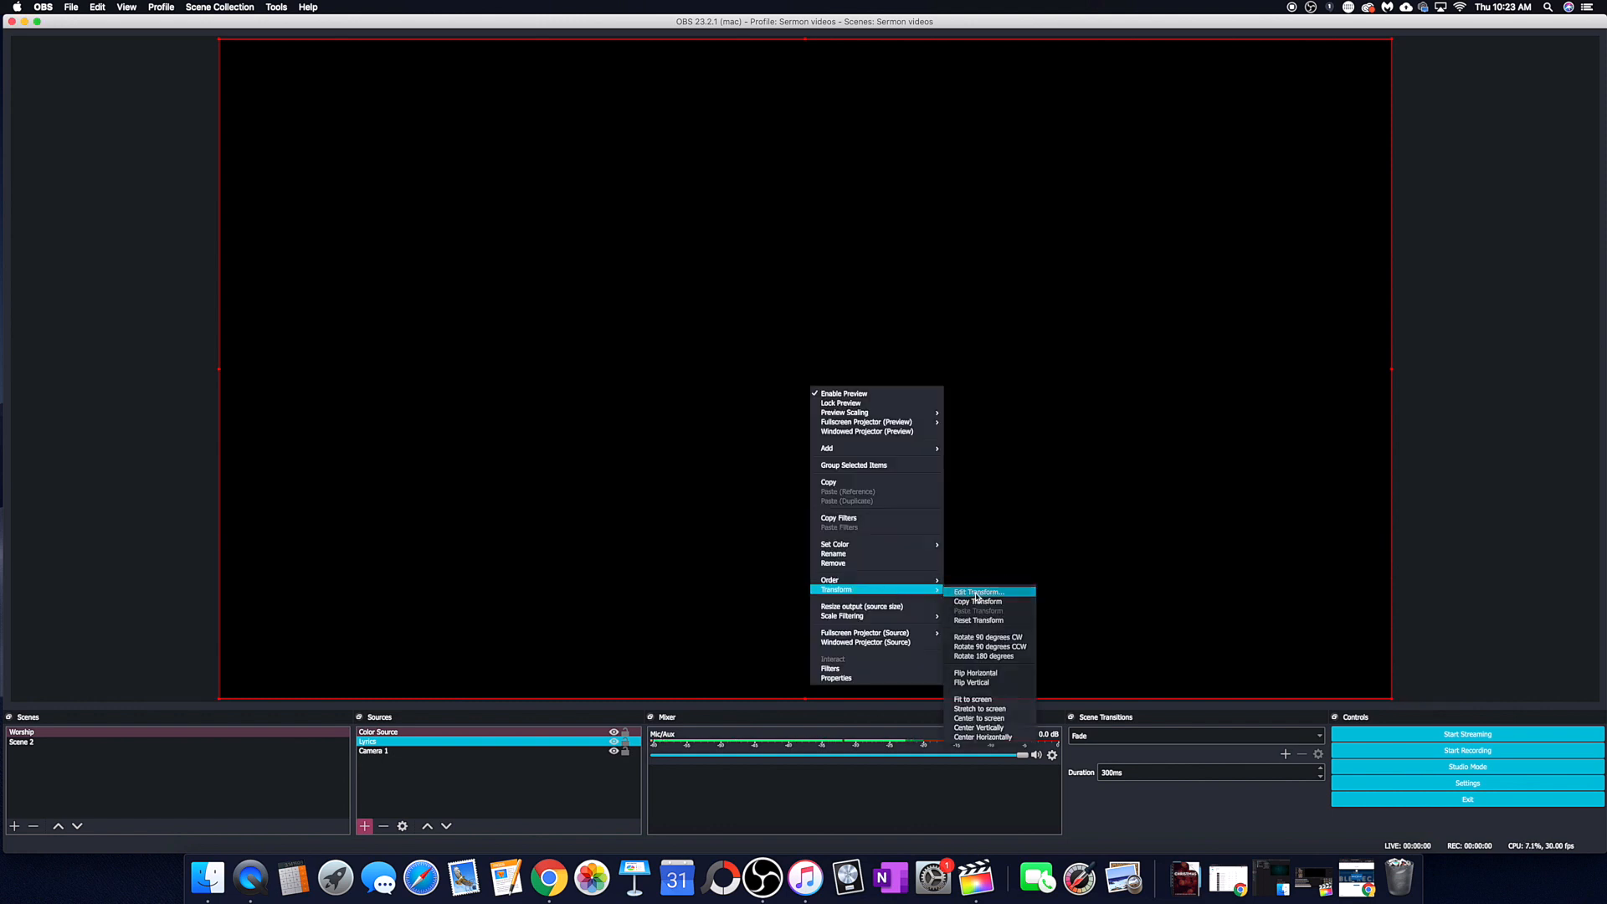
Crop the black Color Source from the top into a bottom bar and select it for reordering.
click(974, 592)
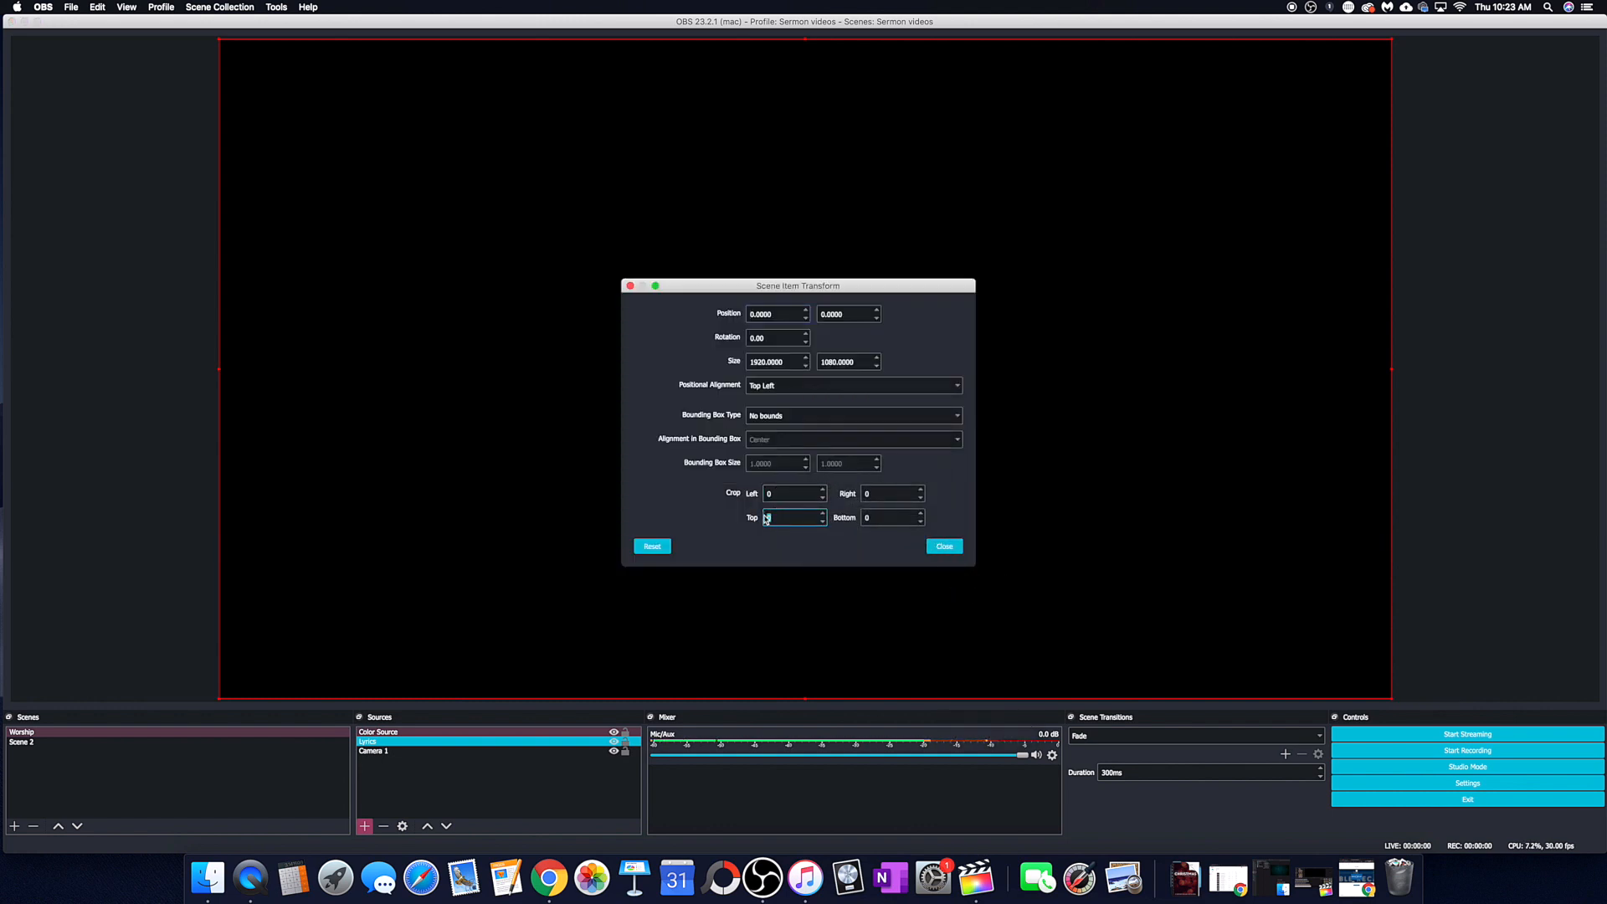
click(942, 547)
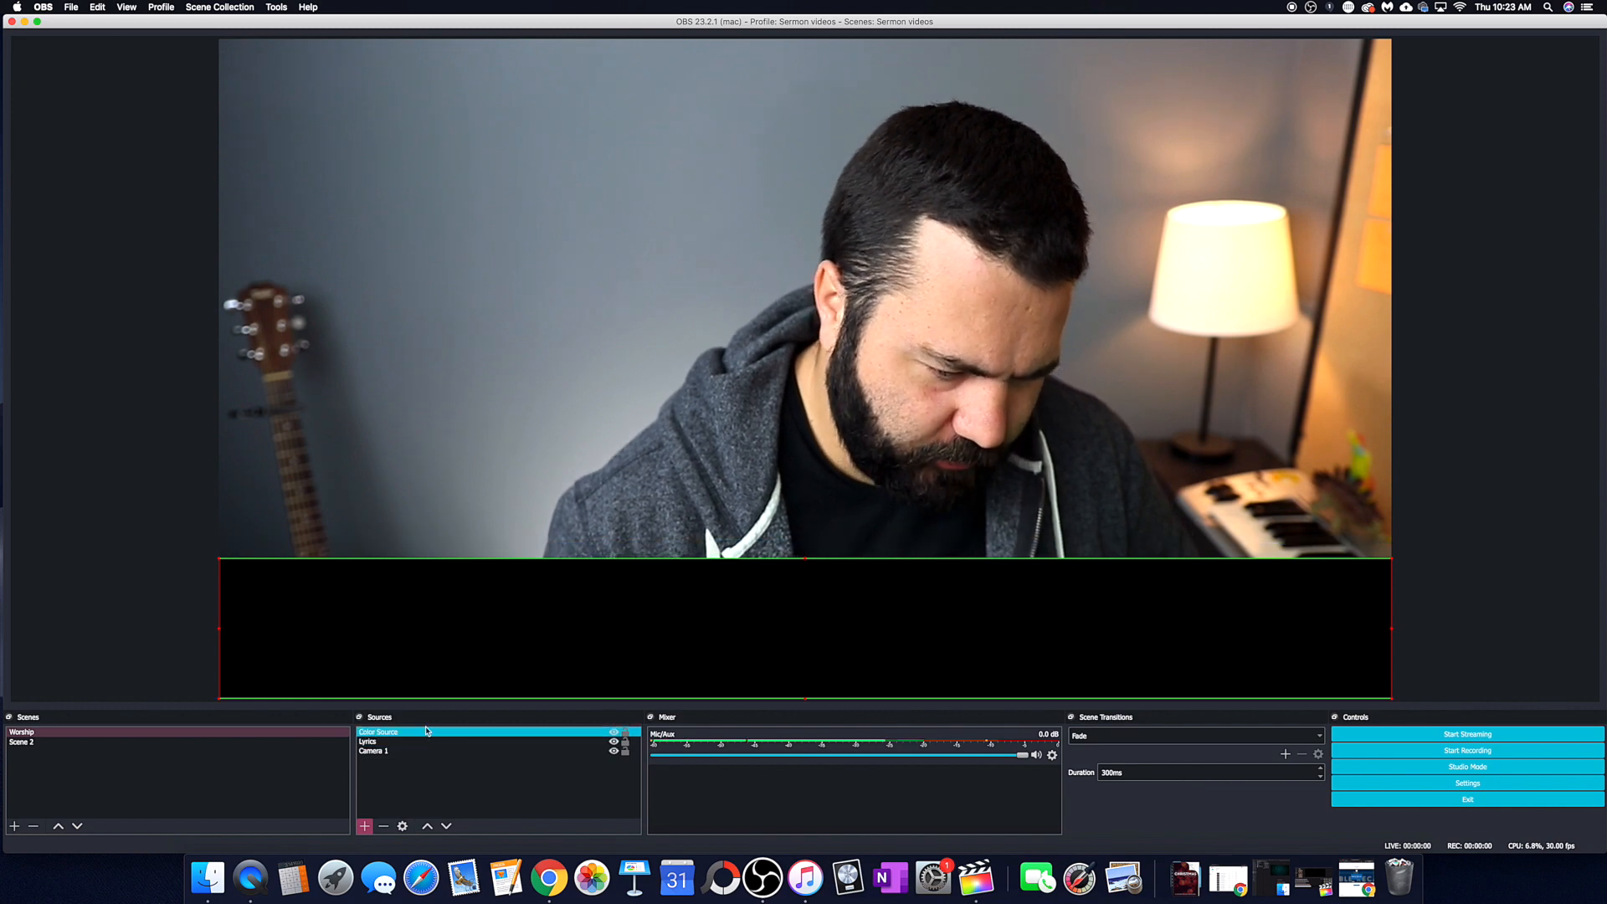
click(410, 741)
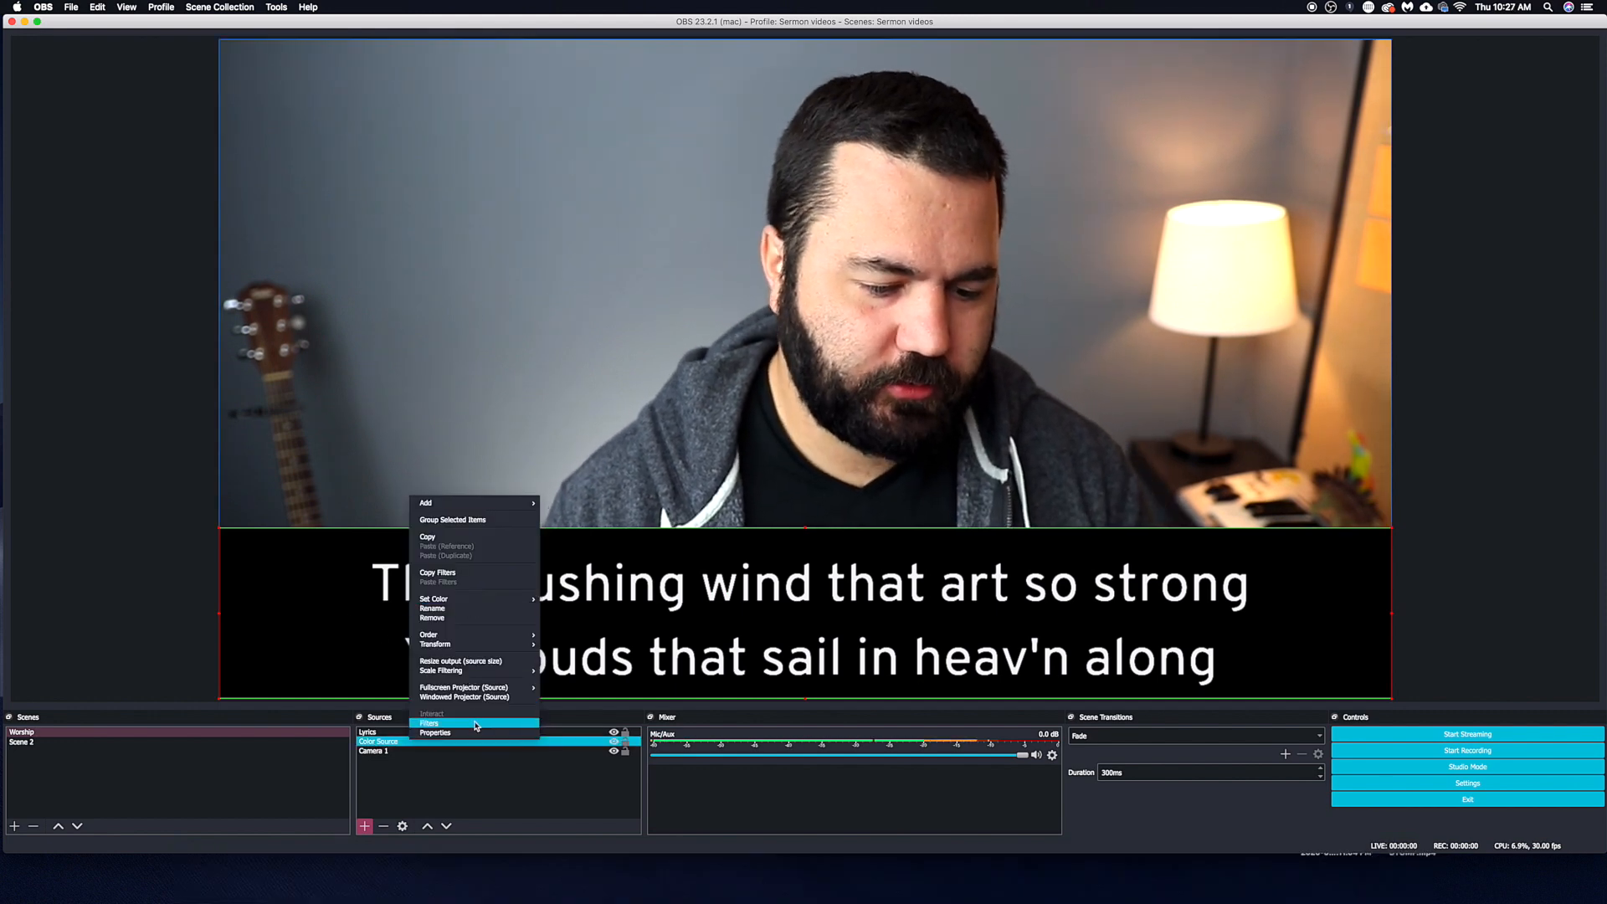
Give the black Color Source a Color Correction filter with opacity 33.
click(428, 723)
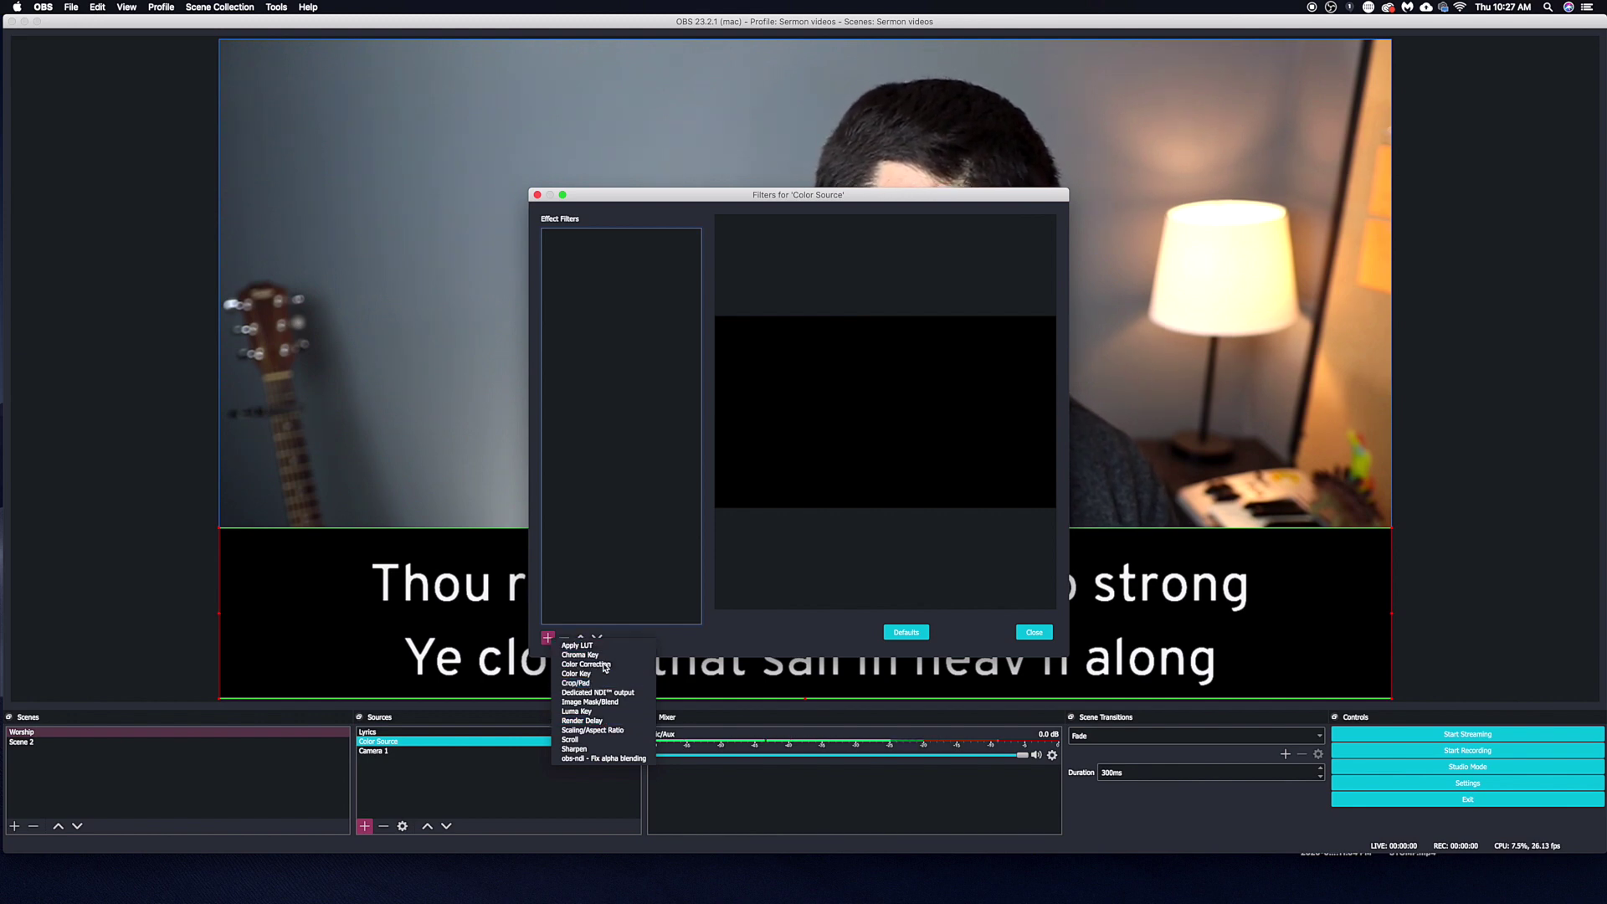
click(585, 663)
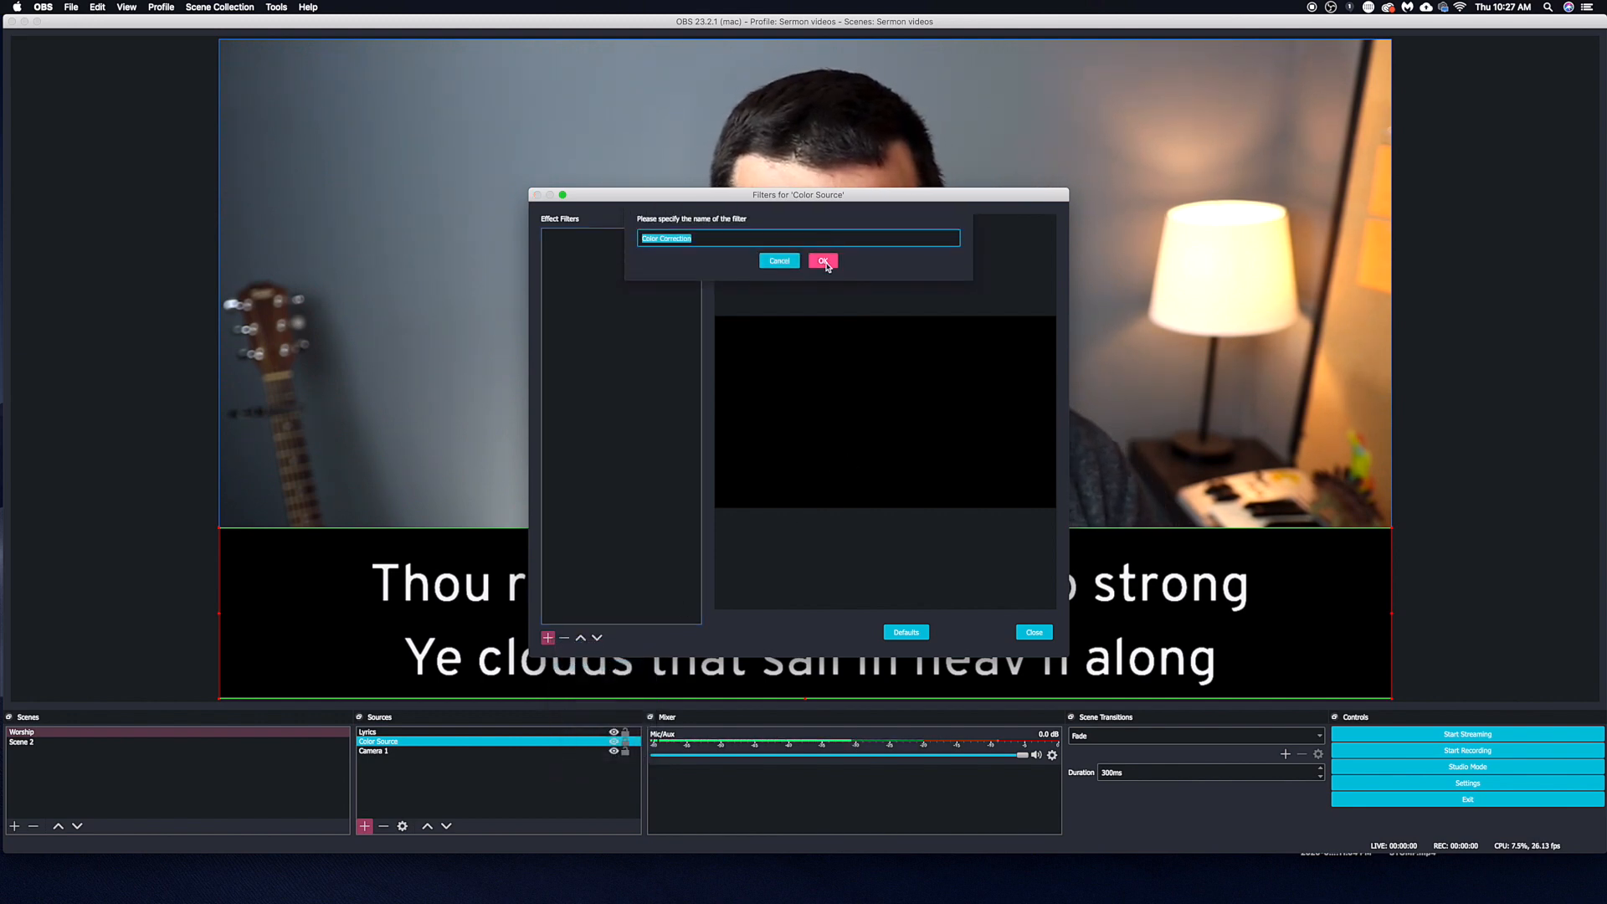
click(823, 260)
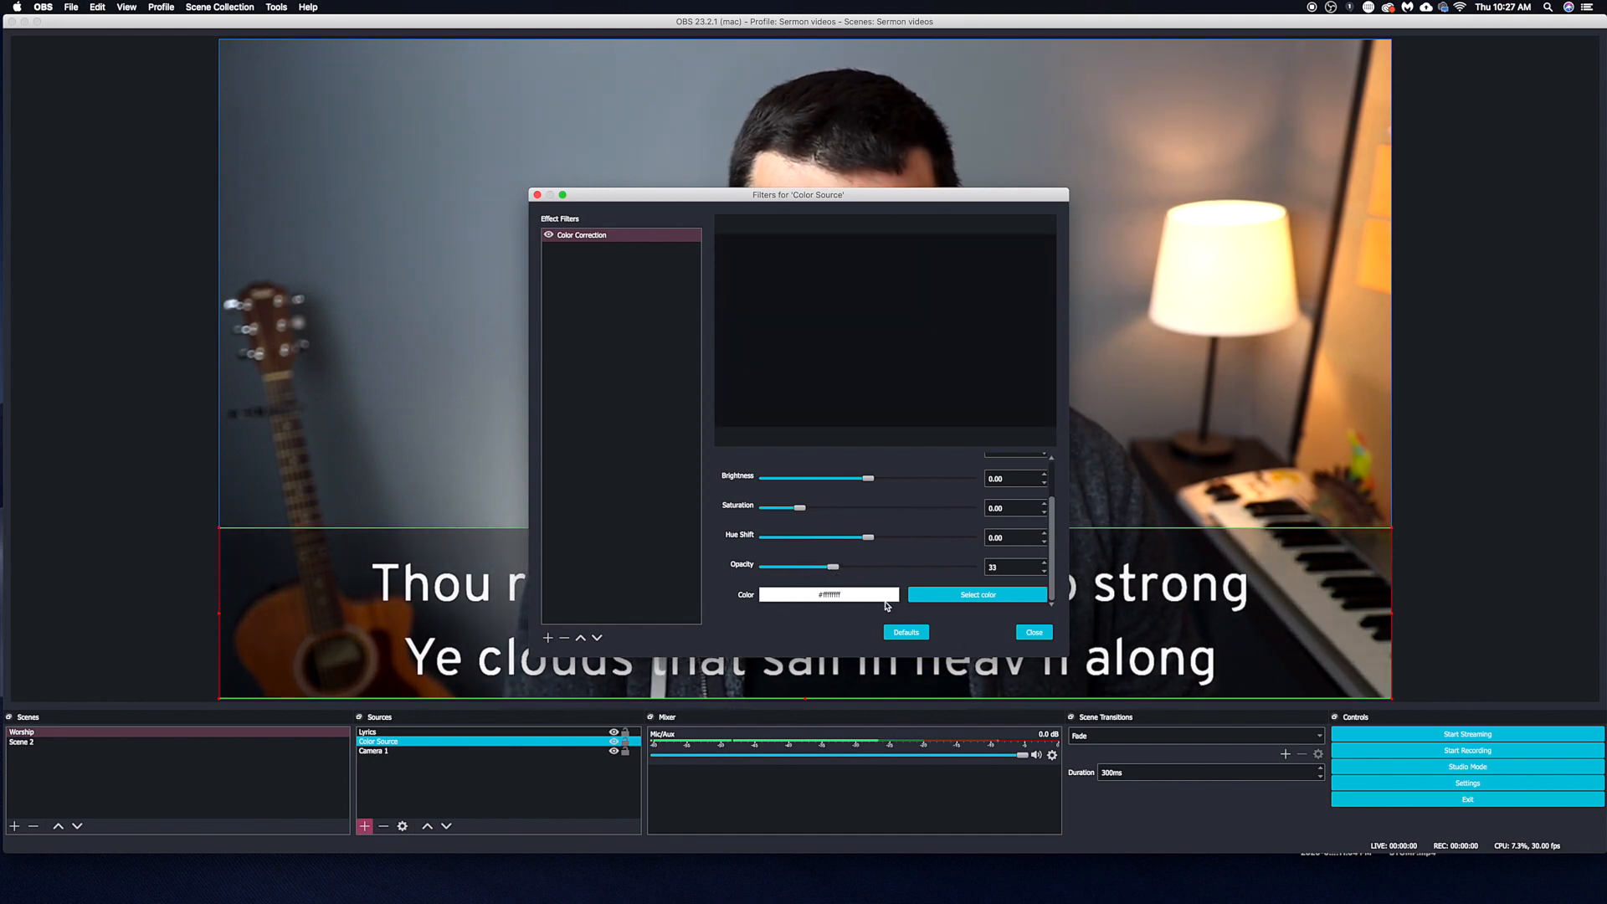
click(1033, 632)
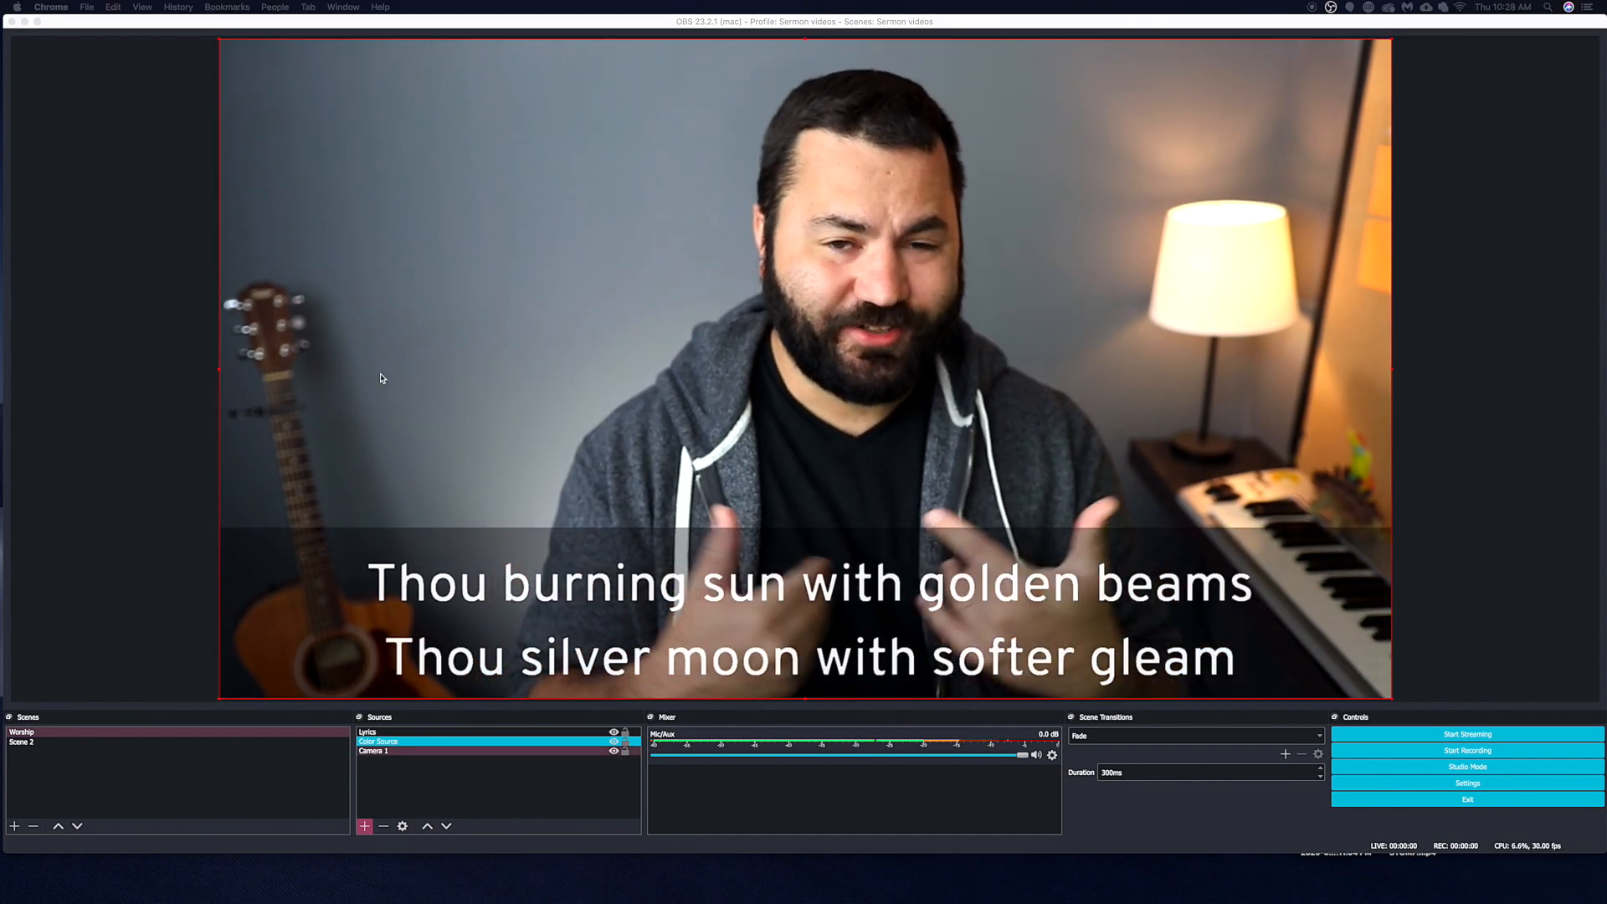